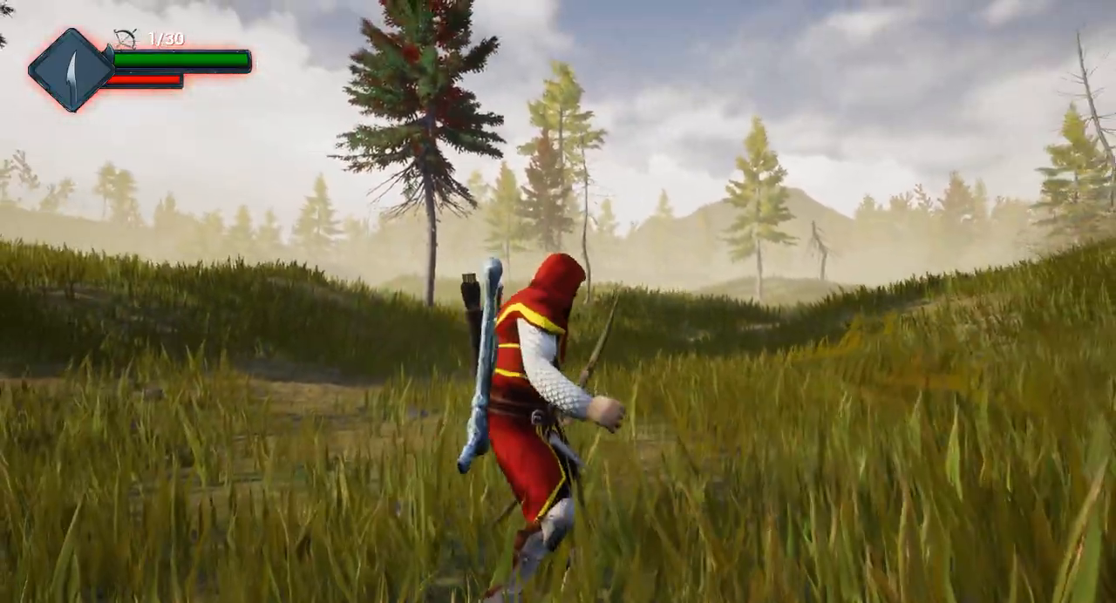
# Step: Fire two arrows with the archer during the in-editor playtest
pyautogui.click(558, 302)
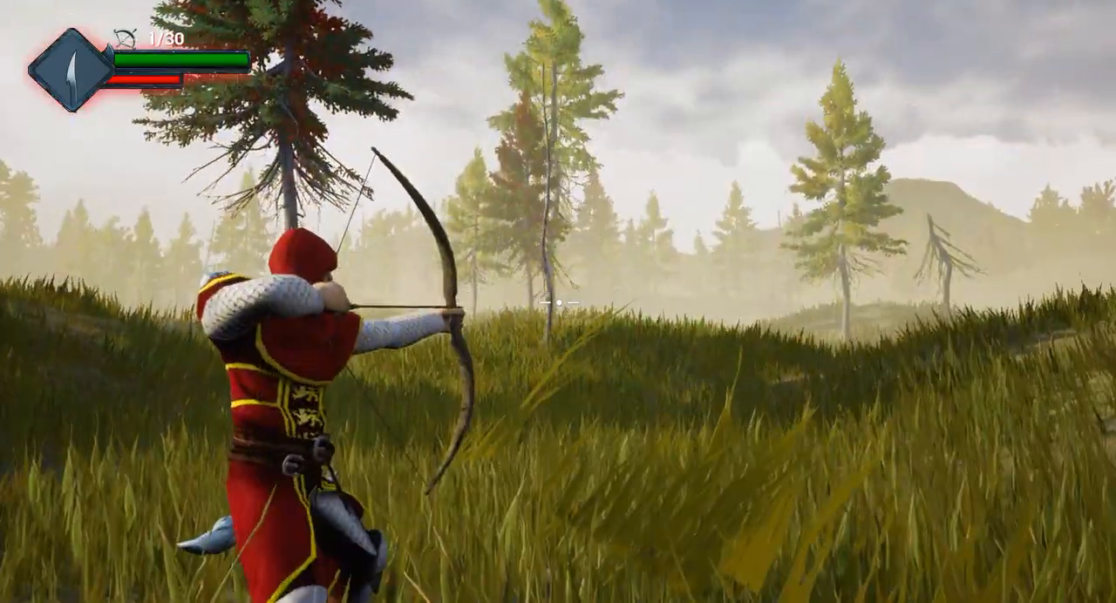
pyautogui.click(558, 302)
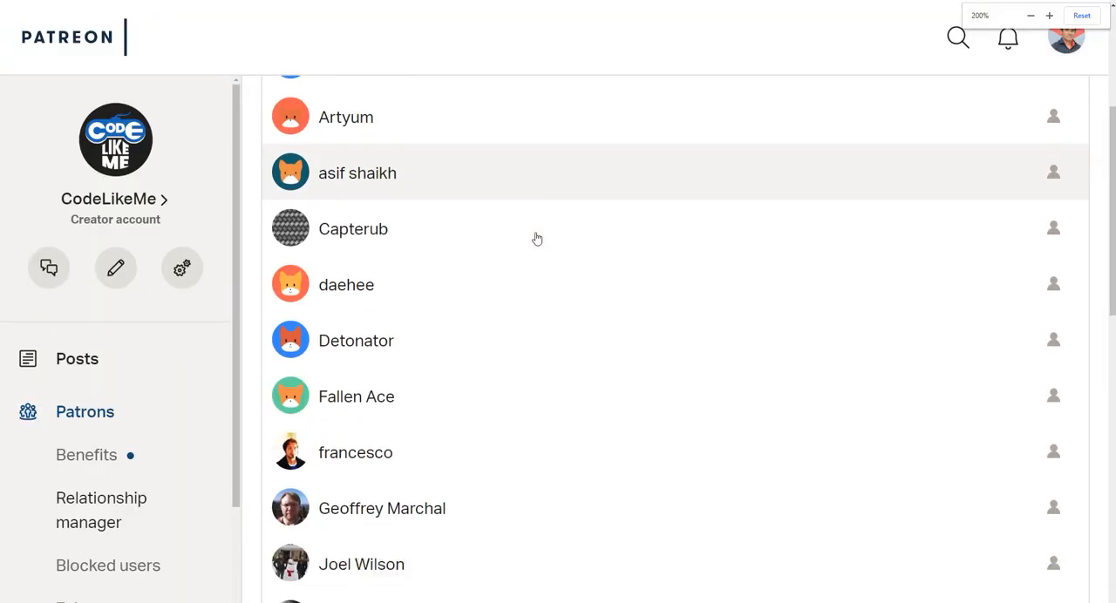
pyautogui.scroll(-3)
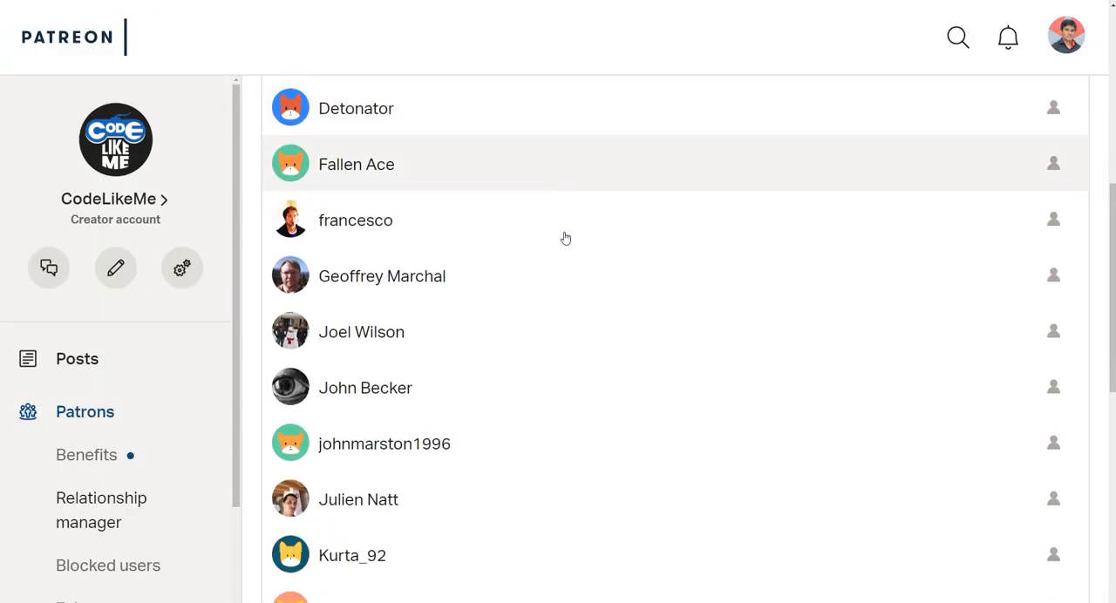
pyautogui.scroll(-3)
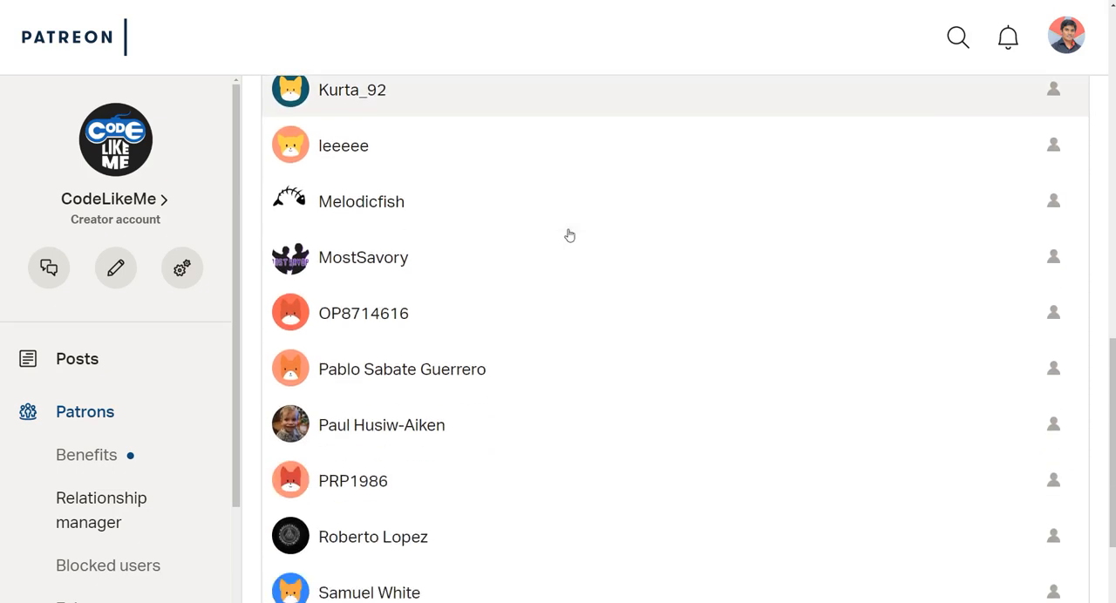
pyautogui.scroll(-3)
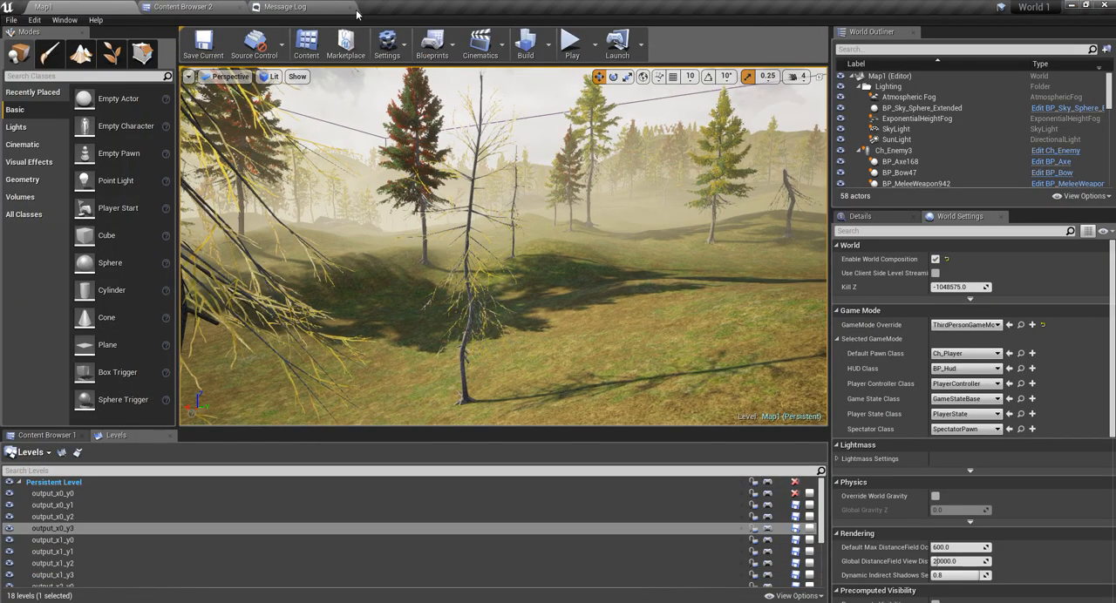
# Step: Open the Ch_Human blueprint from the Content > Character > Human folder
pyautogui.click(183, 7)
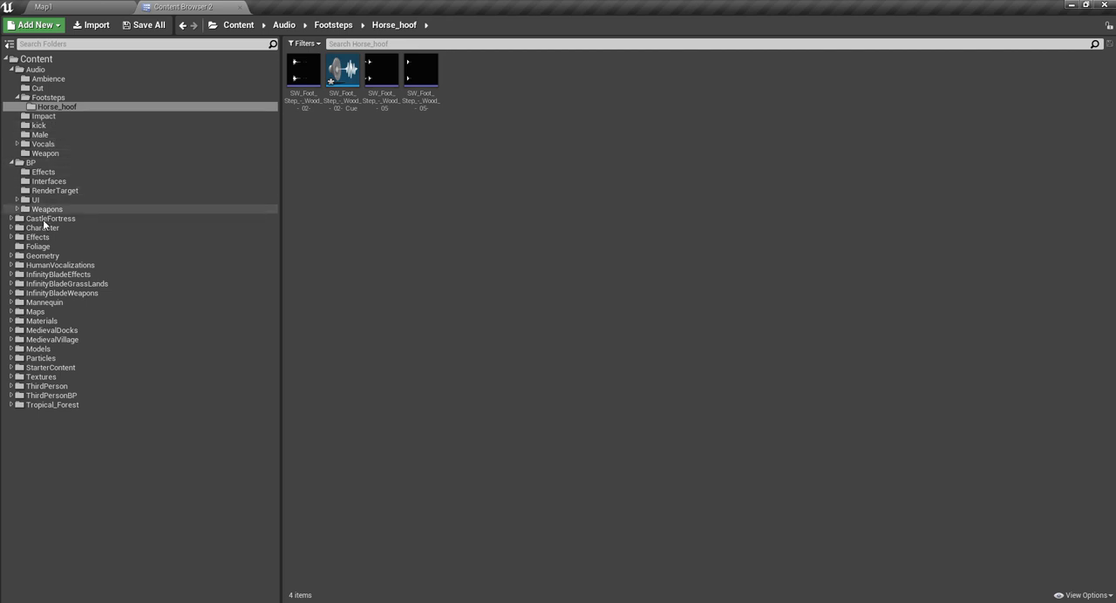
pyautogui.click(41, 227)
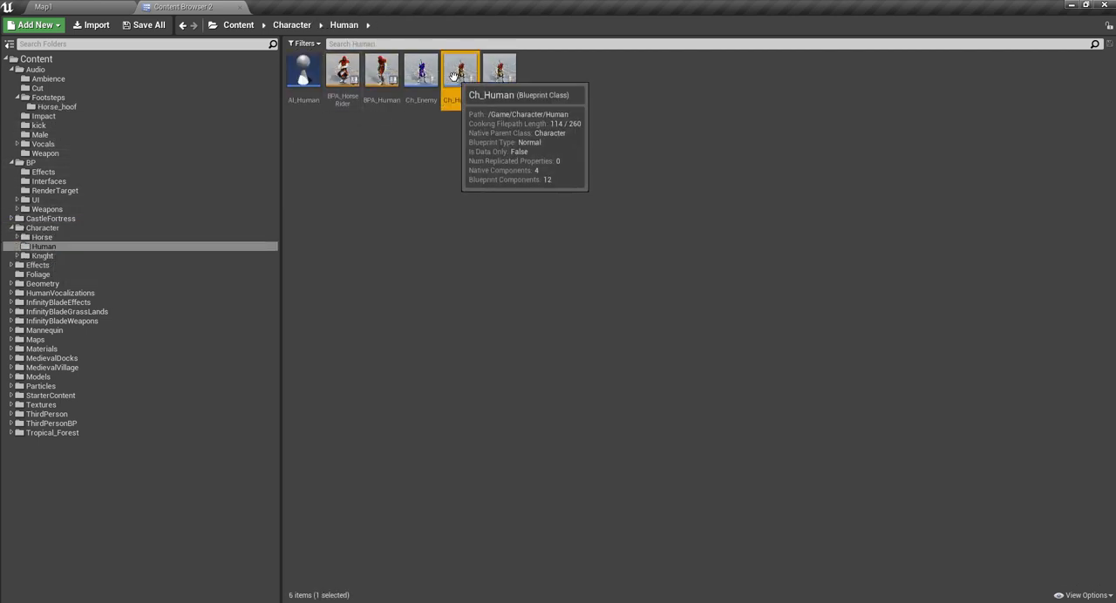
pyautogui.doubleClick(460, 70)
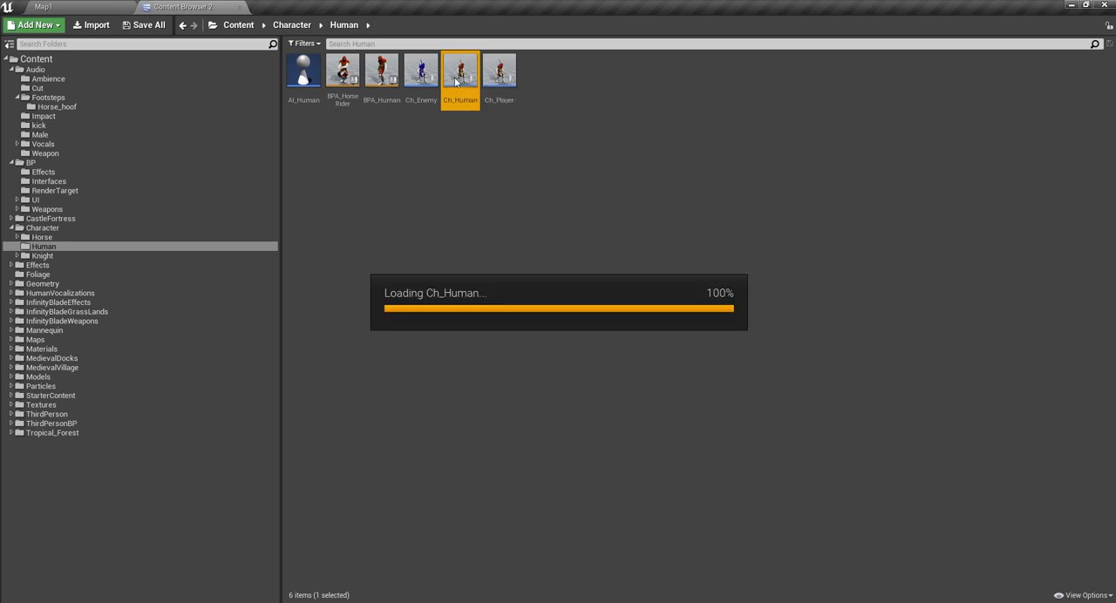
# Step: Search Ch_Human for 'has a' and jump to the Has Arrows? call in the Bow And Arrow graph
pyautogui.doubleClick(460, 69)
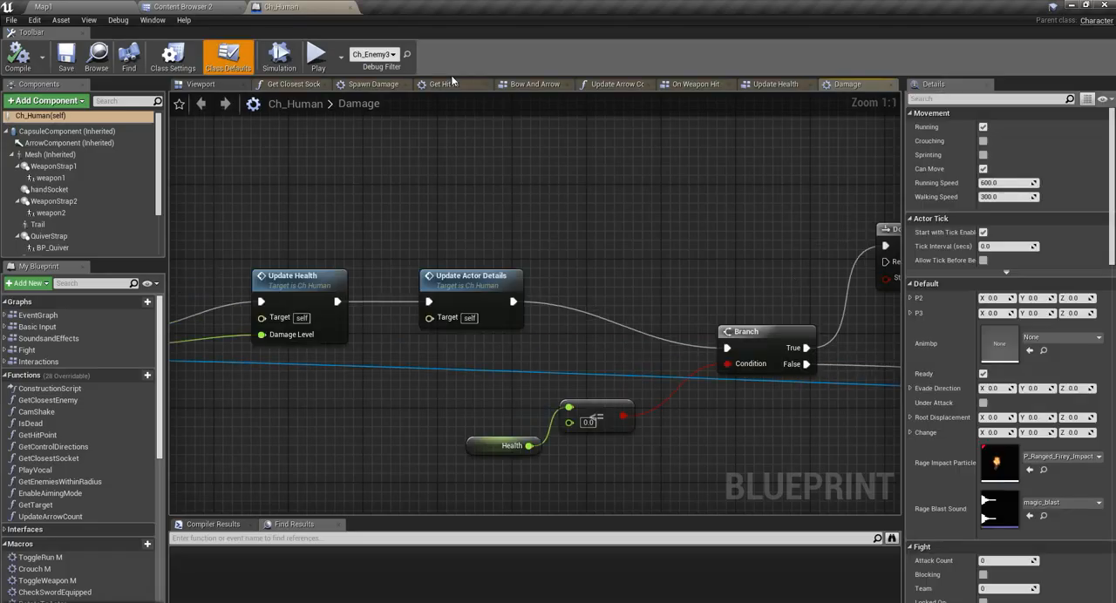
pyautogui.scroll(-3)
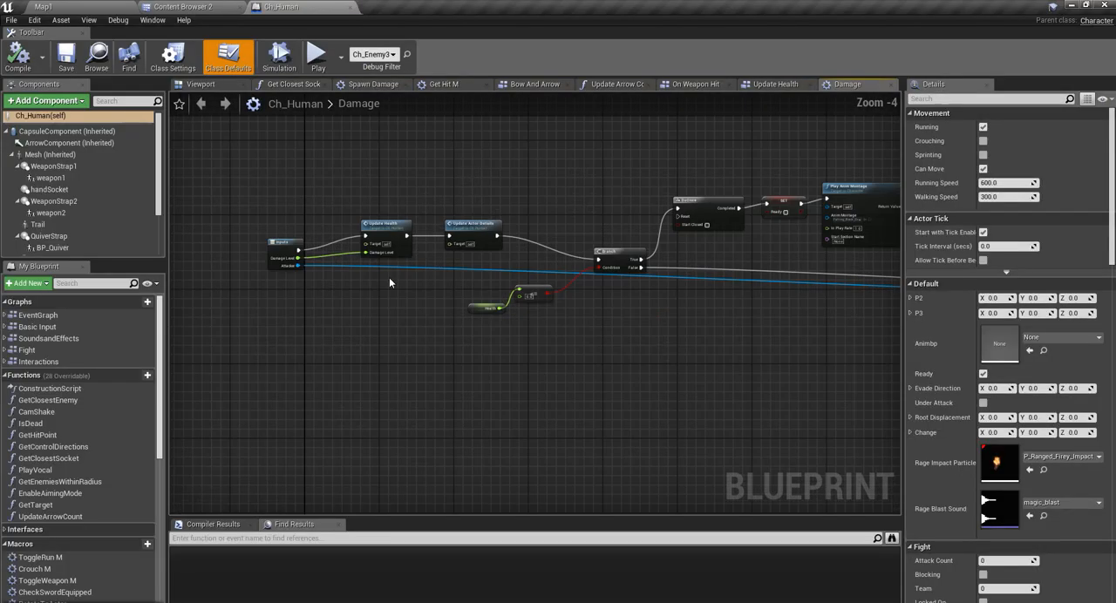
pyautogui.moveTo(391, 282); pyautogui.dragTo(352, 387)
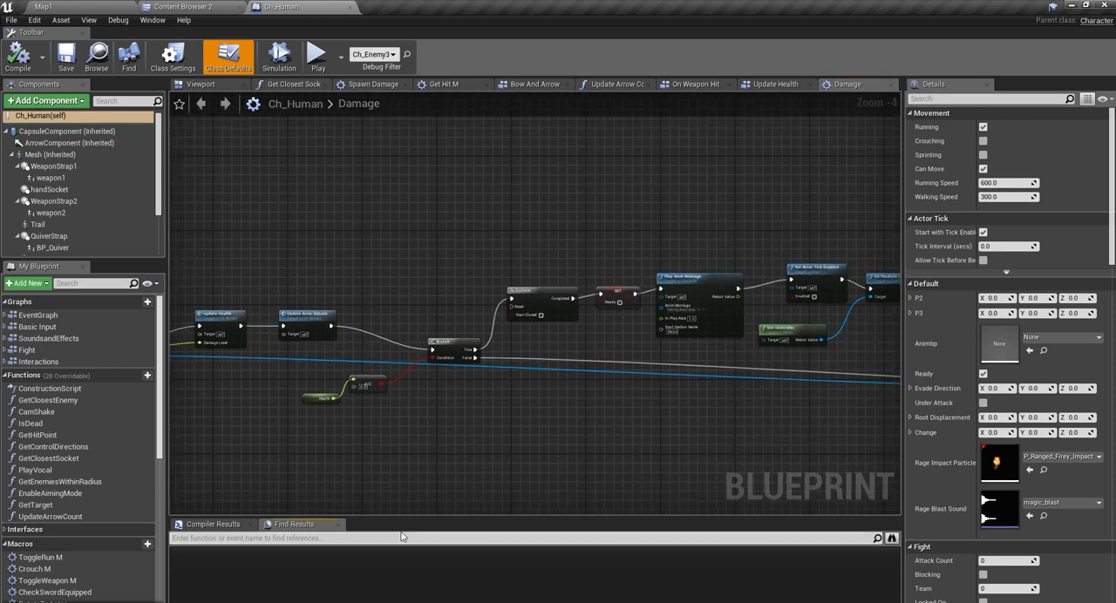
pyautogui.write('has arro')
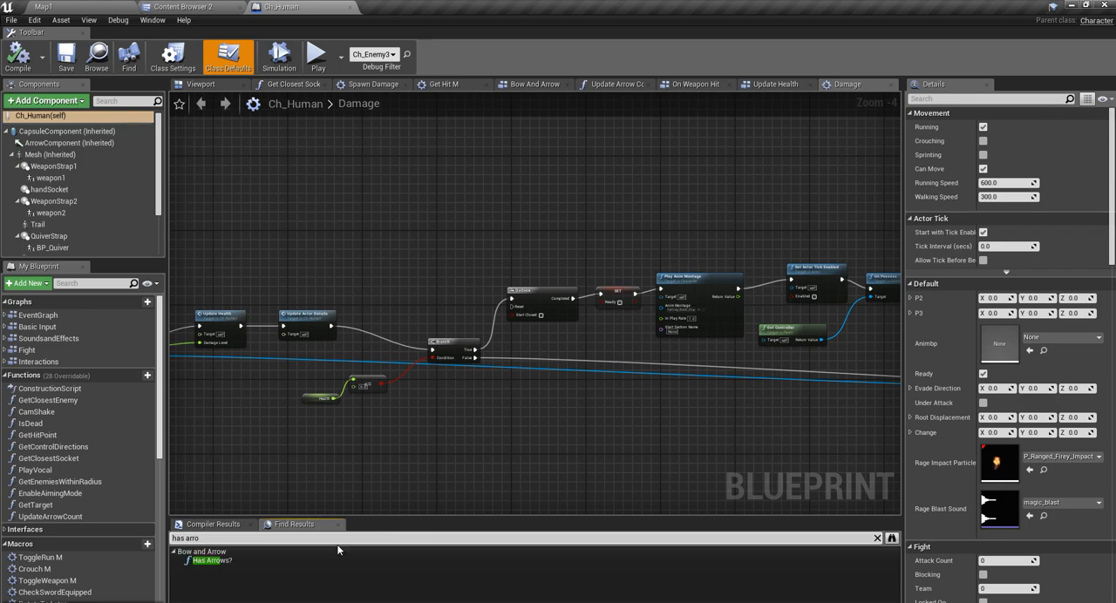
pyautogui.click(534, 83)
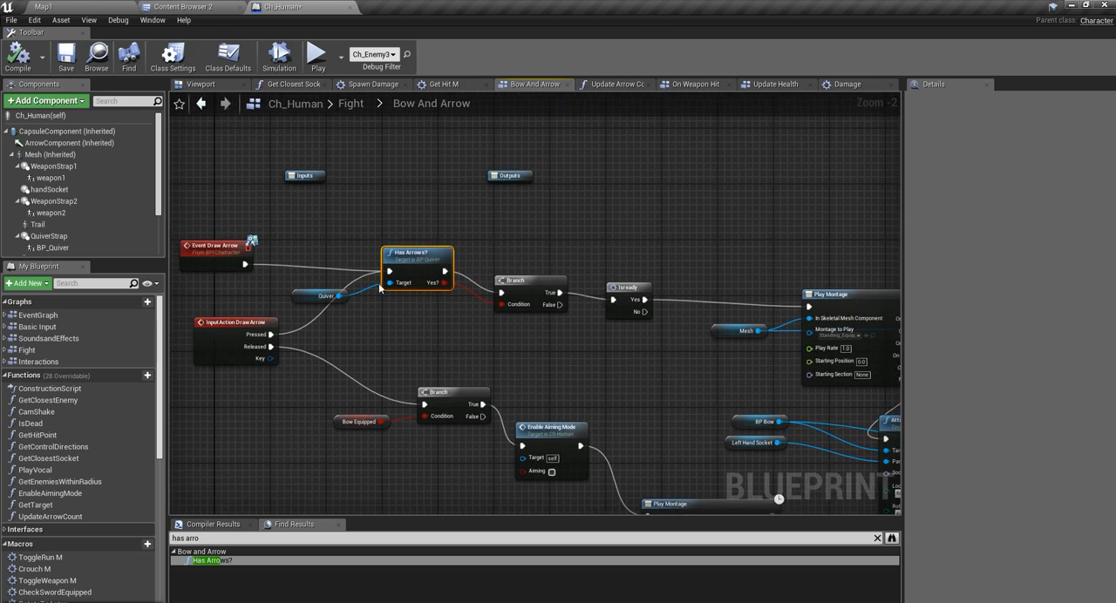
pyautogui.moveTo(638, 289)
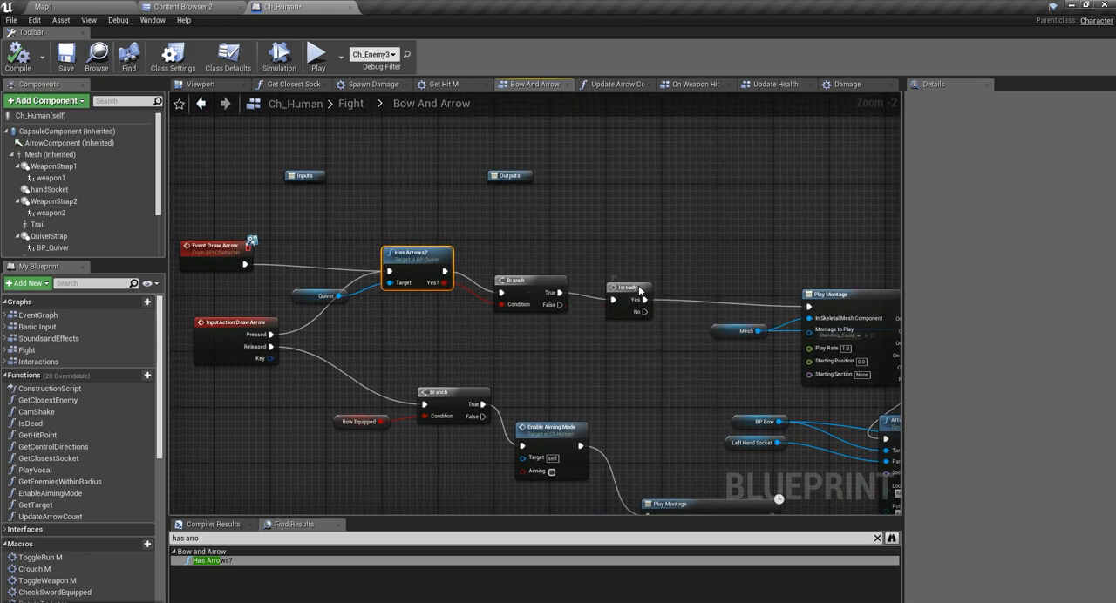
pyautogui.click(628, 288)
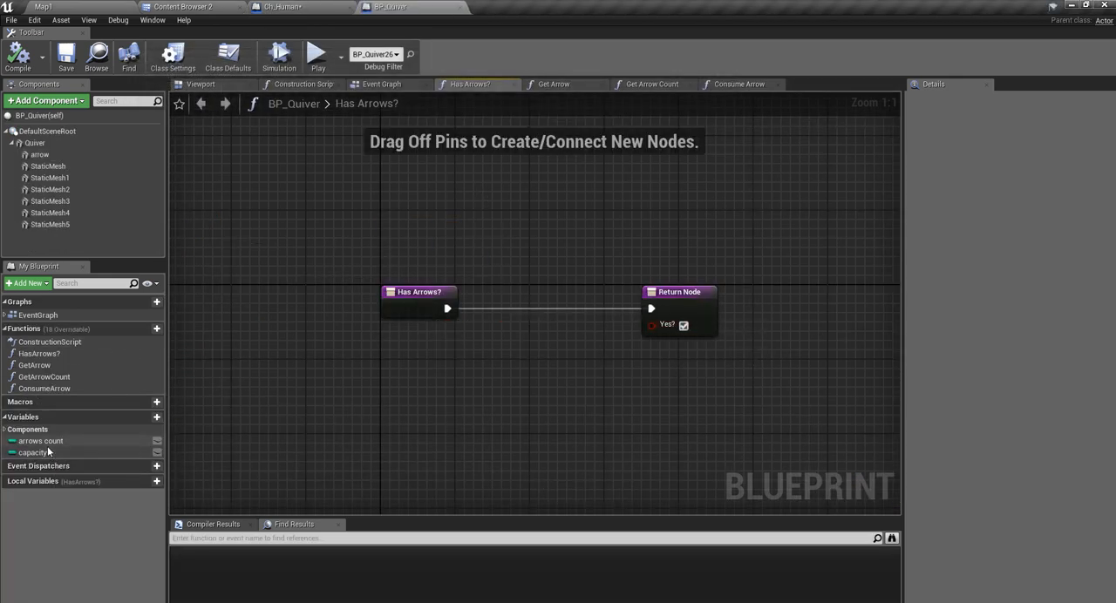
# Step: Wire an Arrows Count integer comparison into the Has Arrows? Return Node
pyautogui.click(42, 439)
pyautogui.write('>')
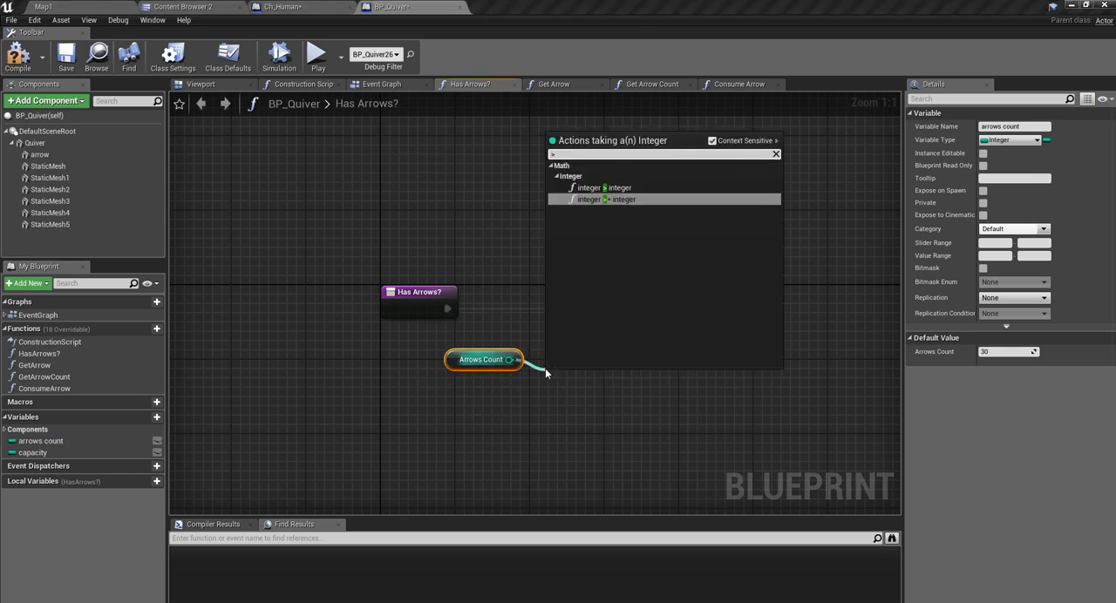
pyautogui.click(601, 199)
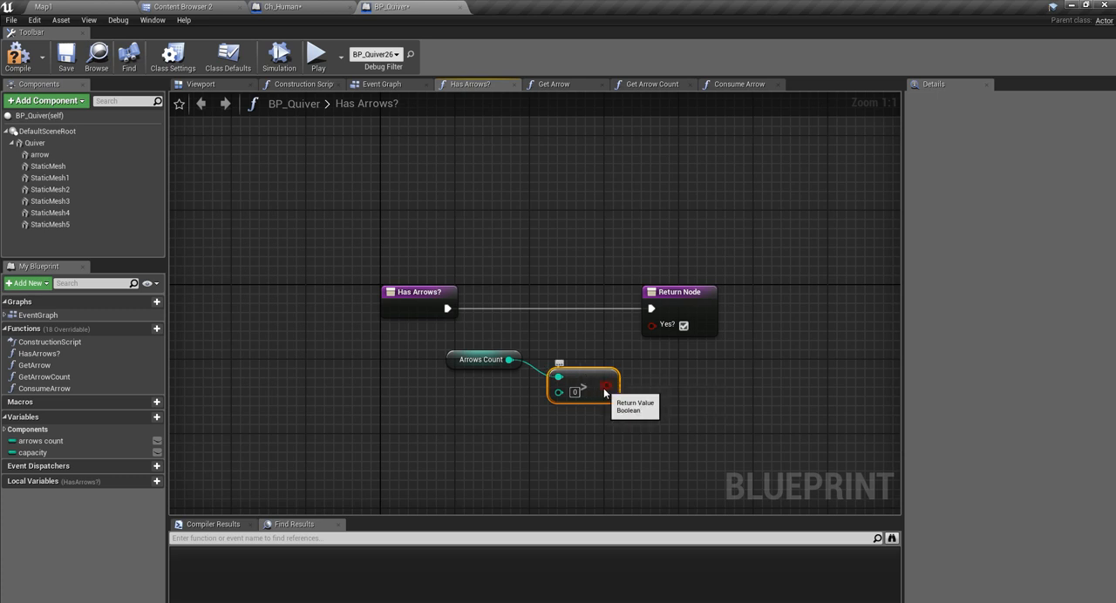
pyautogui.moveTo(589, 391); pyautogui.dragTo(655, 324)
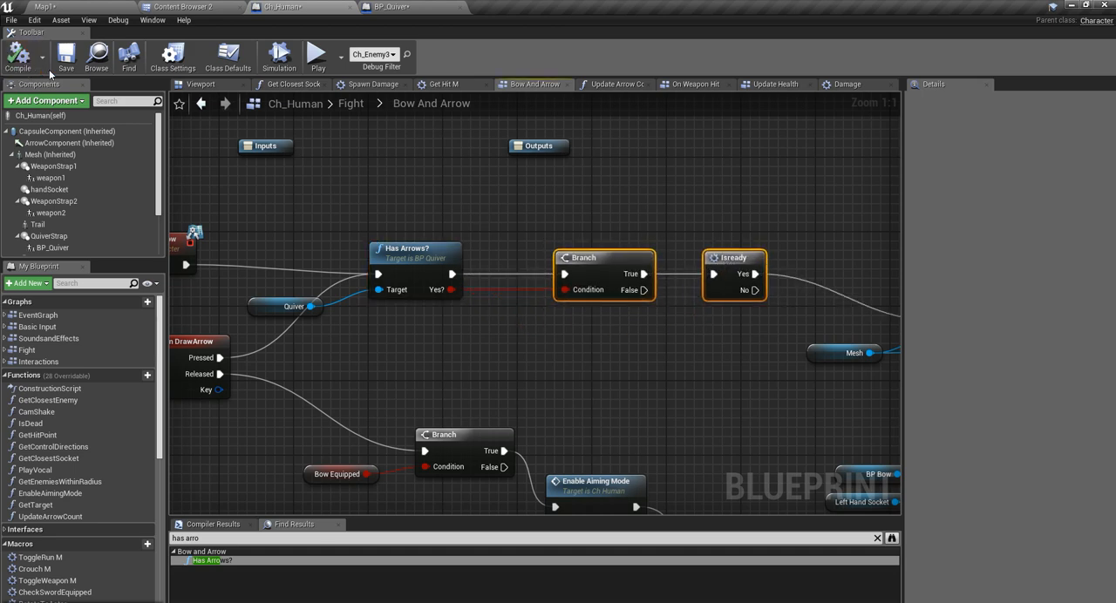
pyautogui.moveTo(561, 335)
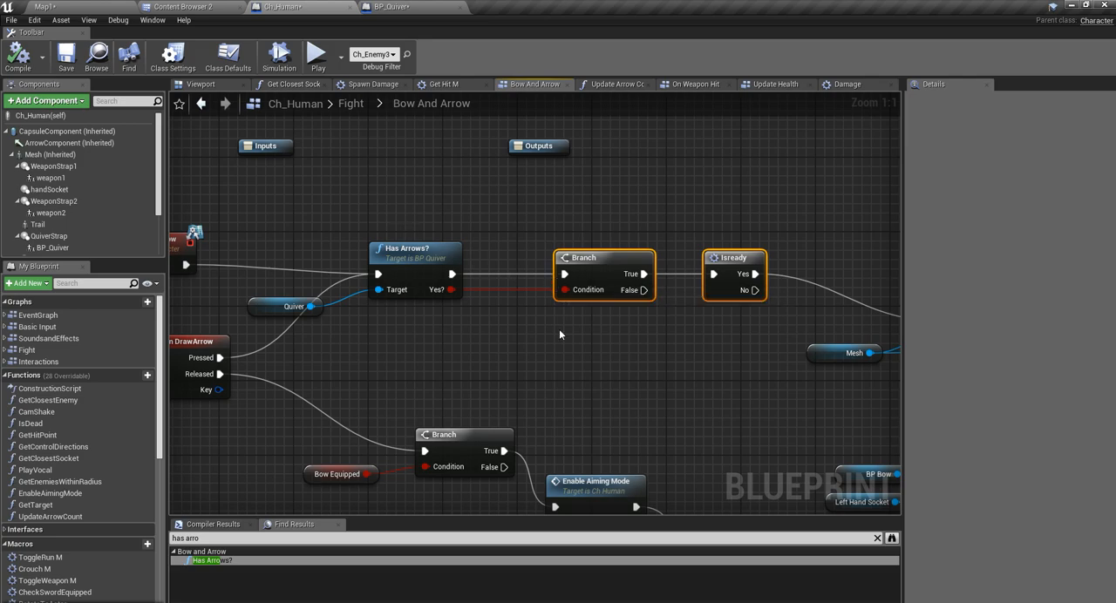
# Step: Inspect BP_Quiver's capacity and arrows count variables and Ch_Human's quiver Child Actor Template
pyautogui.click(387, 7)
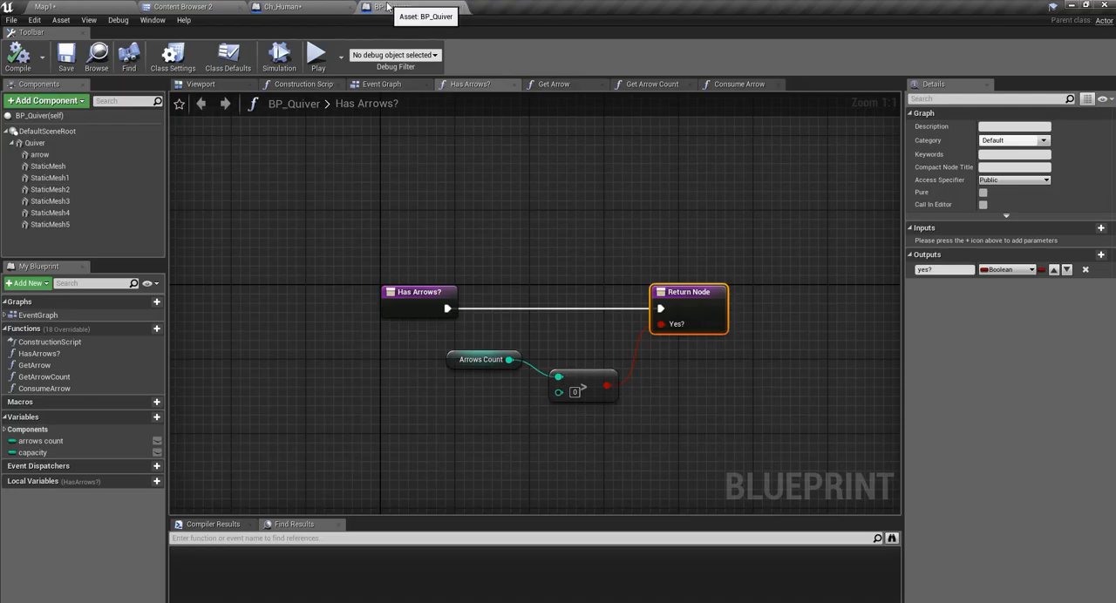
pyautogui.click(33, 453)
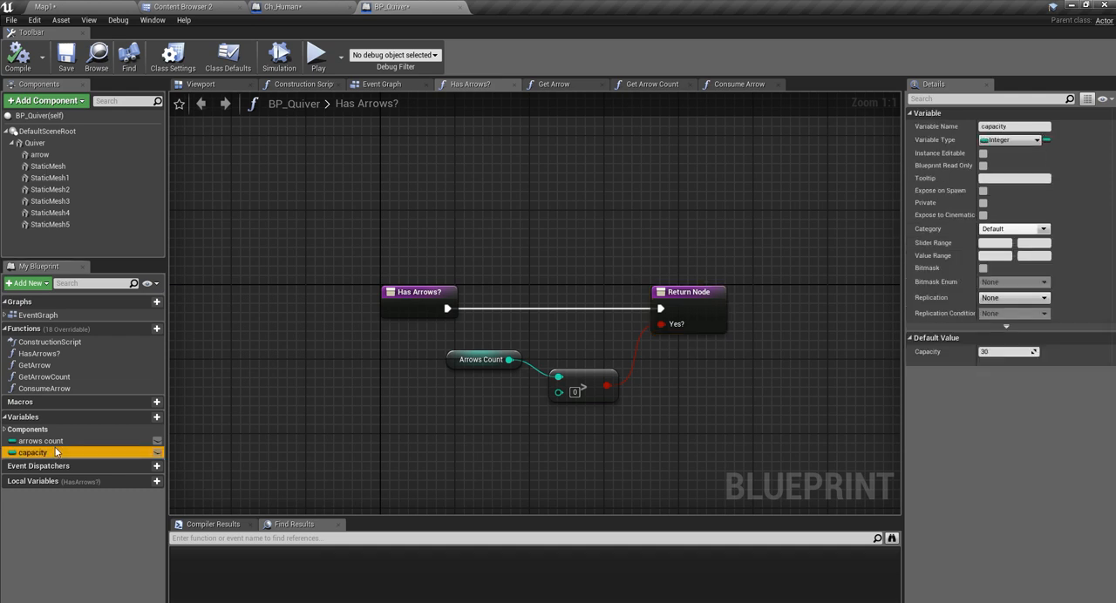
pyautogui.click(39, 440)
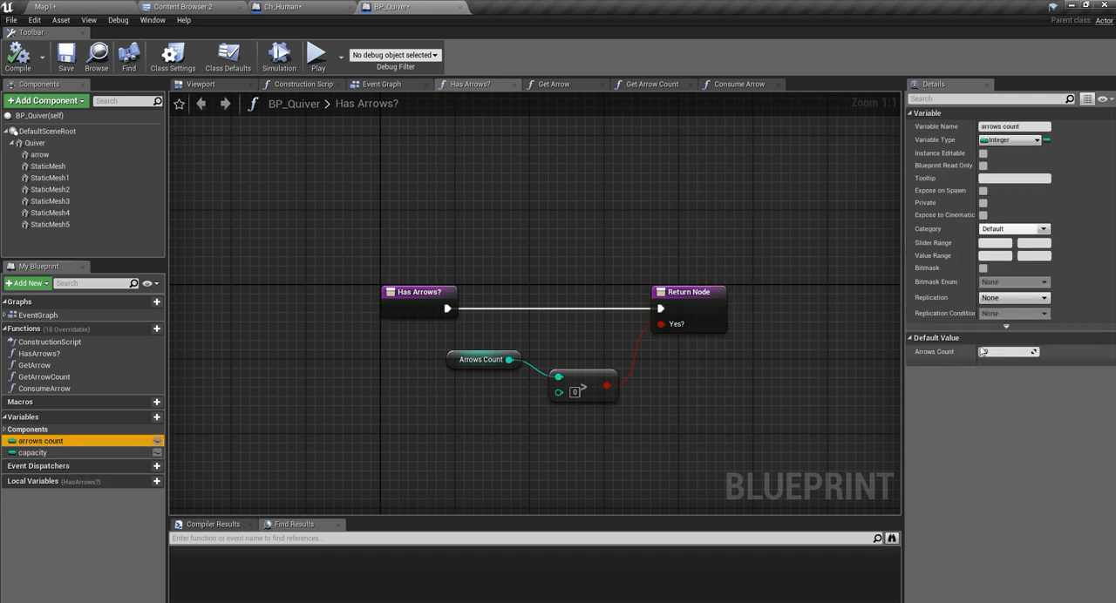
pyautogui.click(1008, 353)
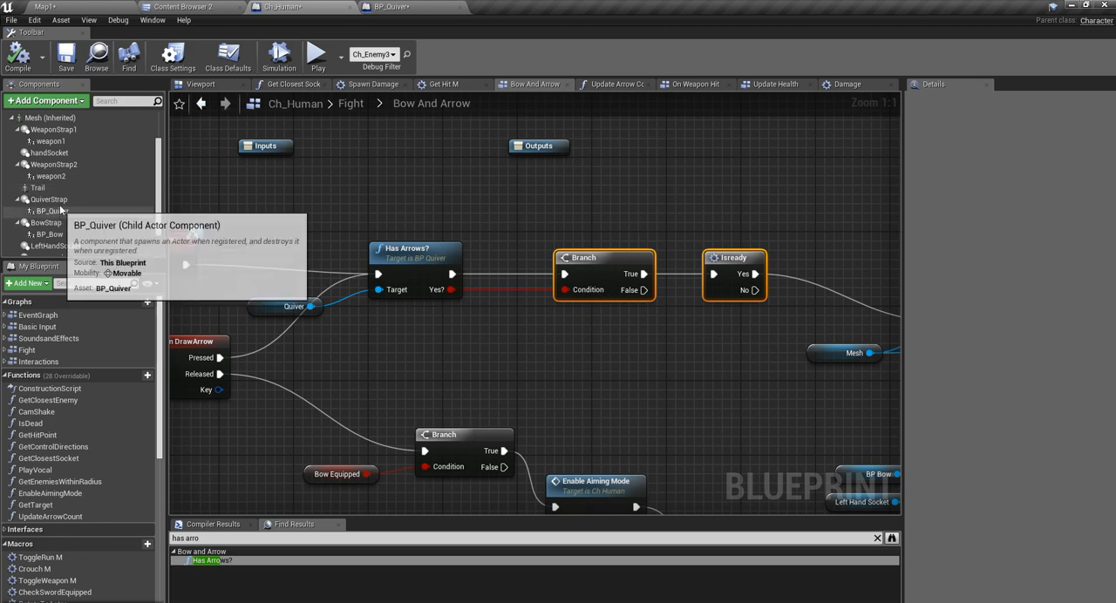
pyautogui.click(51, 211)
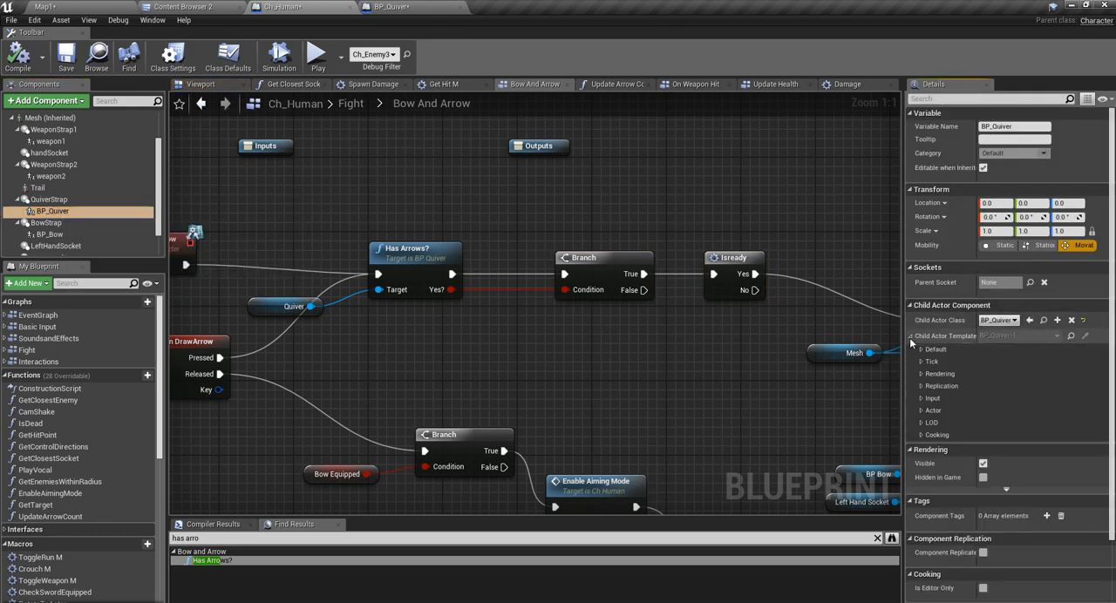
pyautogui.click(923, 349)
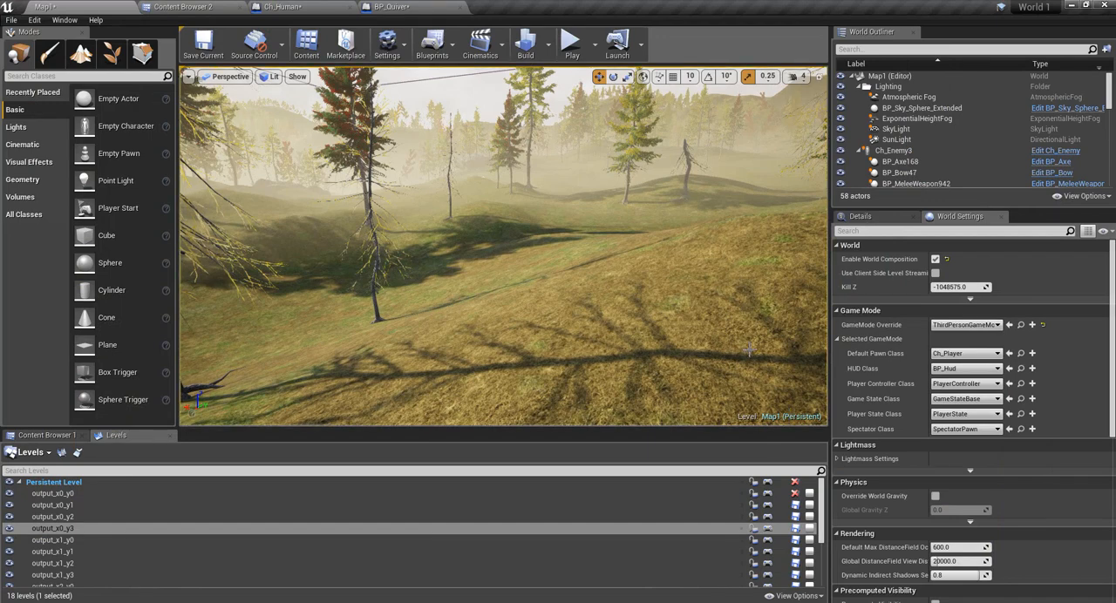
# Step: Review Ch_Player's Update Arrow Count event, then go back to Ch_Human and the Content Browser
pyautogui.click(272, 7)
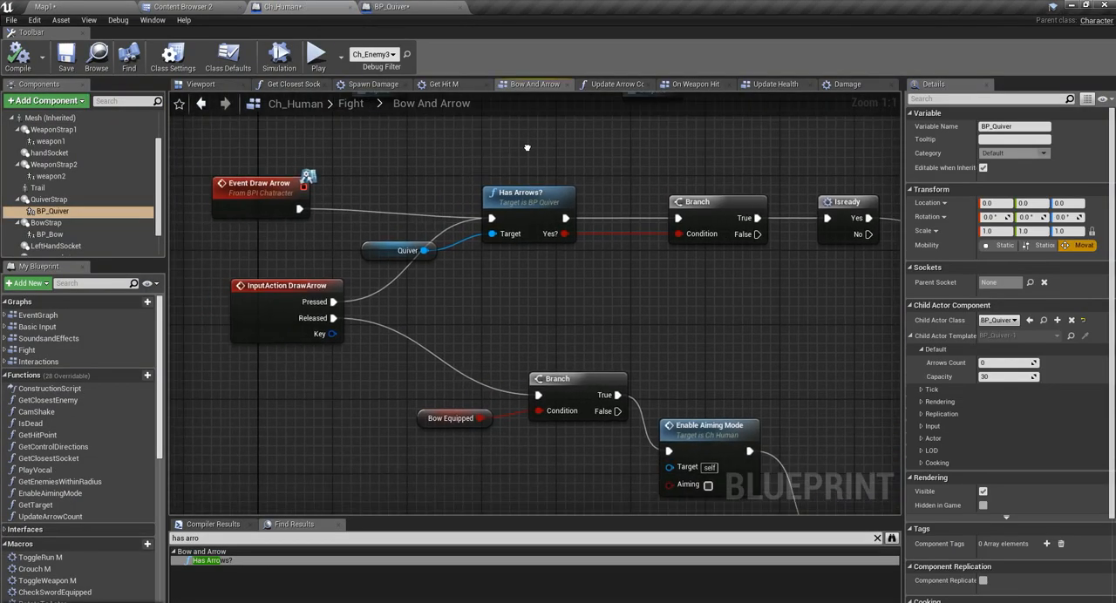
pyautogui.moveTo(303, 300)
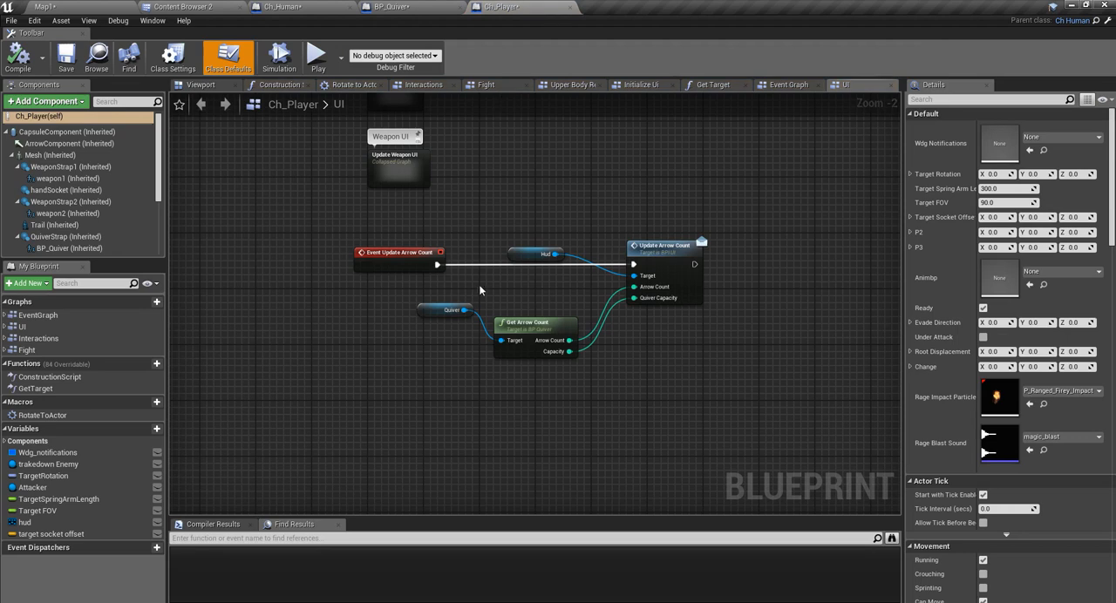
pyautogui.click(537, 282)
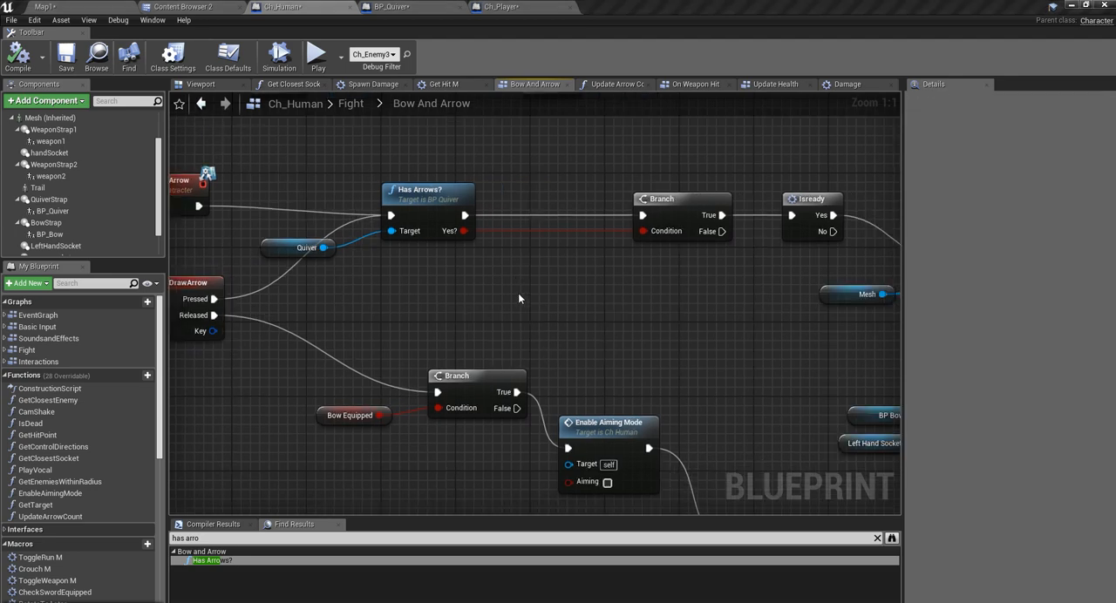
pyautogui.click(183, 7)
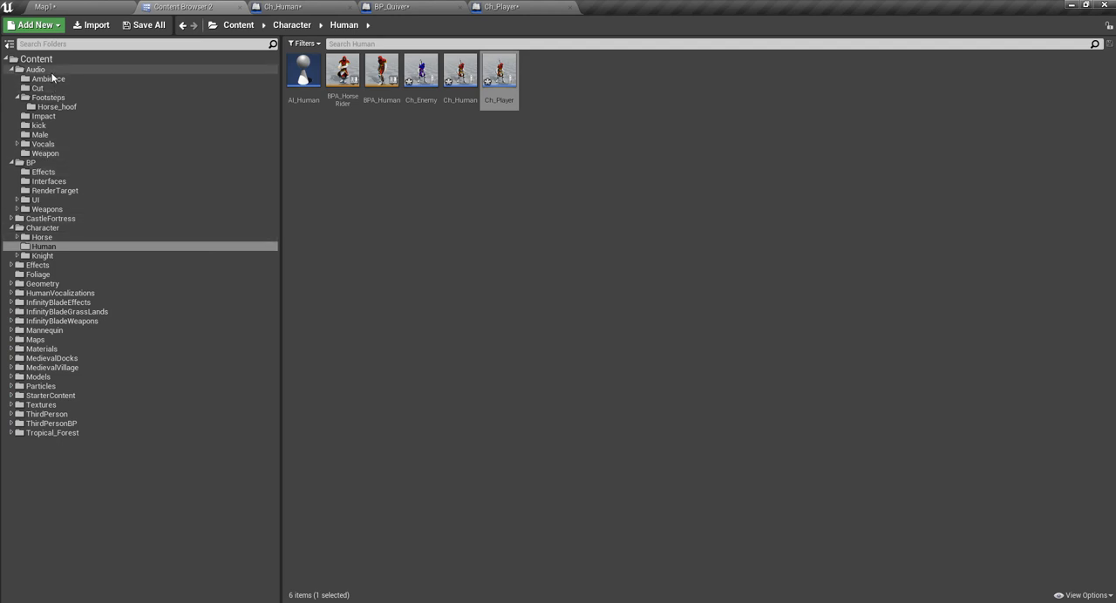
# Step: Browse the Audio, BP Effects and Interfaces folders and land on BP > UI
pyautogui.click(35, 69)
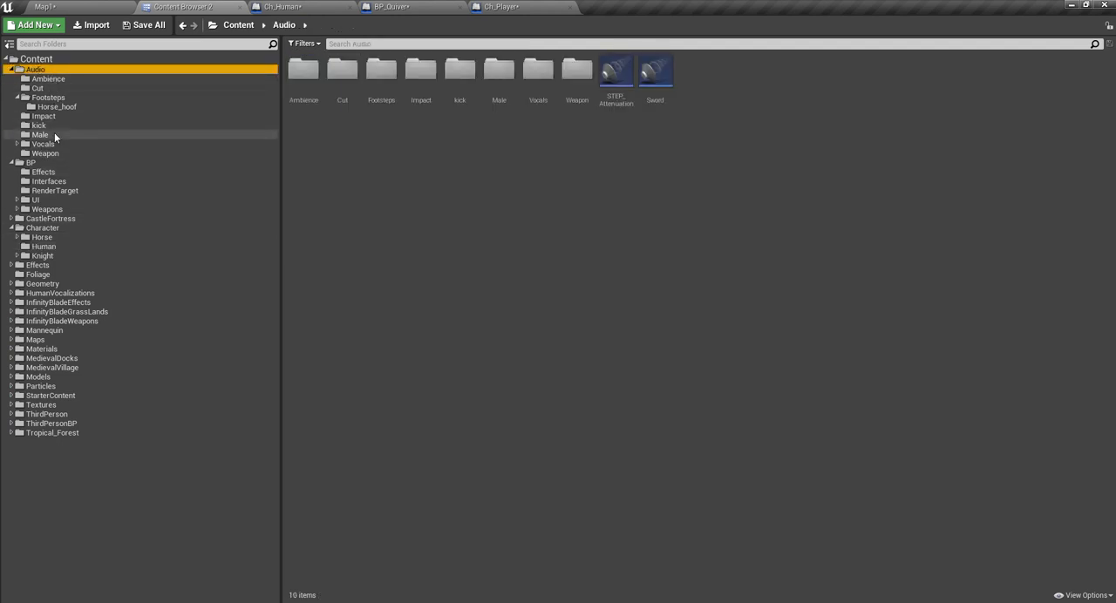
pyautogui.moveTo(49, 181)
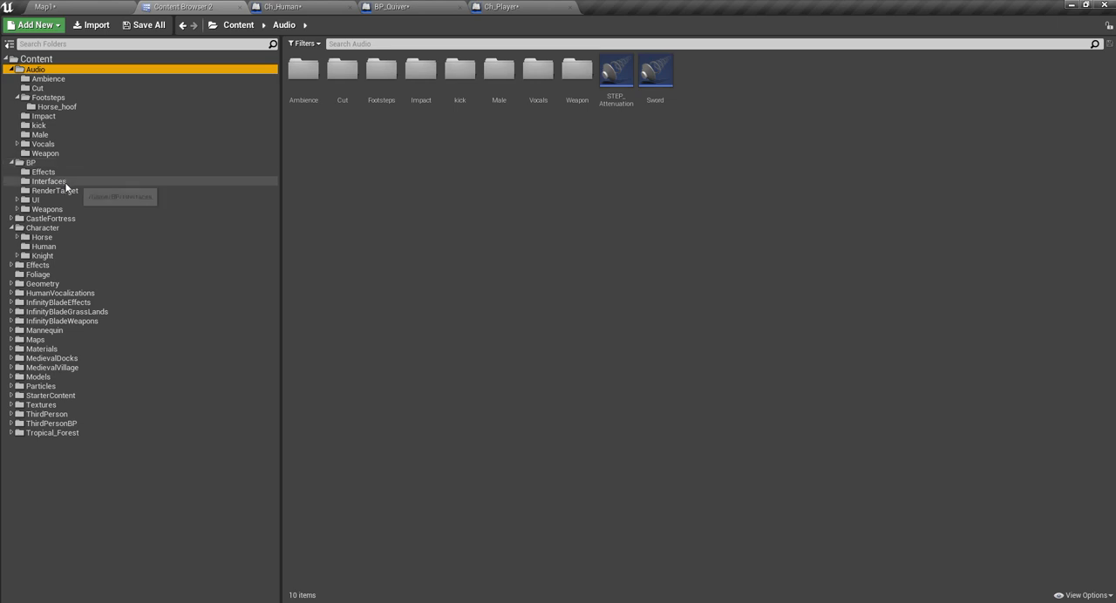
pyautogui.click(43, 171)
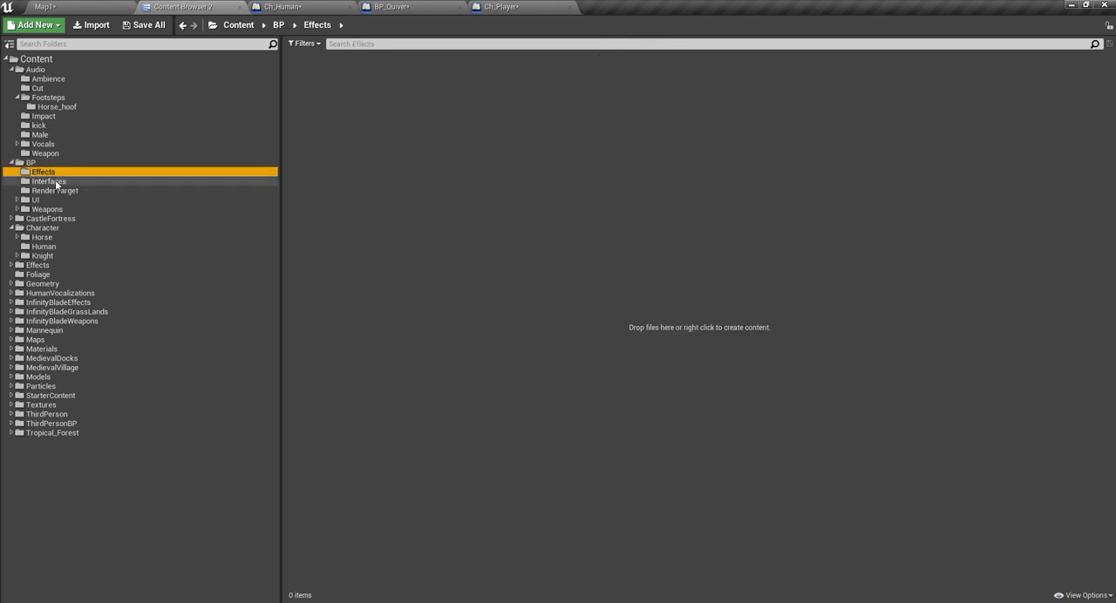
pyautogui.click(48, 182)
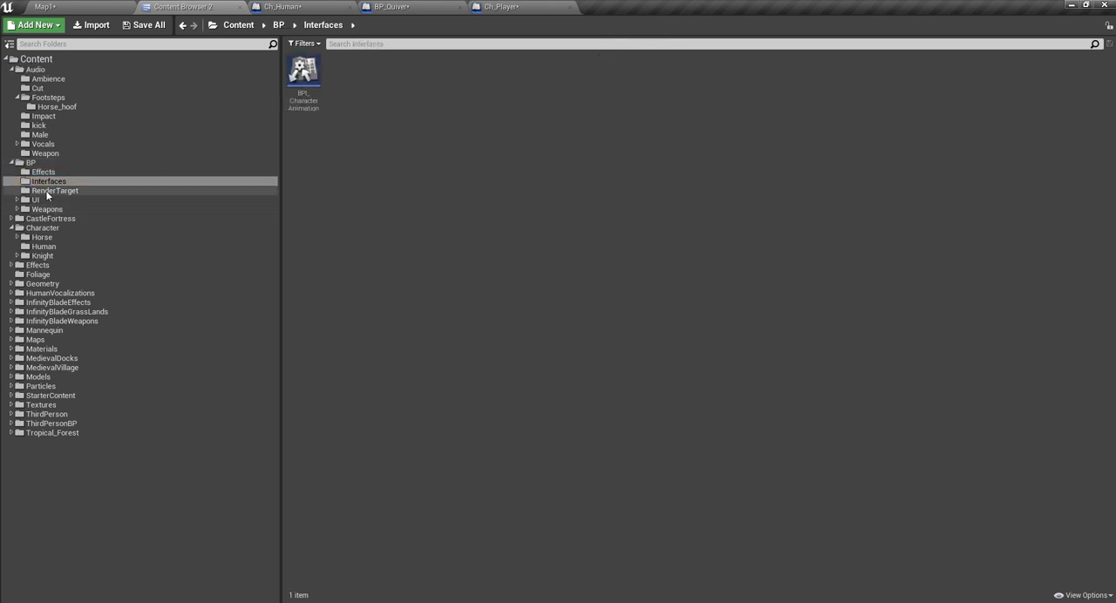
pyautogui.click(35, 198)
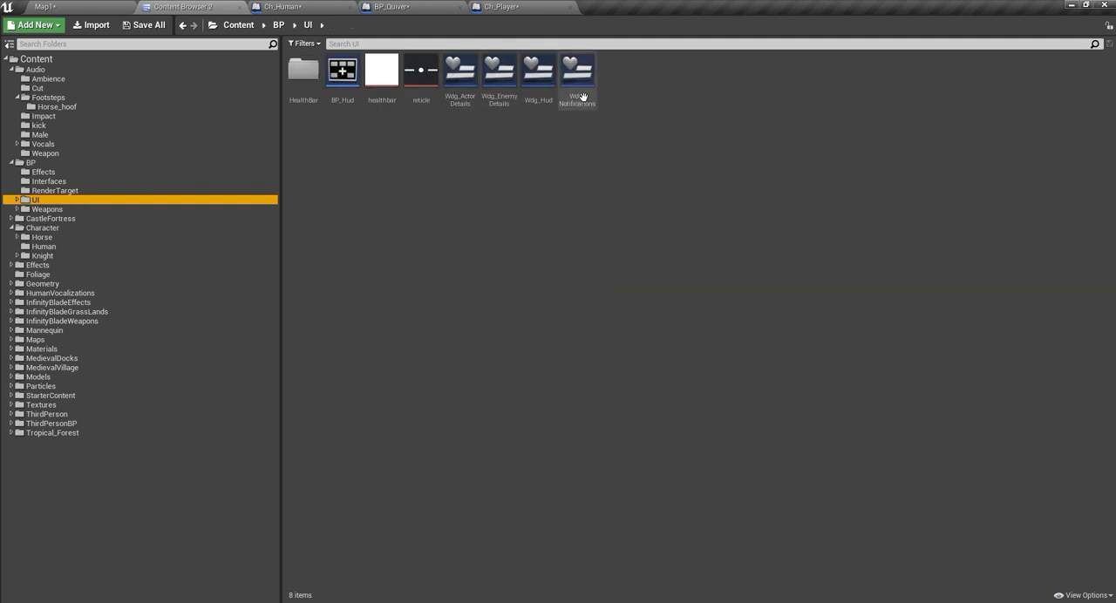
# Step: Open Widg_Notifications, inspect the T_Tip text block's Details, then view its event graph
pyautogui.doubleClick(575, 70)
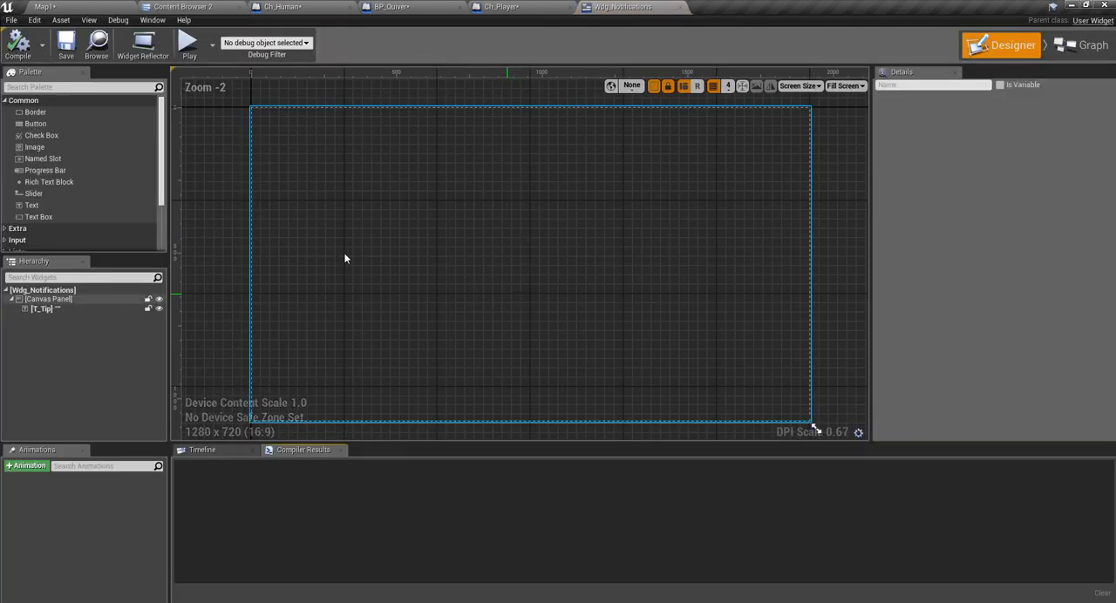
pyautogui.click(41, 308)
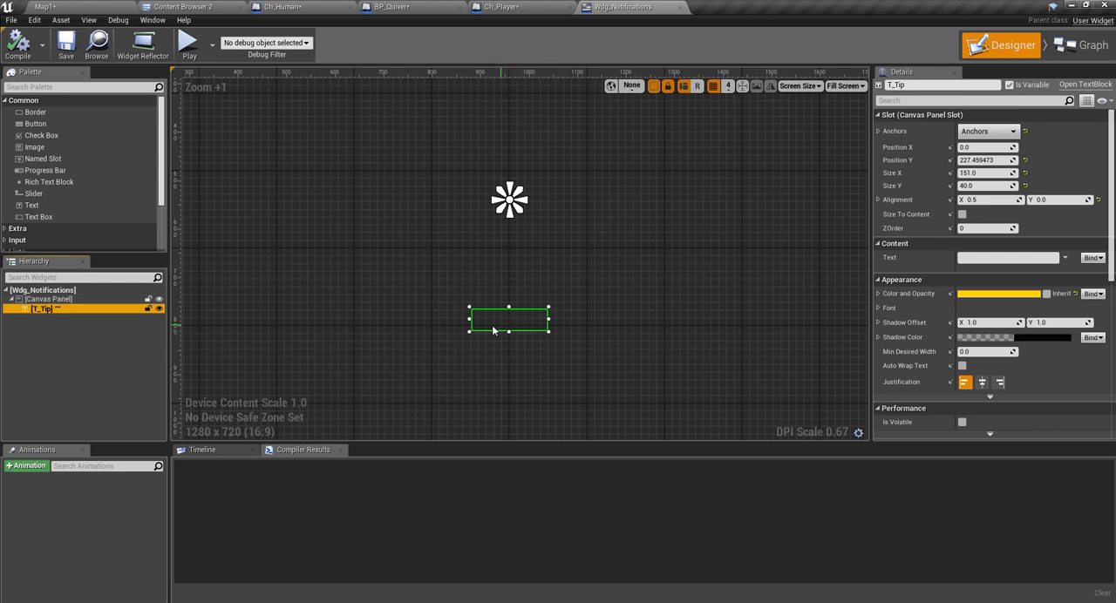
pyautogui.scroll(-3)
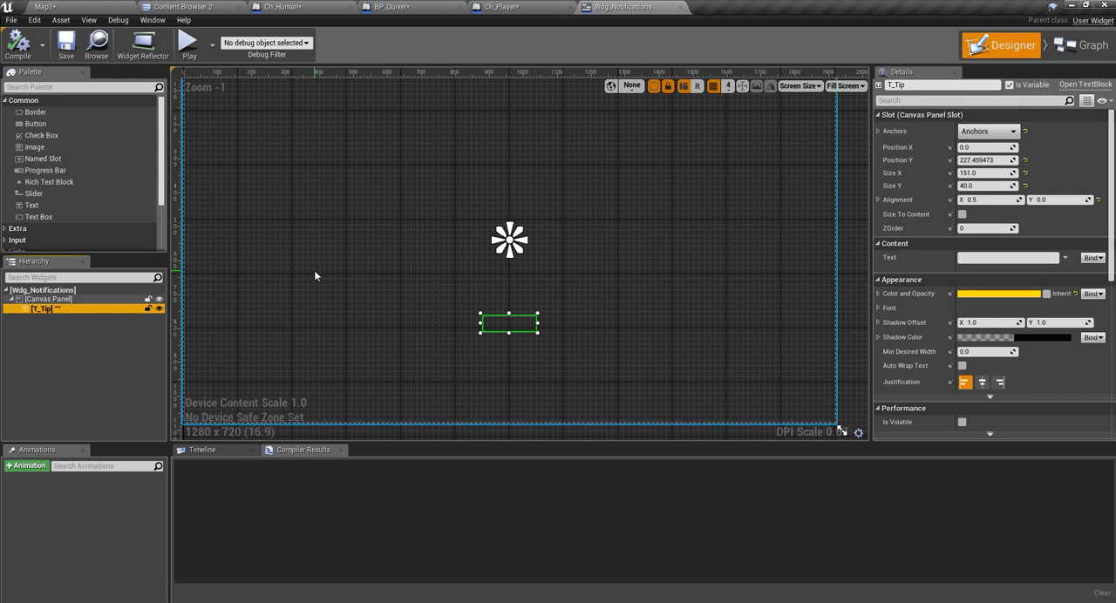
pyautogui.moveTo(318, 272)
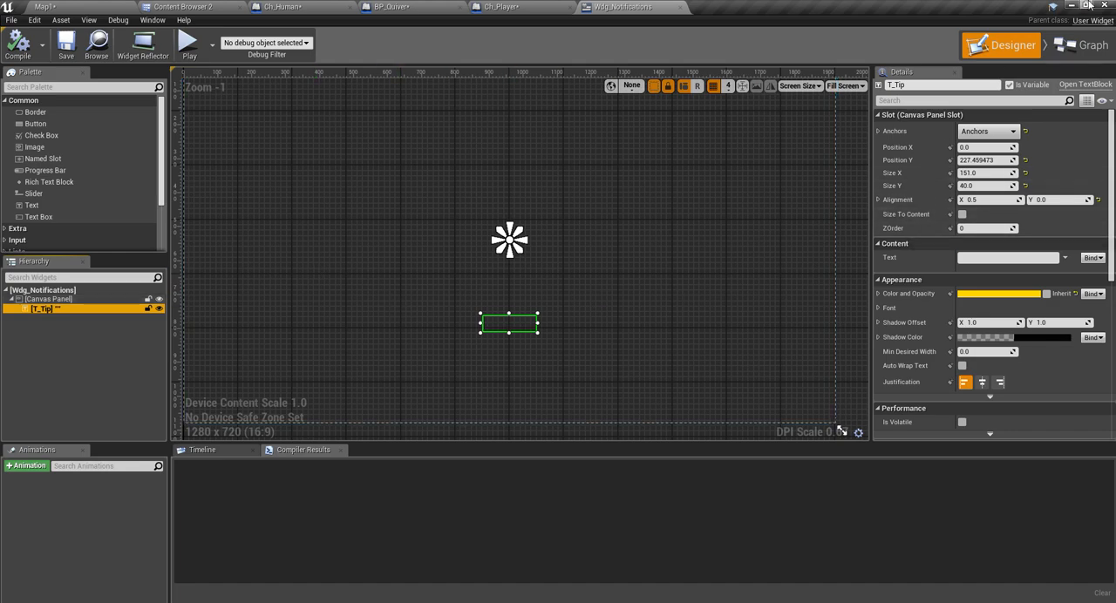
pyautogui.click(1080, 45)
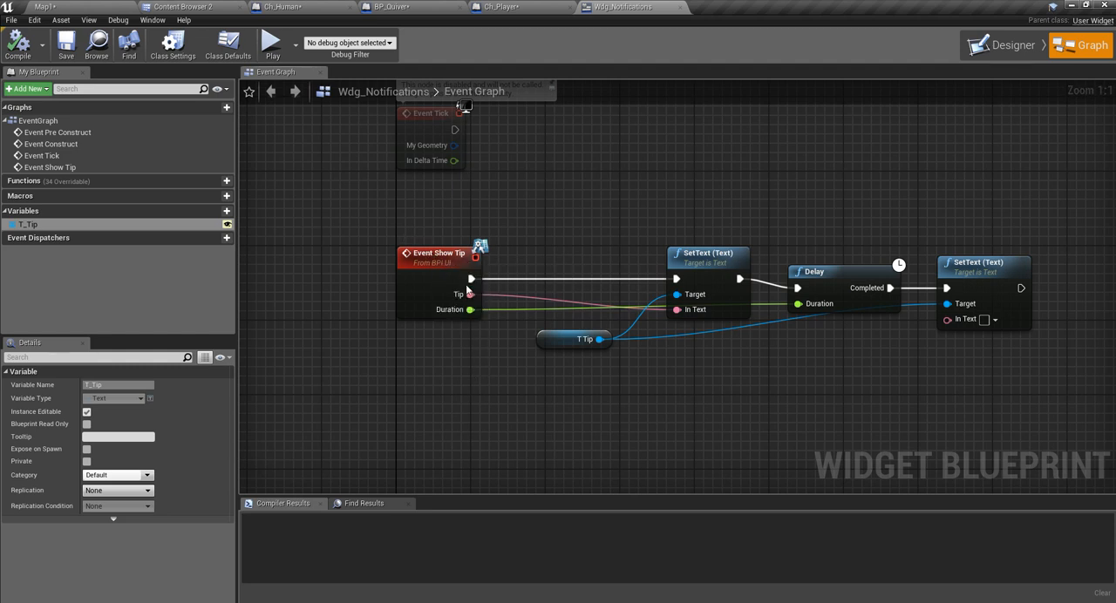
pyautogui.moveTo(488, 304)
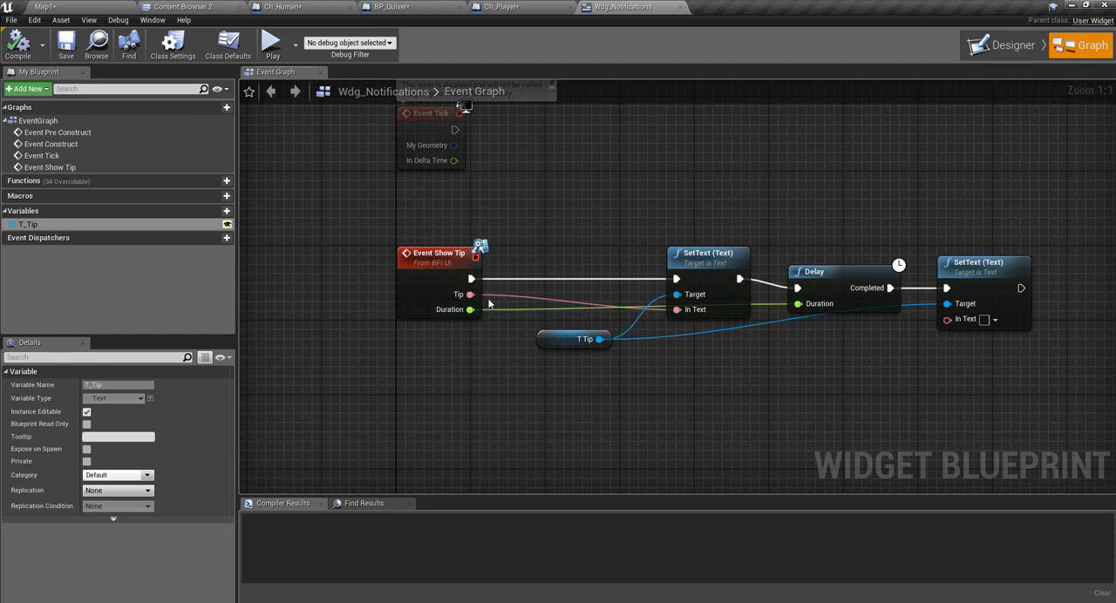
pyautogui.moveTo(369, 90)
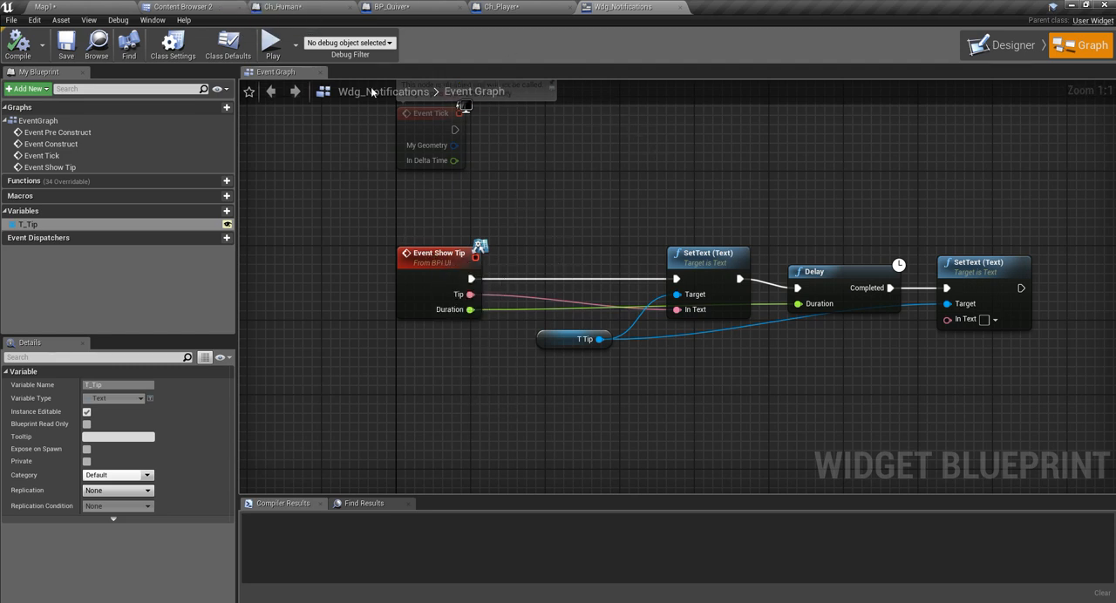
pyautogui.click(1001, 45)
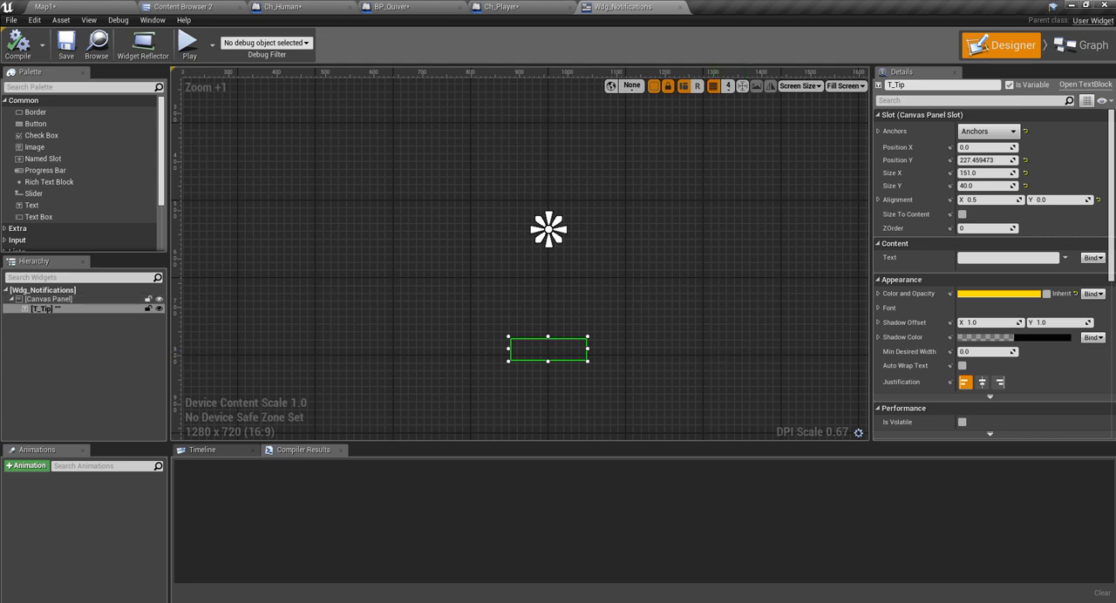
pyautogui.moveTo(692, 302)
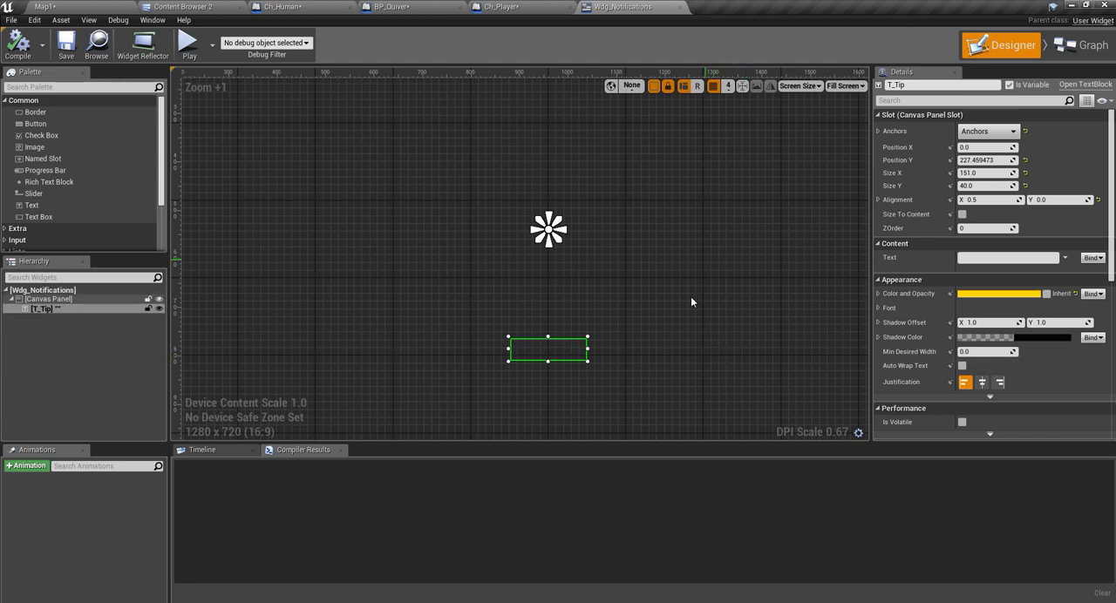
pyautogui.click(49, 298)
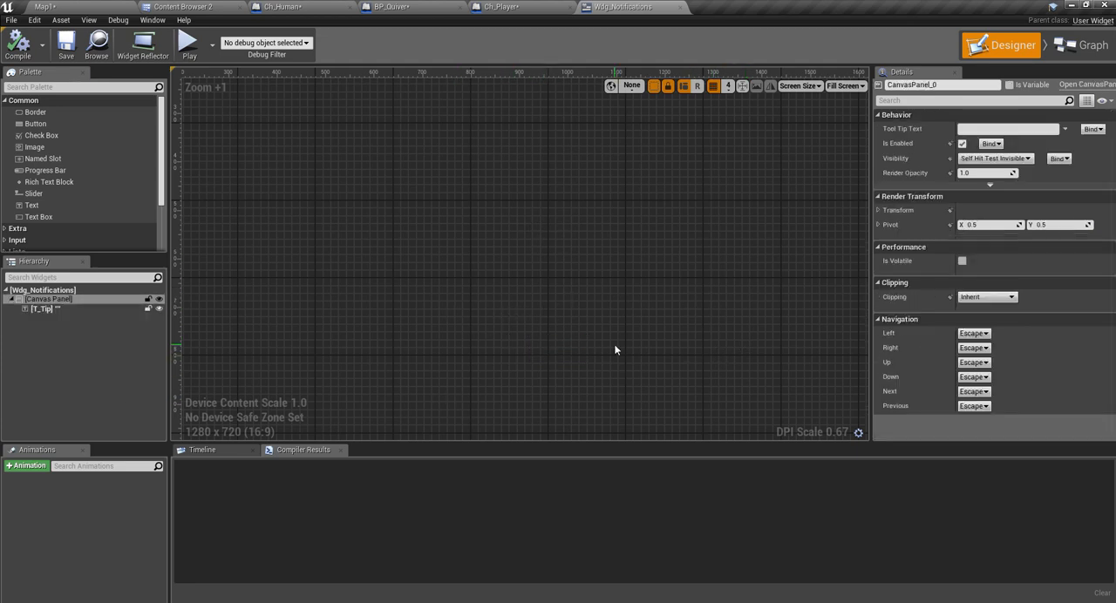
pyautogui.click(1091, 45)
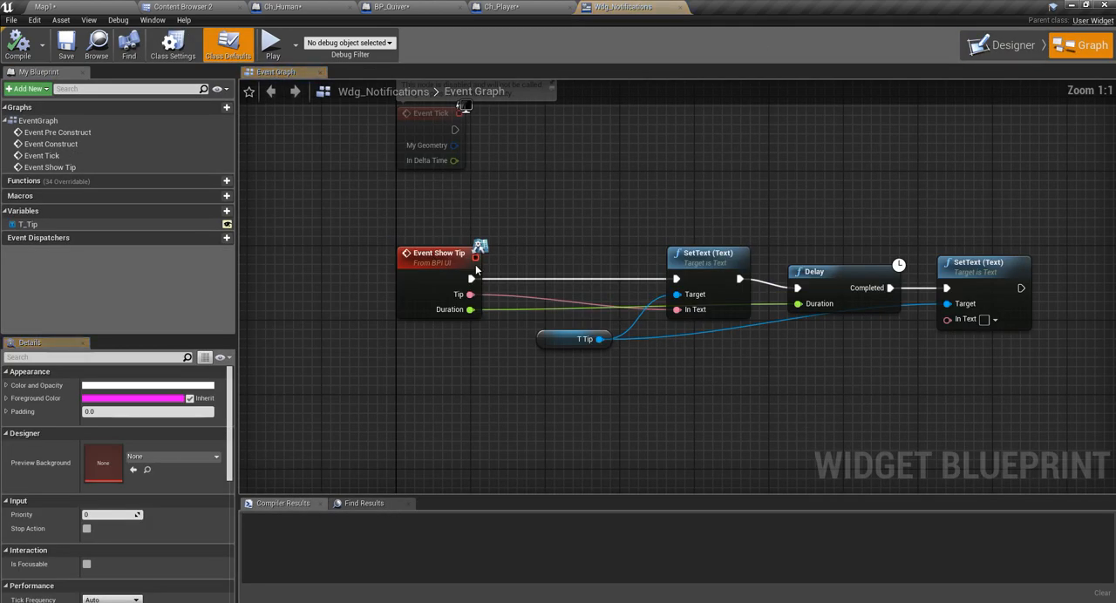
pyautogui.click(439, 253)
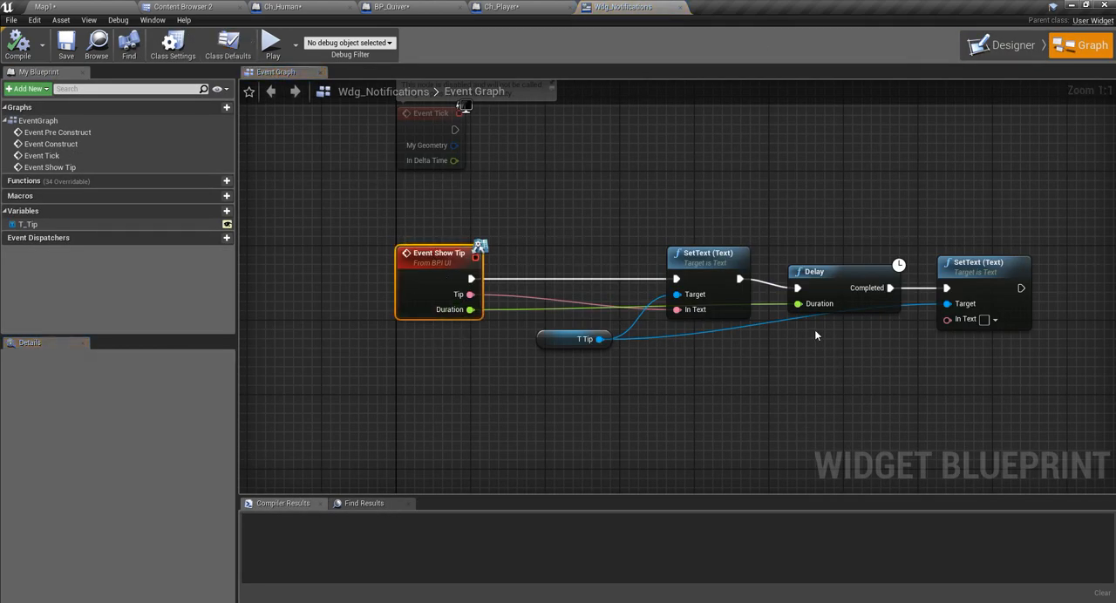
pyautogui.moveTo(1011, 45)
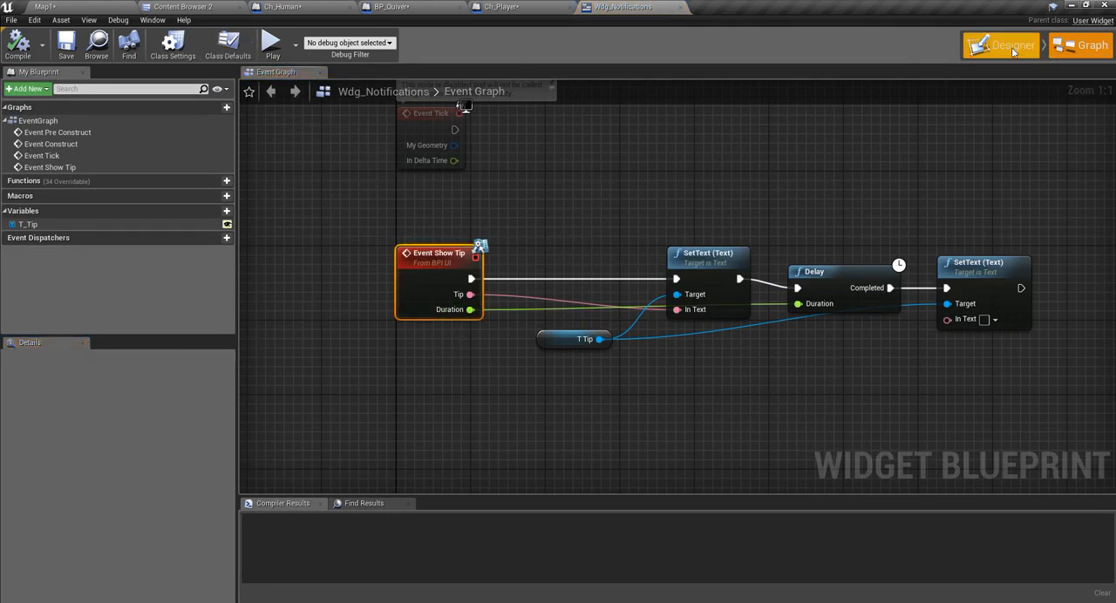
# Step: Give T_Tip the placeholder text 'sdfsf' in the Designer and return to the event graph
pyautogui.click(1001, 45)
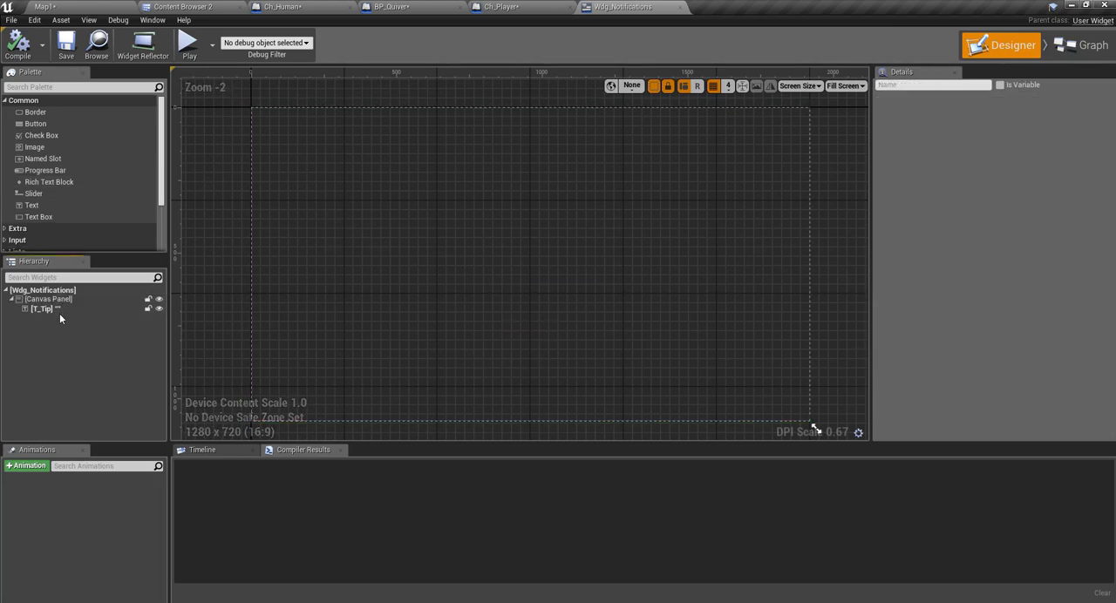
pyautogui.click(42, 309)
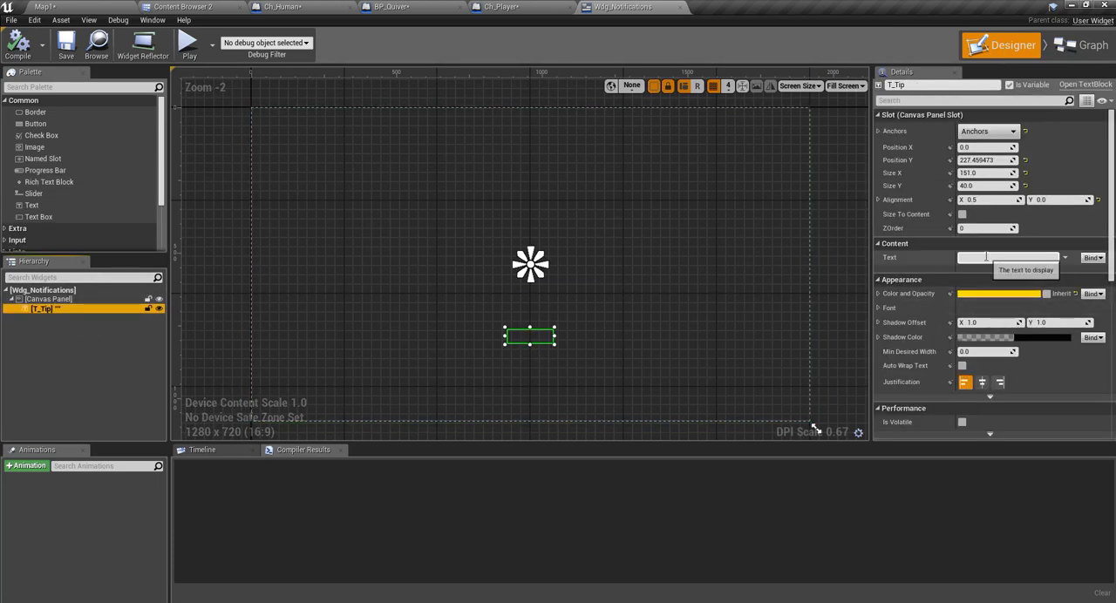
pyautogui.write('sdfsf')
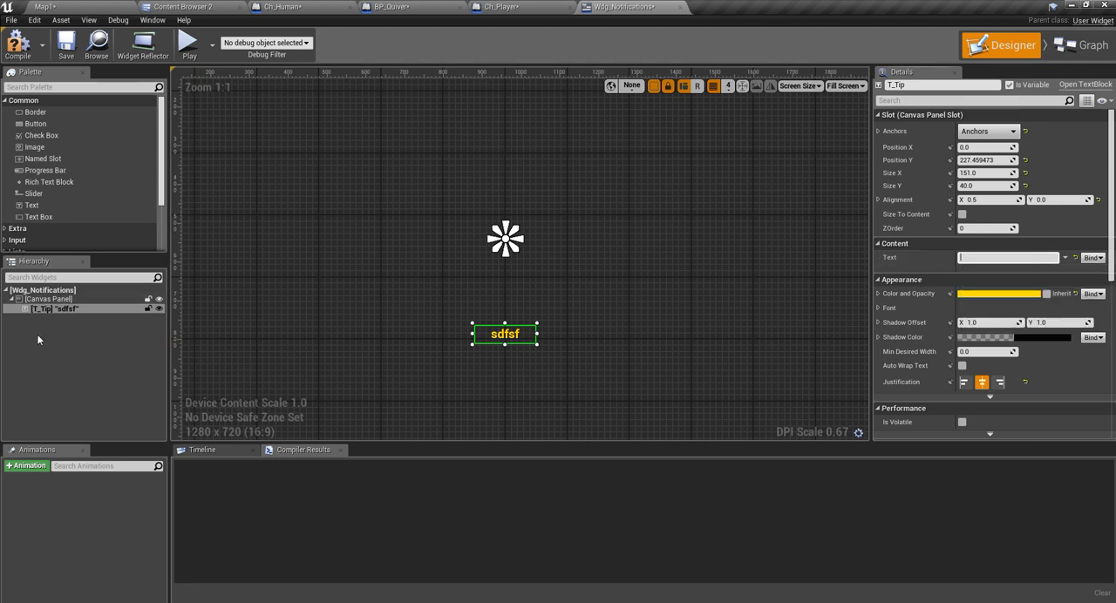
pyautogui.click(1091, 46)
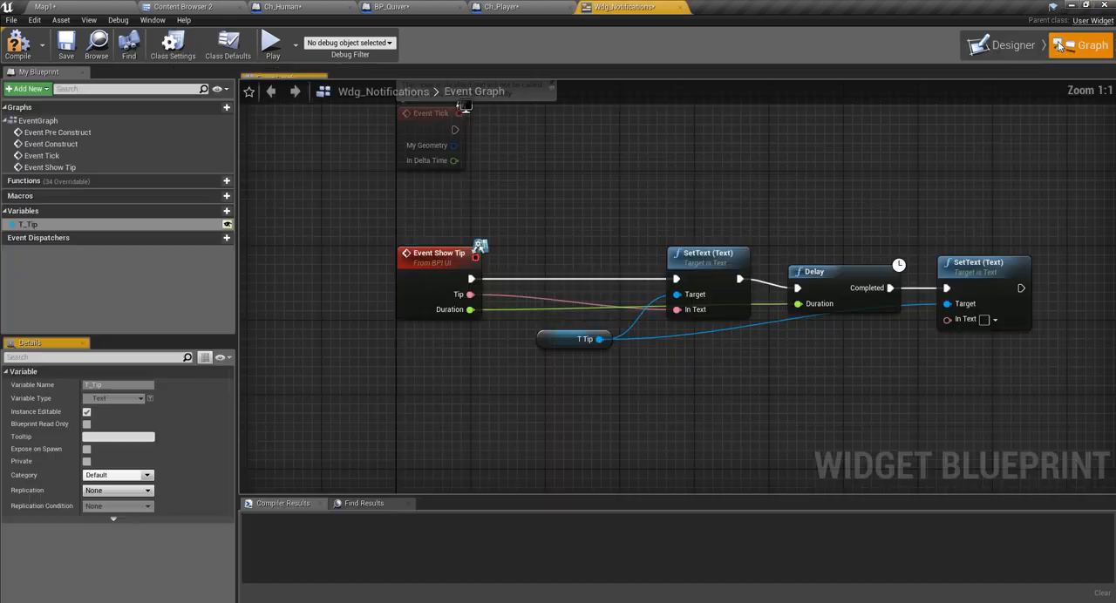
# Step: View BPI_UI's Show Tip function, then switch back to Ch_Human's Bow And Arrow graph
pyautogui.click(715, 7)
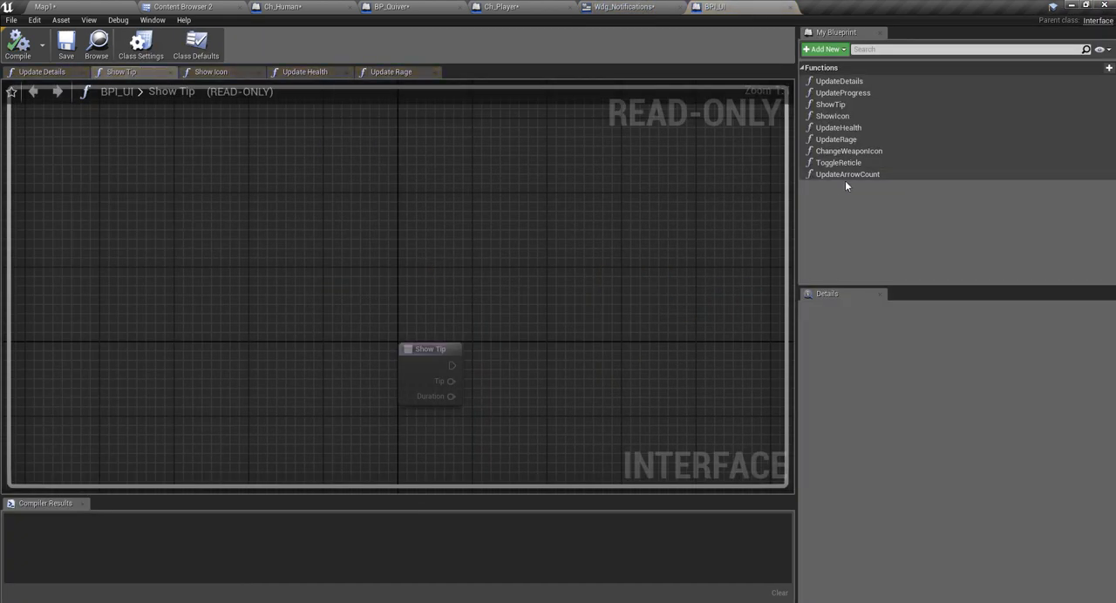
pyautogui.moveTo(861, 114)
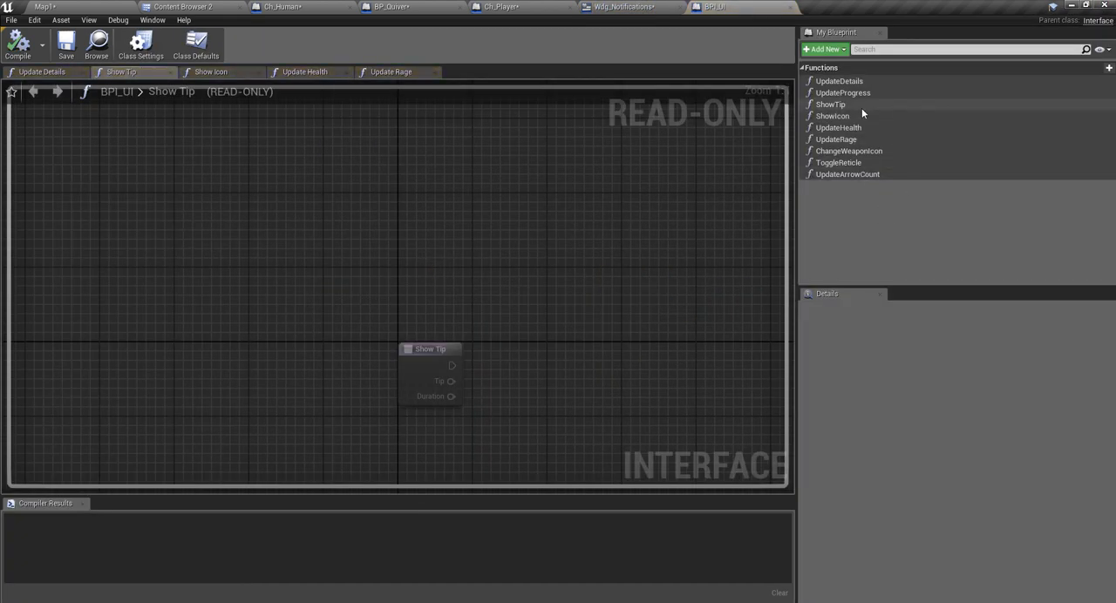
pyautogui.click(830, 104)
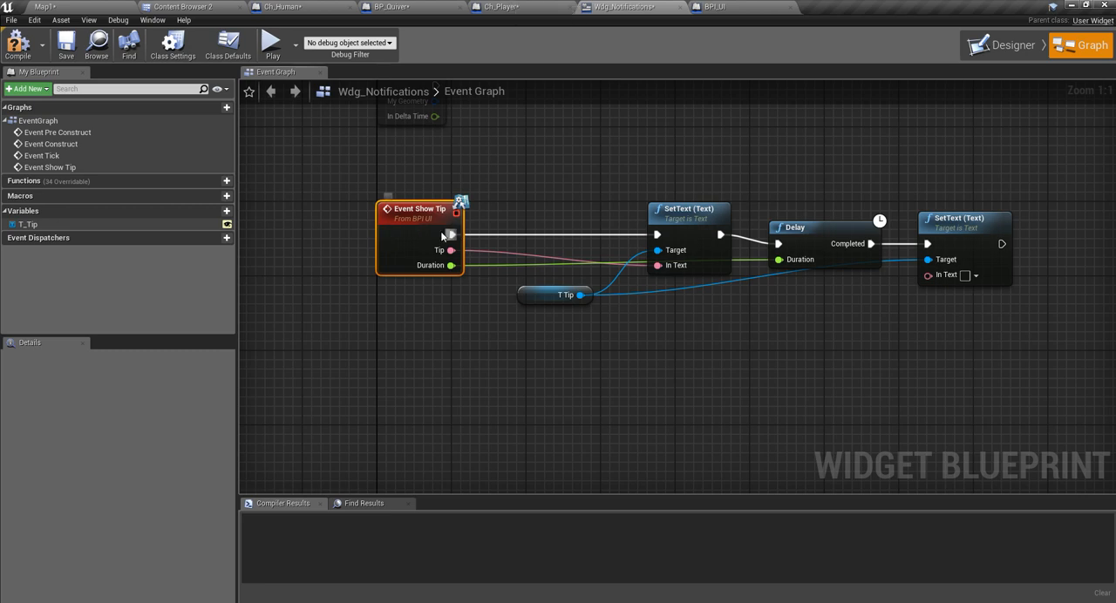
pyautogui.click(498, 7)
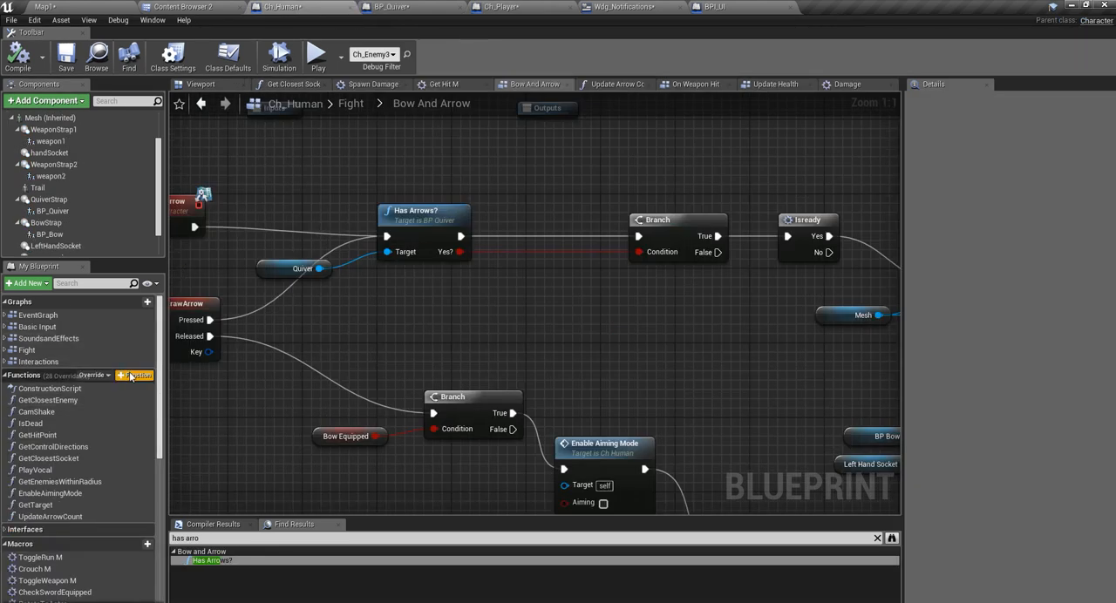
# Step: Add a new function to Ch_Human and name it Show Notification
pyautogui.click(136, 375)
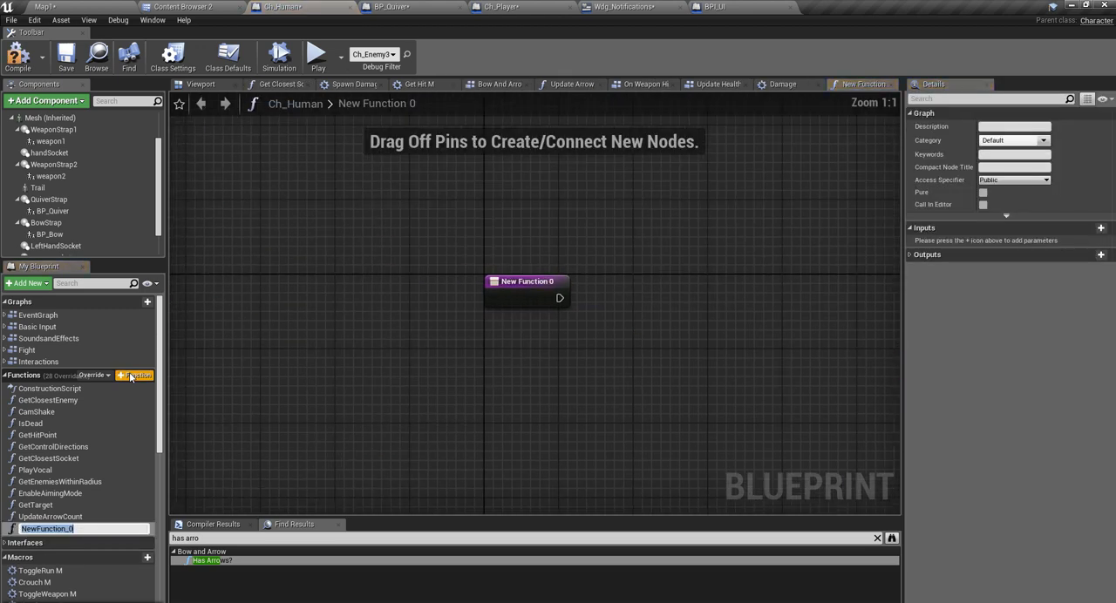
pyautogui.moveTo(527, 280); pyautogui.dragTo(577, 310)
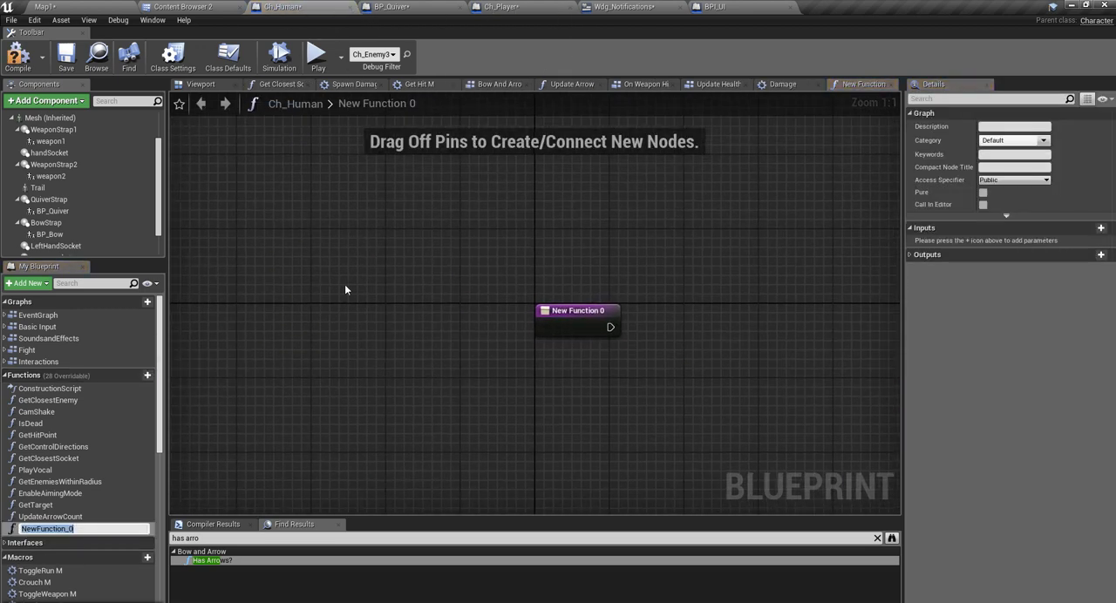
pyautogui.write('ShowNotifi')
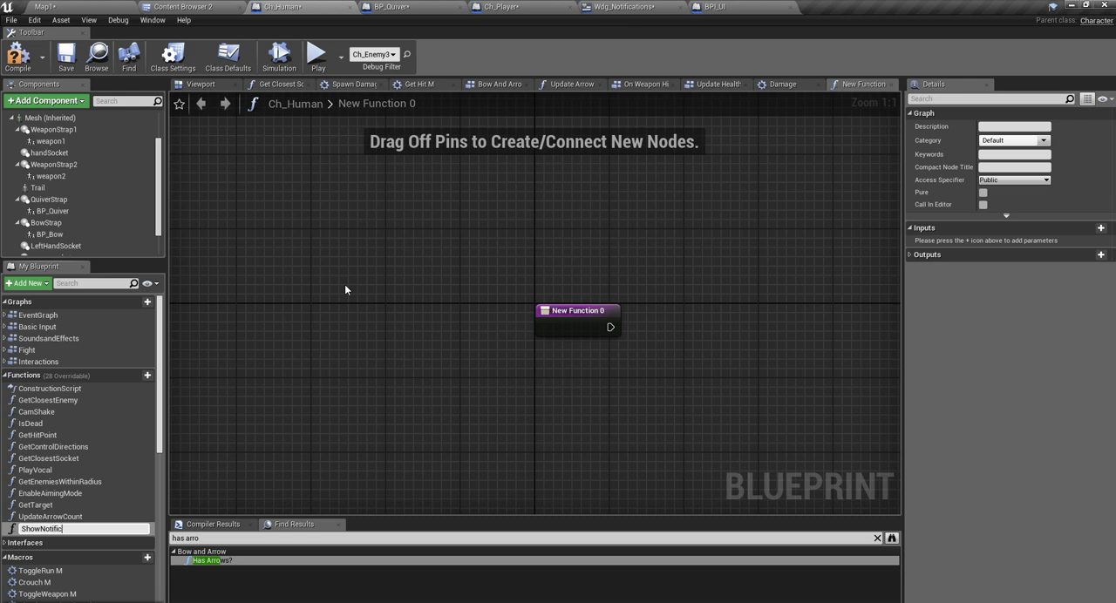
pyautogui.write('cation')
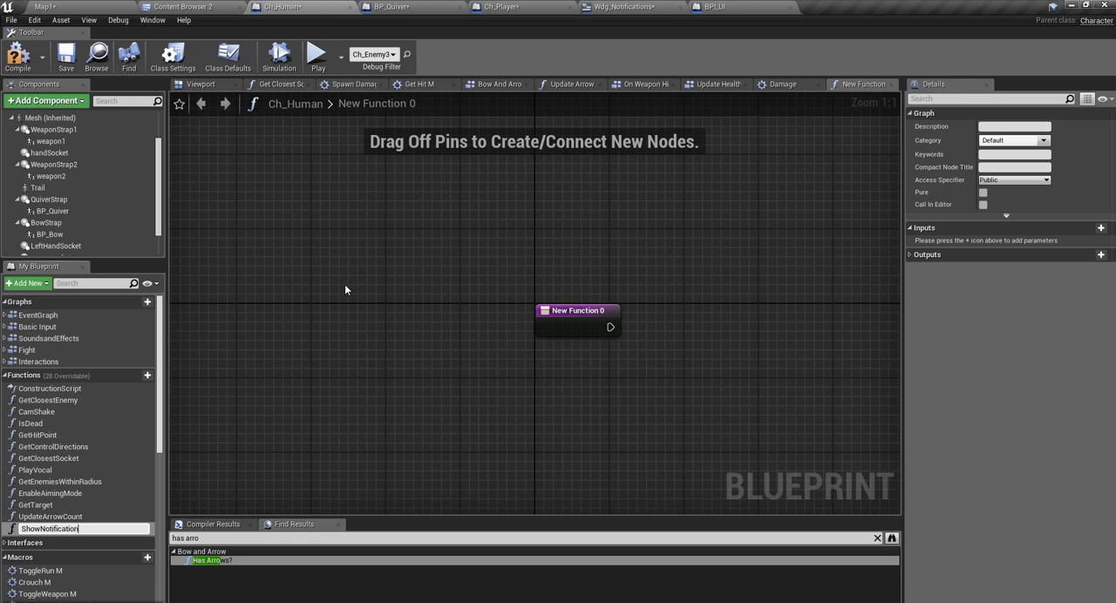
pyautogui.write('Show Notification')
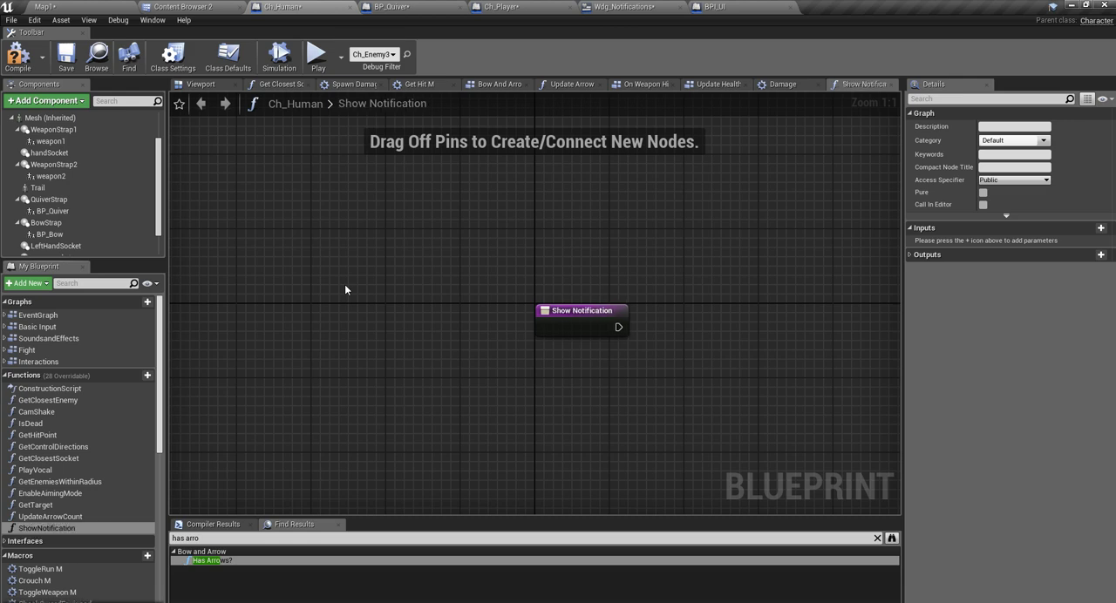
pyautogui.moveTo(592, 333)
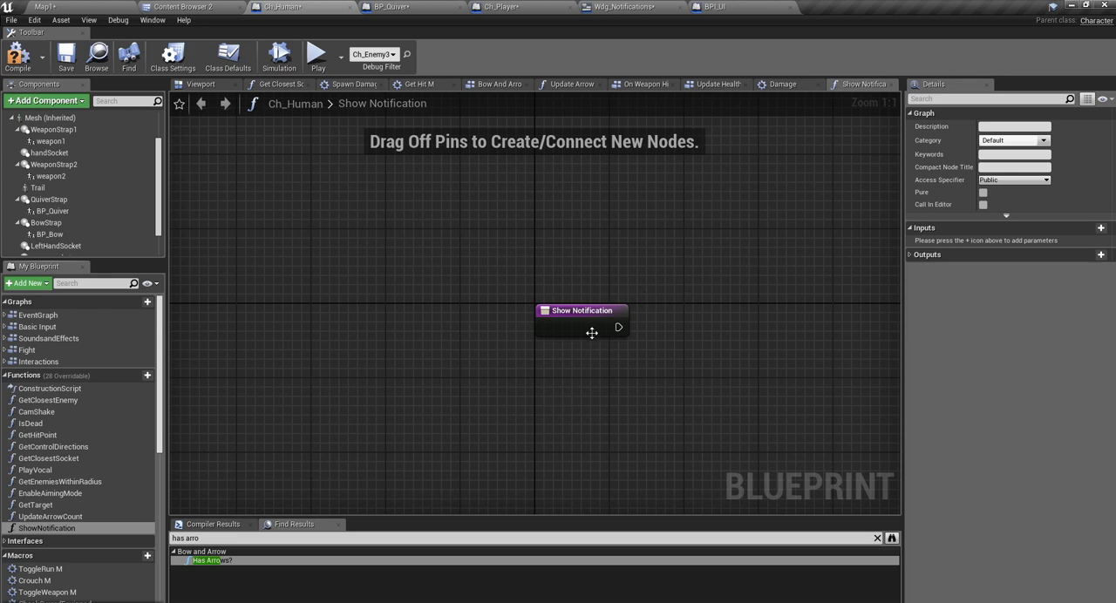
# Step: Add a String input parameter named notification to Show Notification
pyautogui.click(1102, 227)
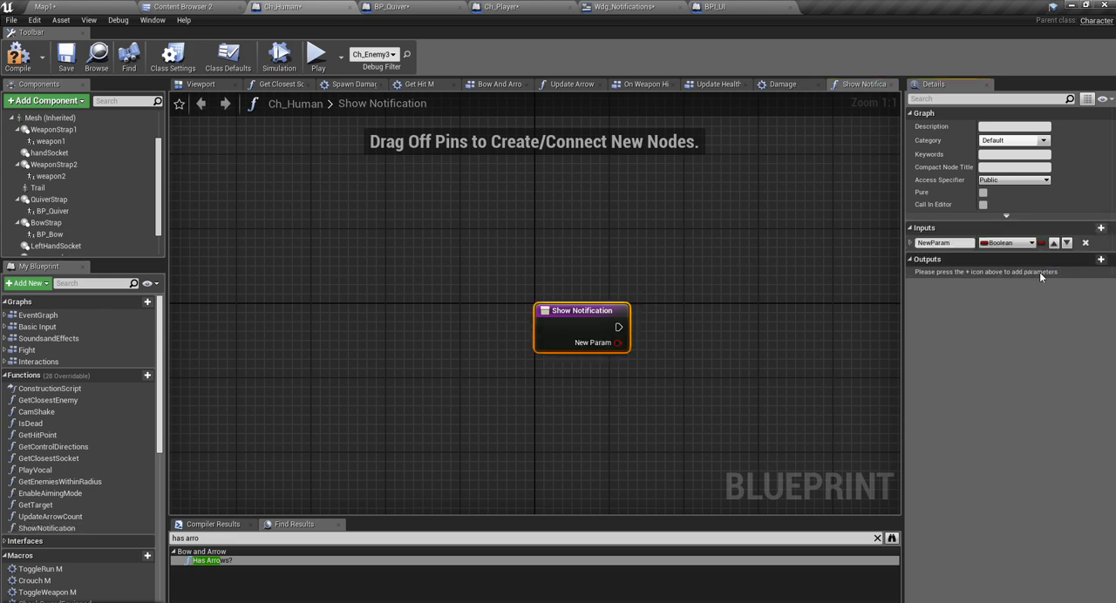
pyautogui.click(945, 242)
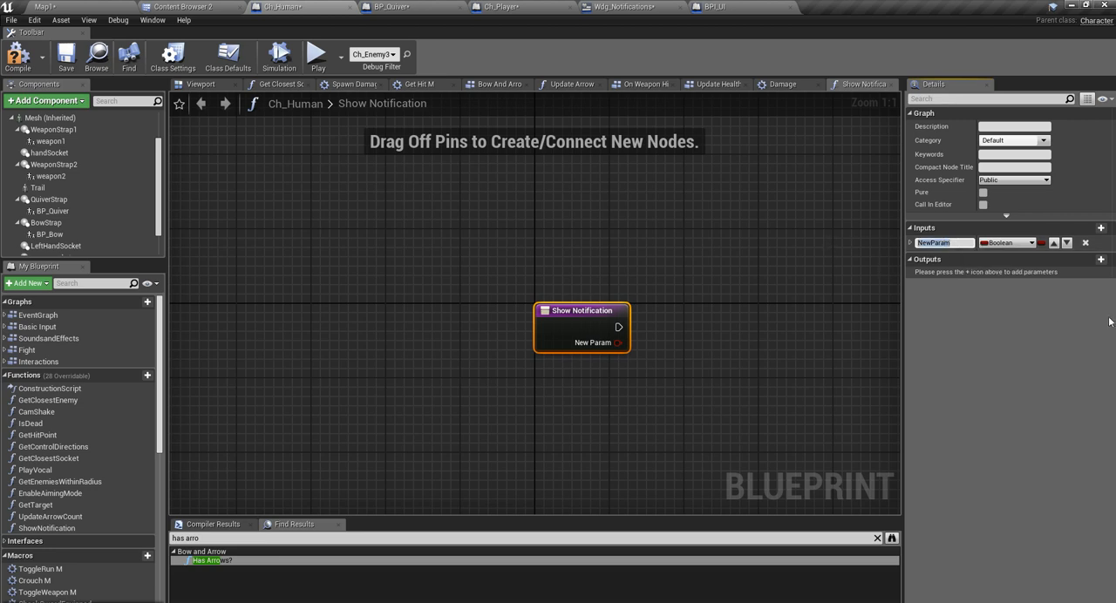
pyautogui.click(1008, 242)
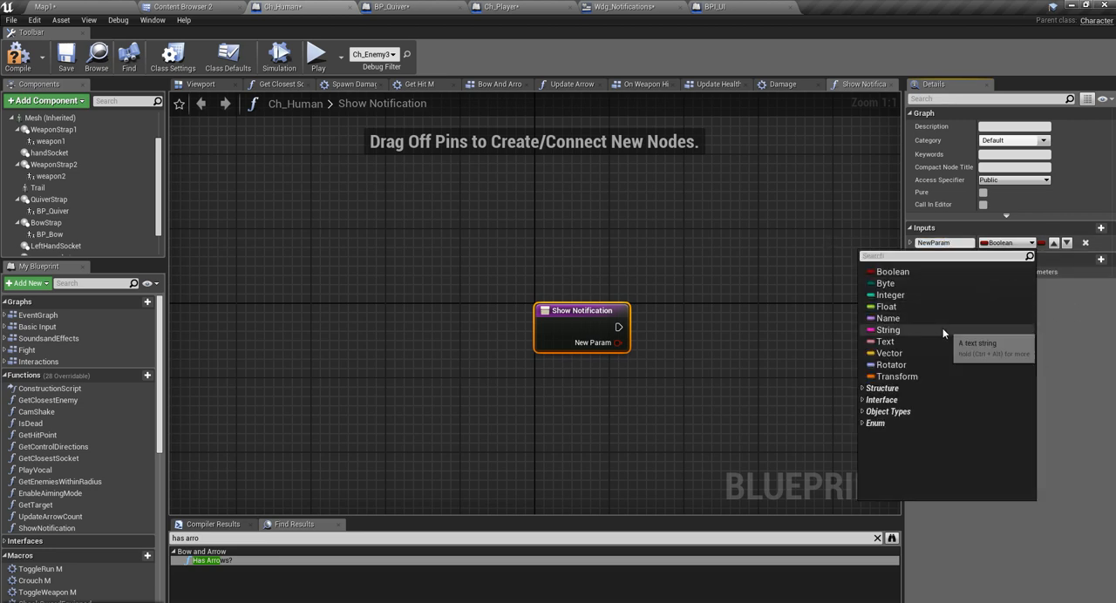
pyautogui.click(888, 329)
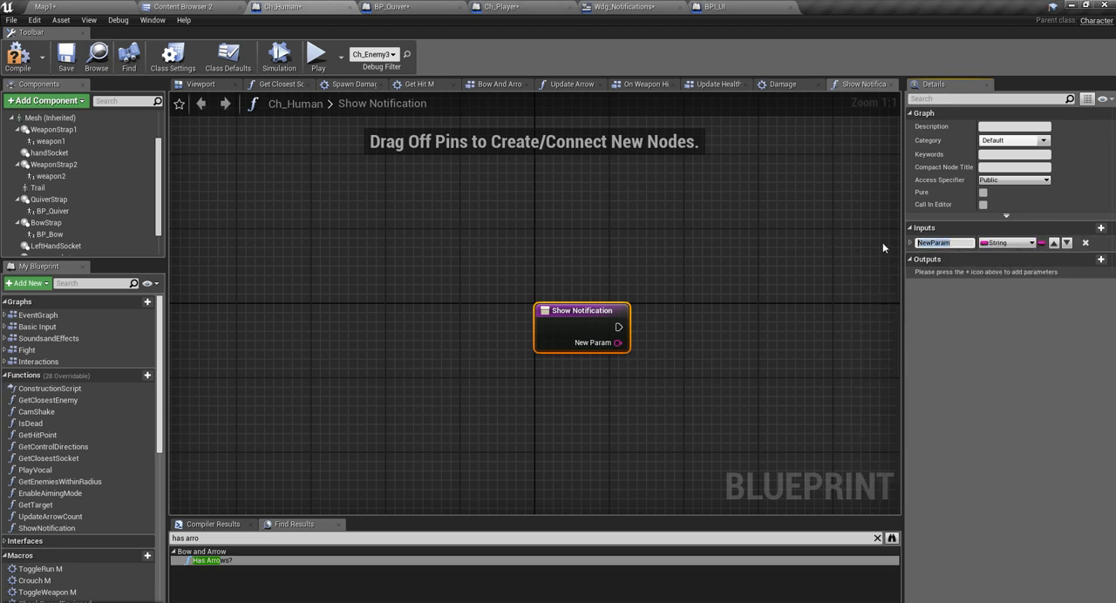
pyautogui.write('notificat')
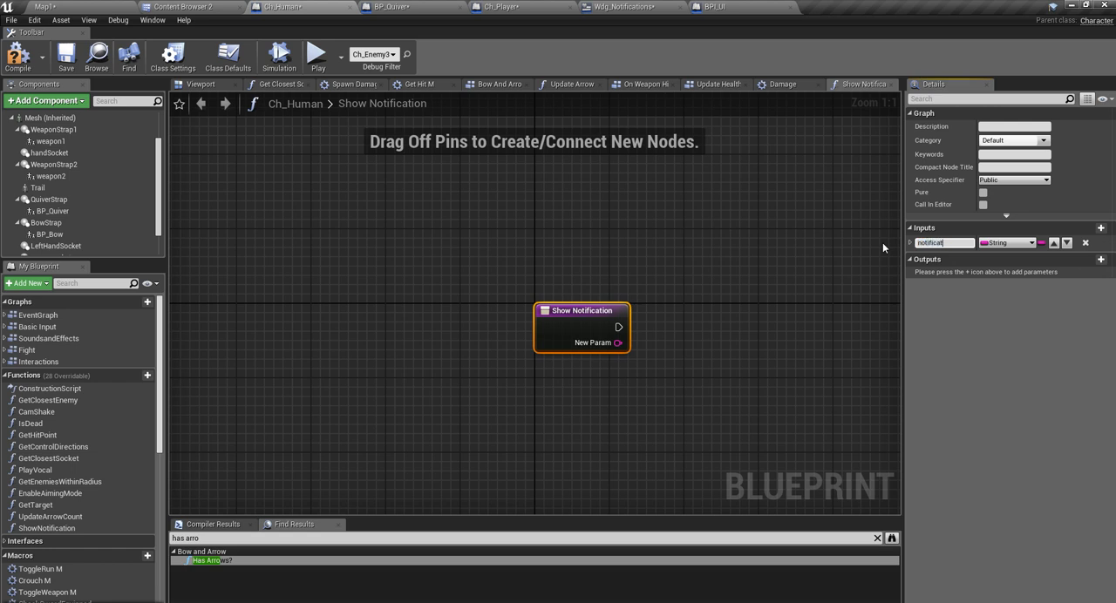
pyautogui.write('notification')
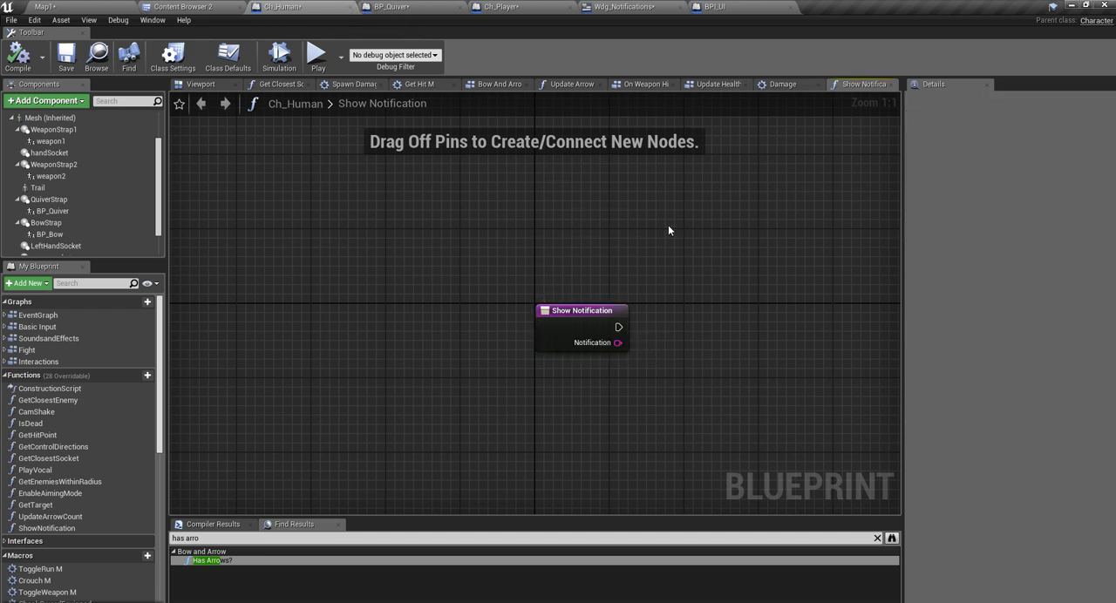
pyautogui.moveTo(499, 83)
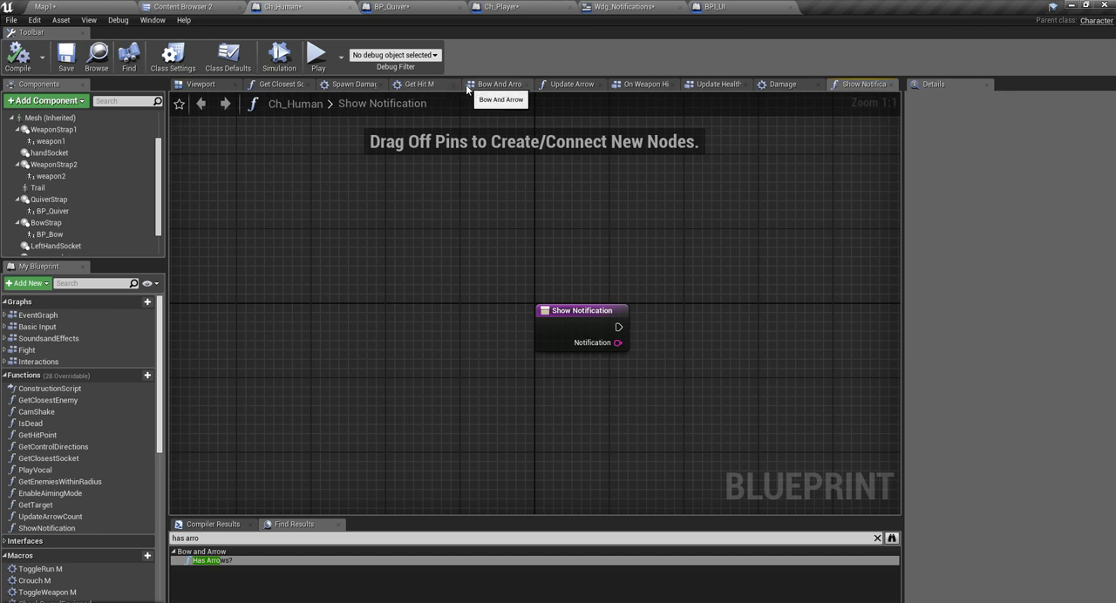
pyautogui.moveTo(281, 7)
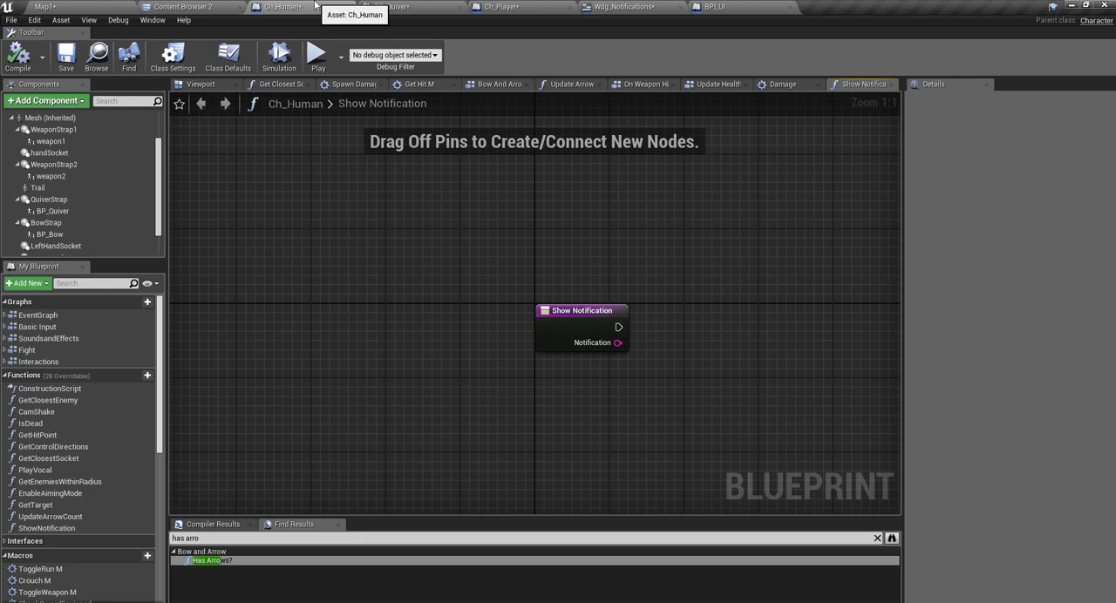
pyautogui.moveTo(509, 251)
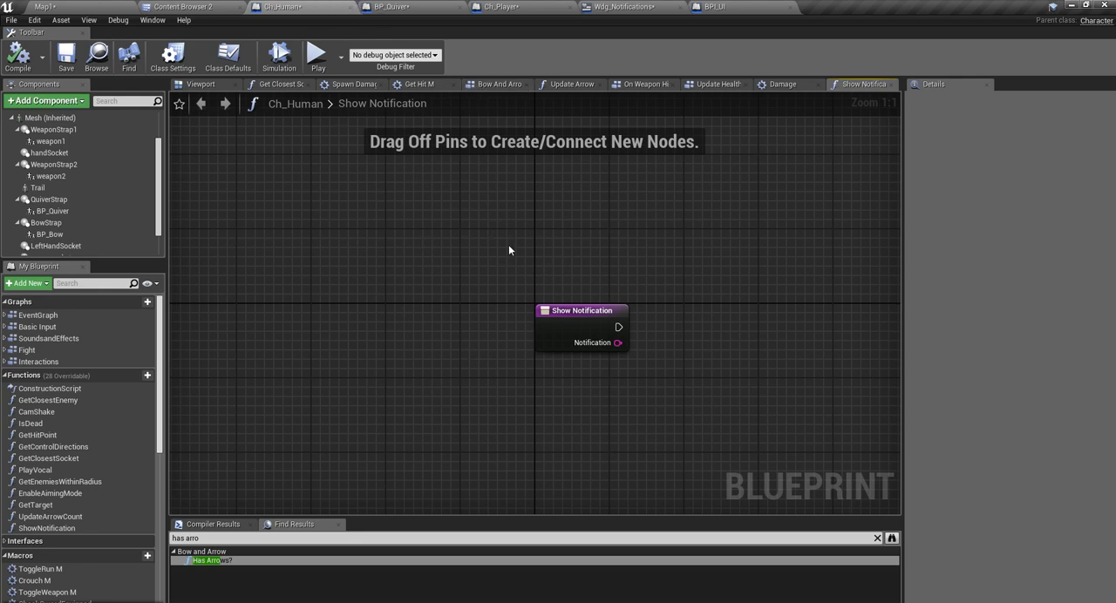
# Step: Move the Show Notification entry node to the left and select it
pyautogui.moveTo(582, 310); pyautogui.dragTo(438, 306)
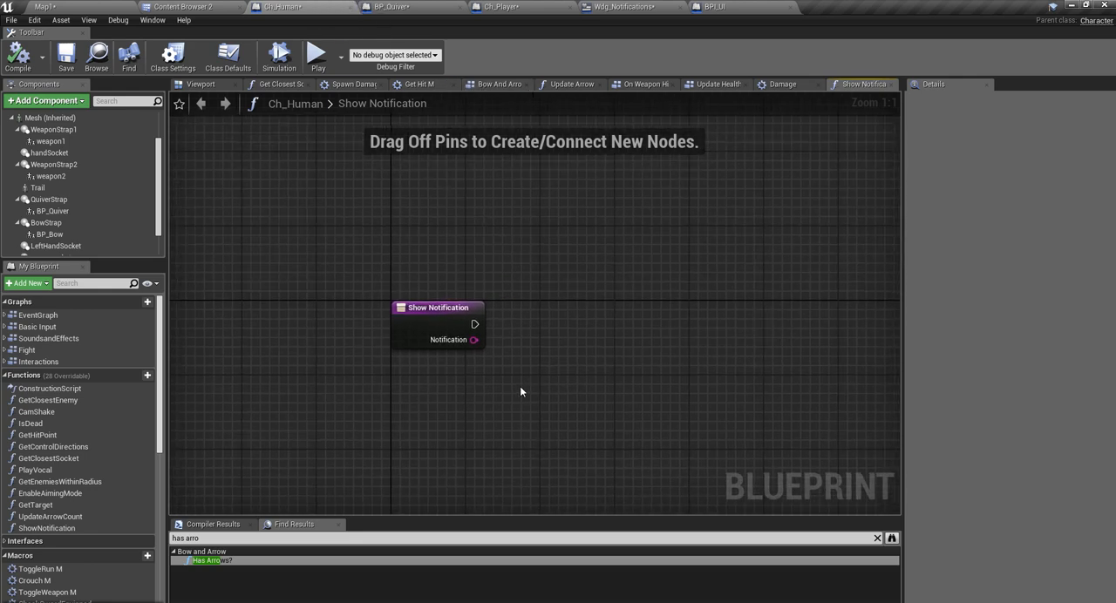
pyautogui.moveTo(429, 321)
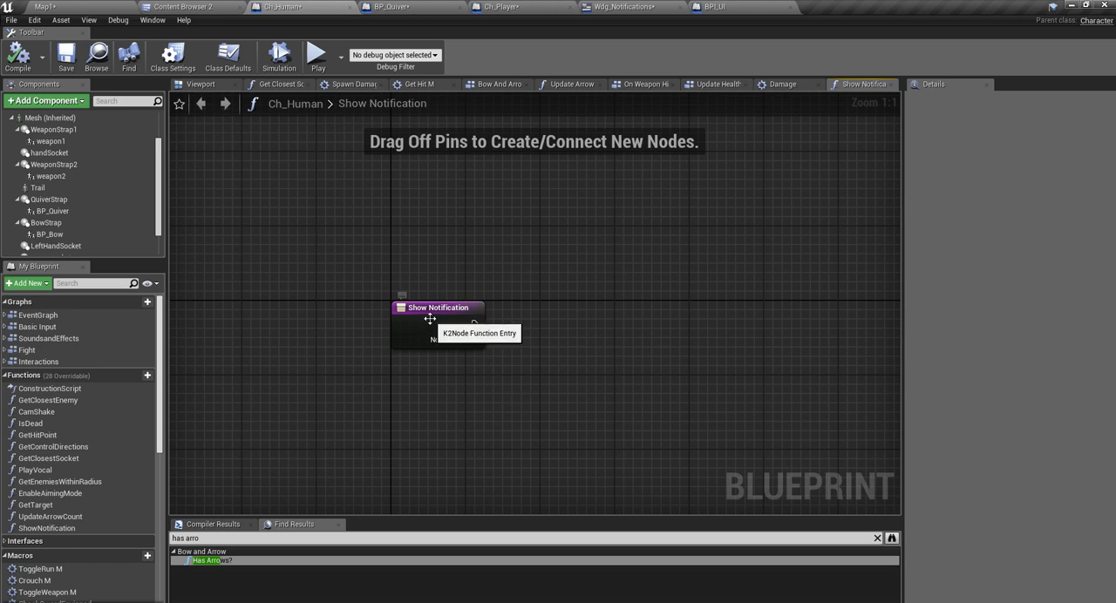
pyautogui.click(436, 307)
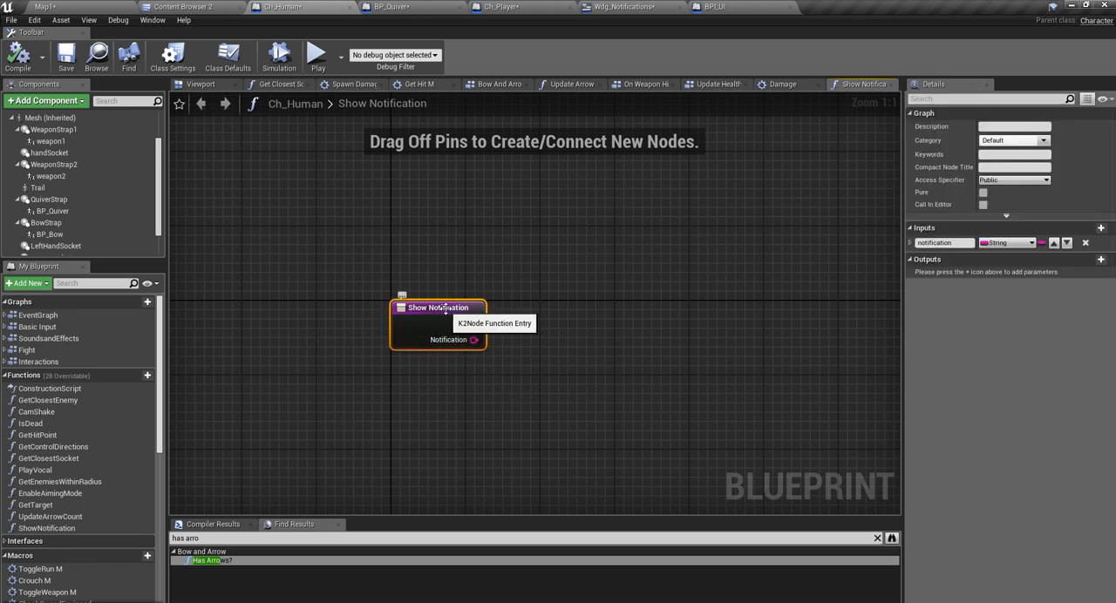
pyautogui.moveTo(436, 314)
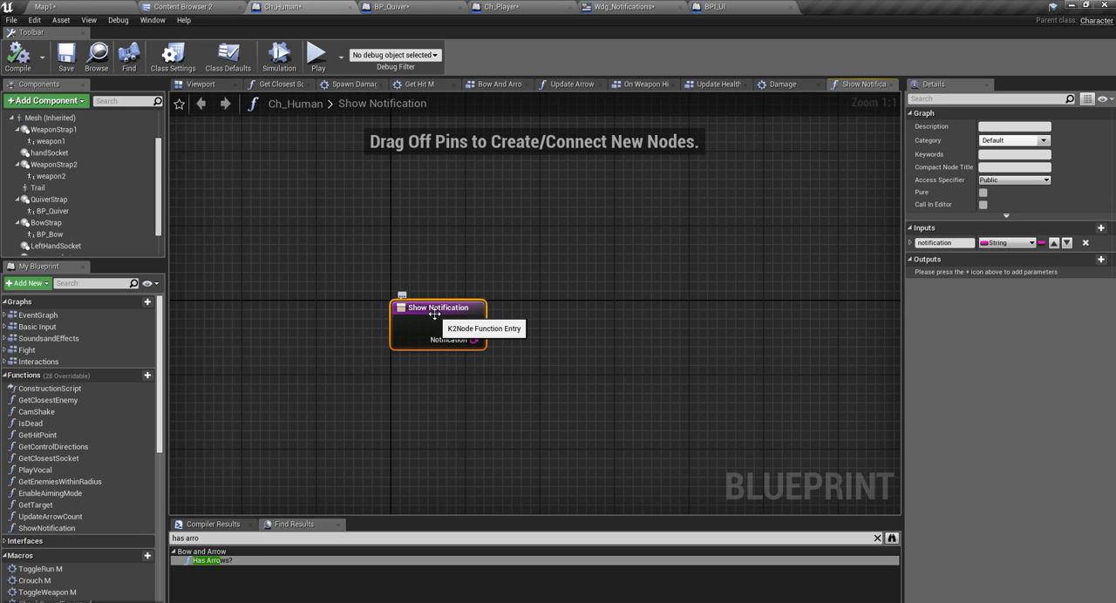
pyautogui.moveTo(479, 355)
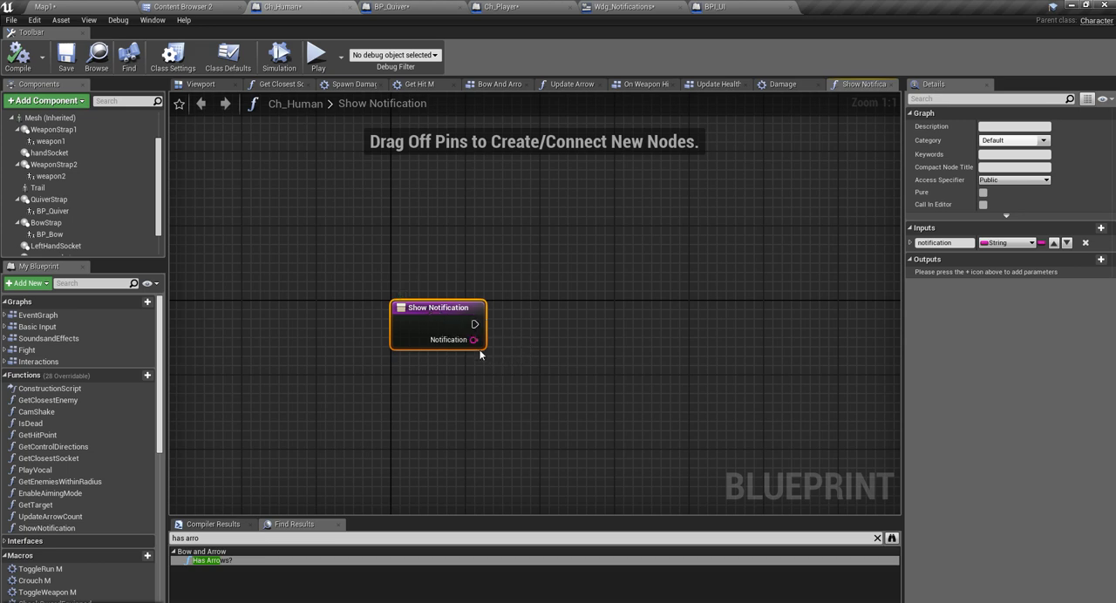
pyautogui.moveTo(628, 345)
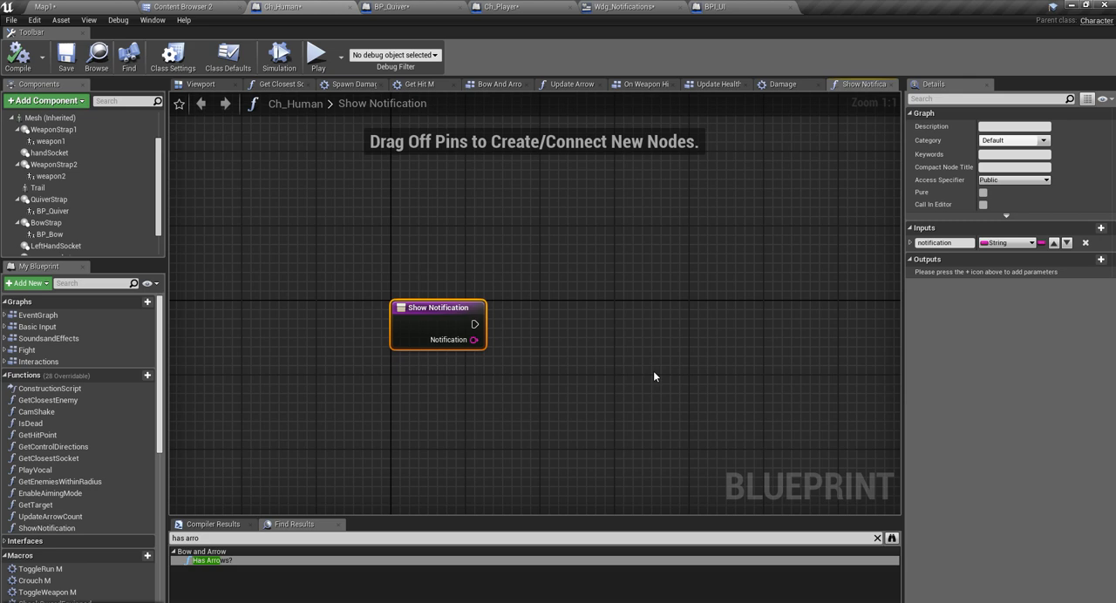
pyautogui.moveTo(752, 317)
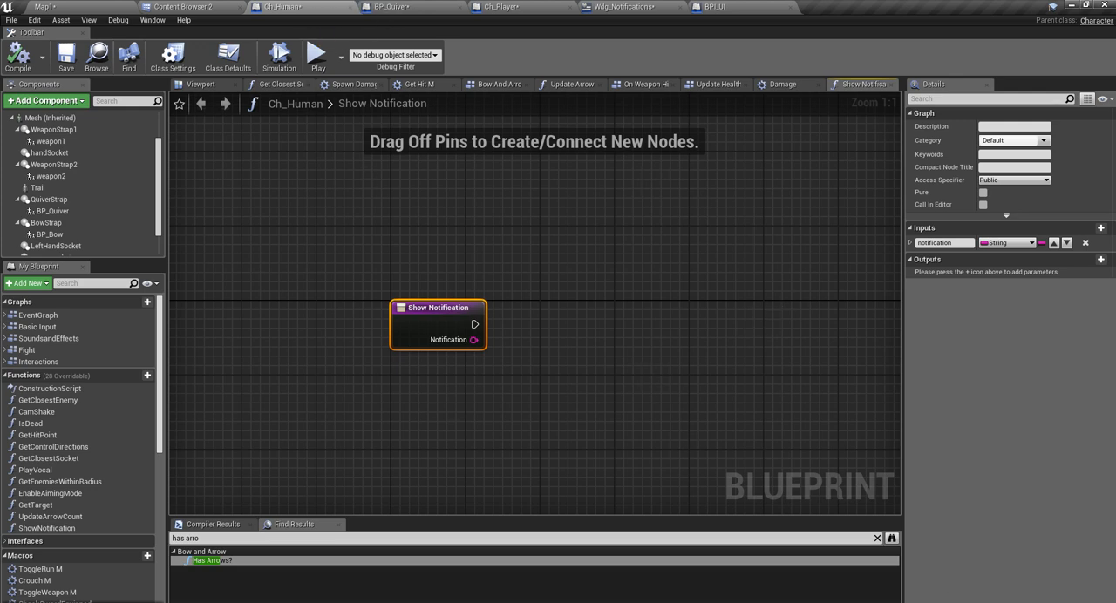
pyautogui.moveTo(781, 84)
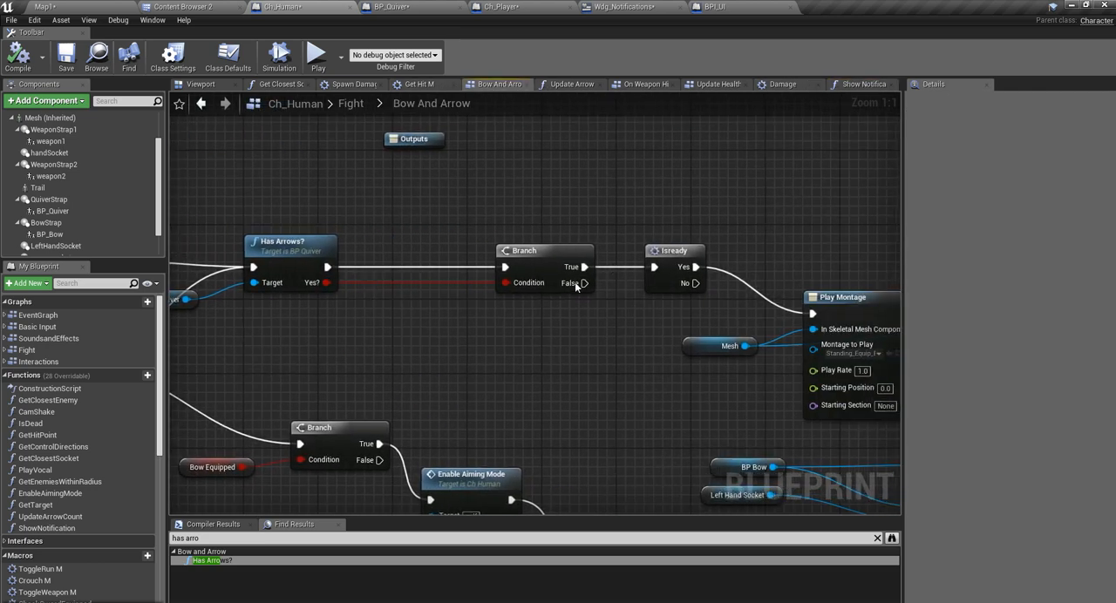
# Step: Call Show Notification with 'No Arrows' from the Has Arrows branch's False output
pyautogui.moveTo(584, 283); pyautogui.dragTo(574, 366)
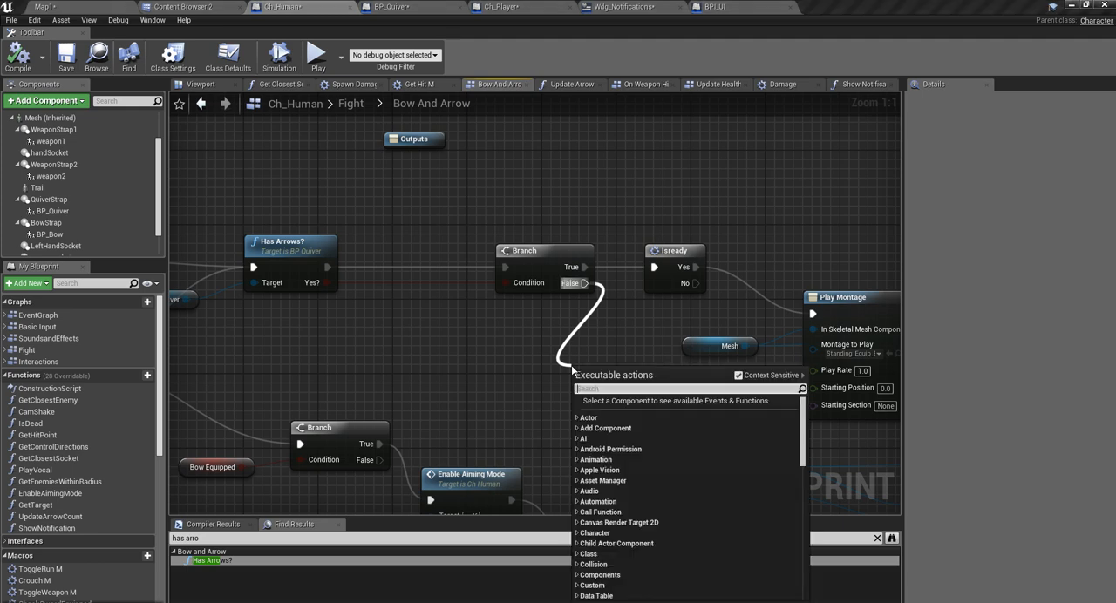
pyautogui.write('show')
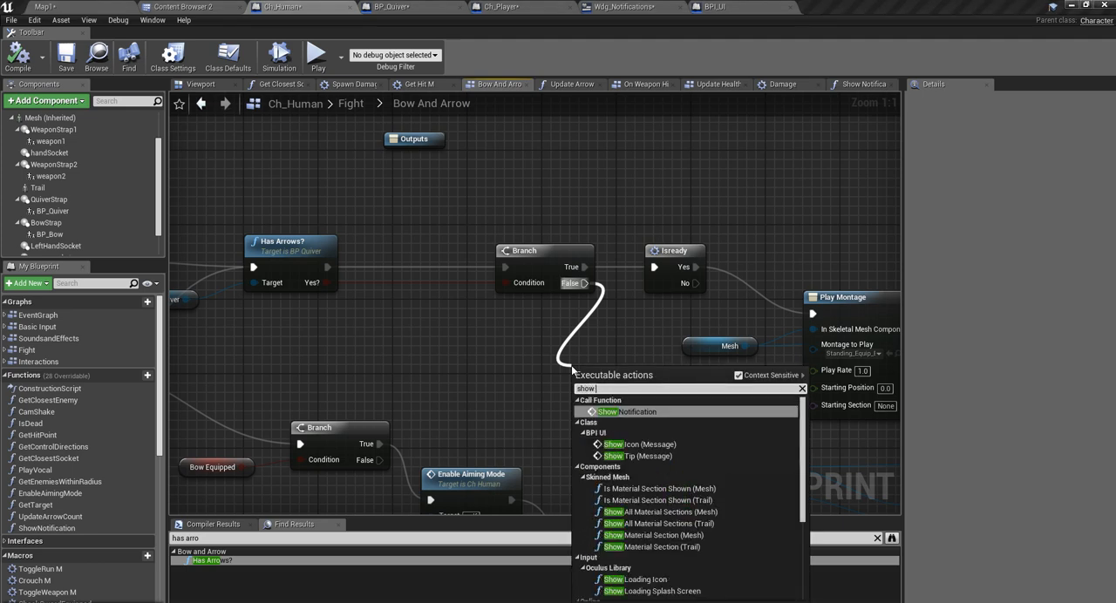
pyautogui.click(629, 411)
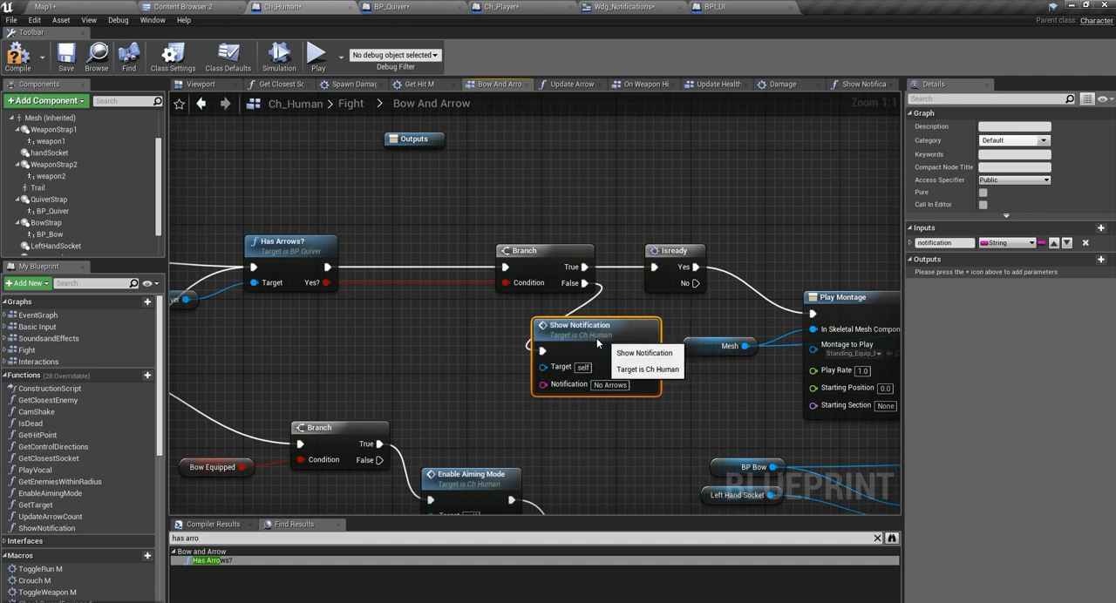
pyautogui.moveTo(597, 324); pyautogui.dragTo(558, 315)
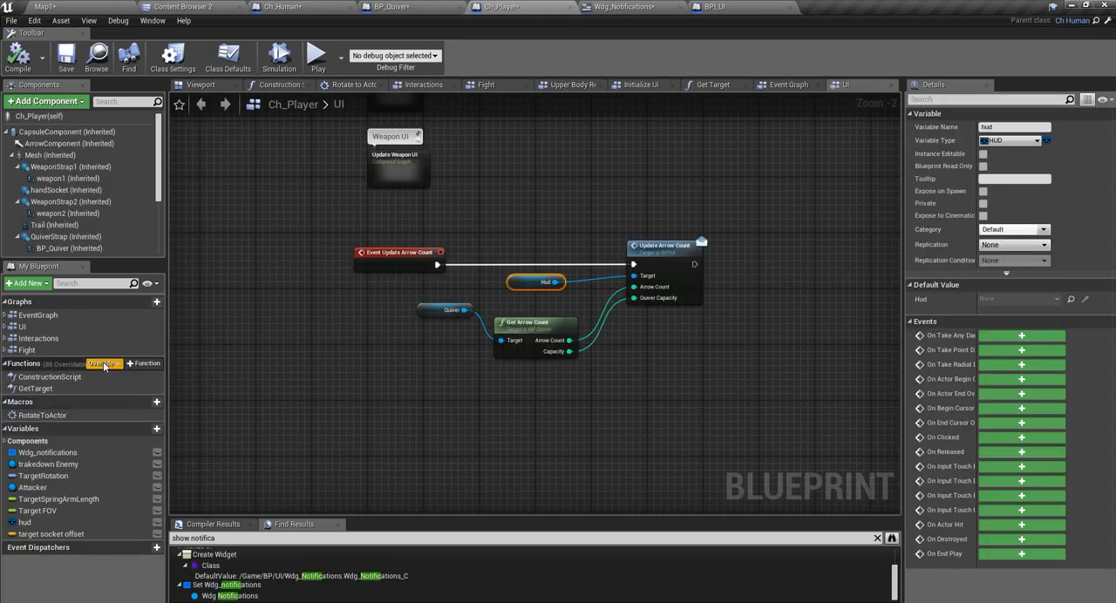
# Step: Override Show Notification in Ch_Player, adding its event node to the Event Graph
pyautogui.click(104, 363)
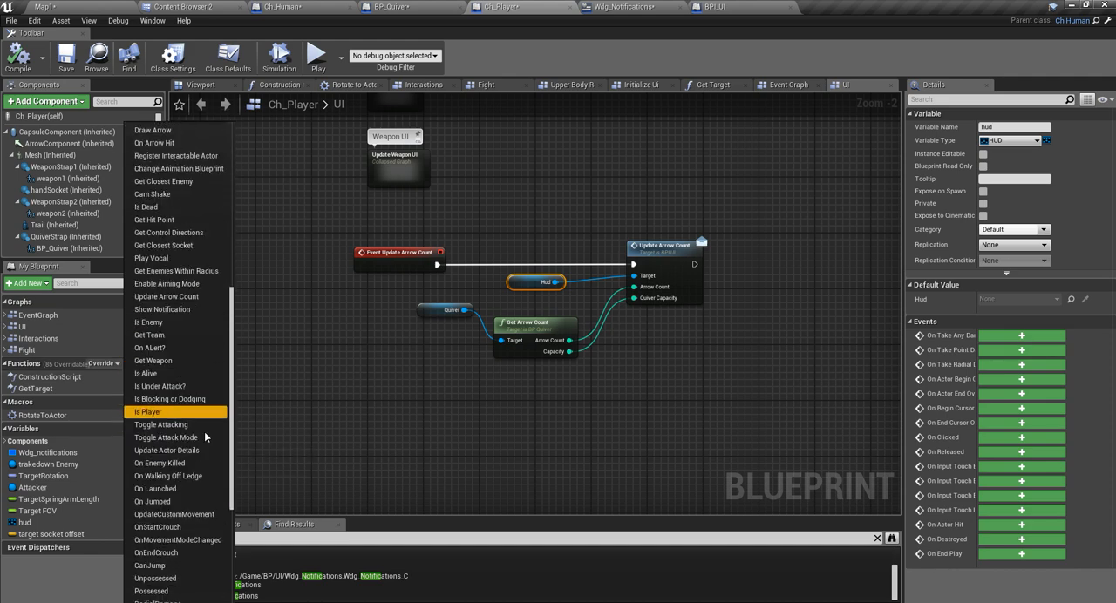
pyautogui.scroll(-3)
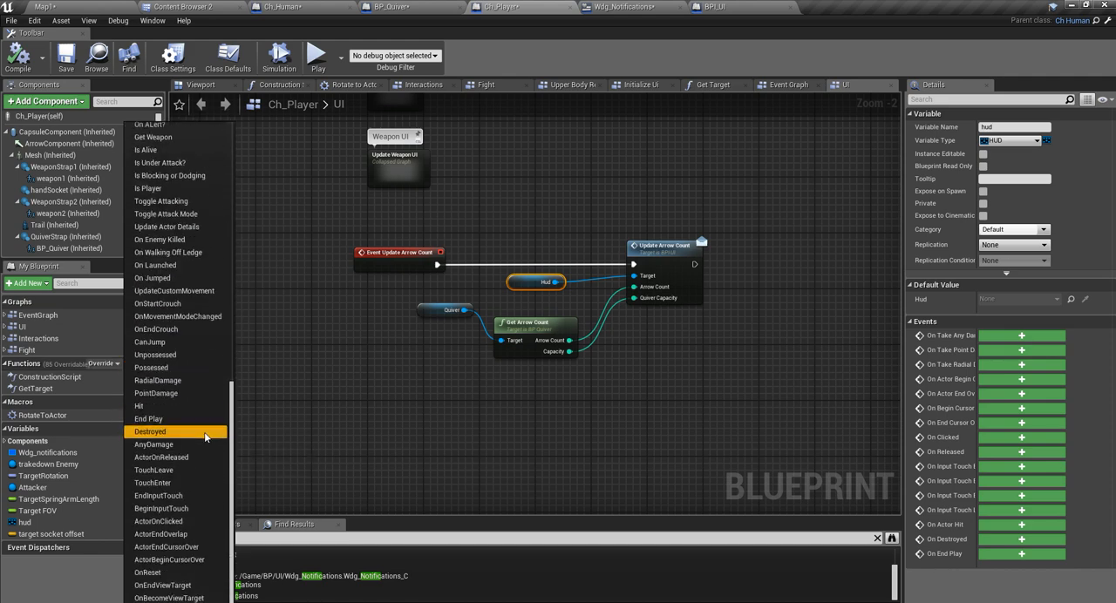
pyautogui.moveTo(206, 368)
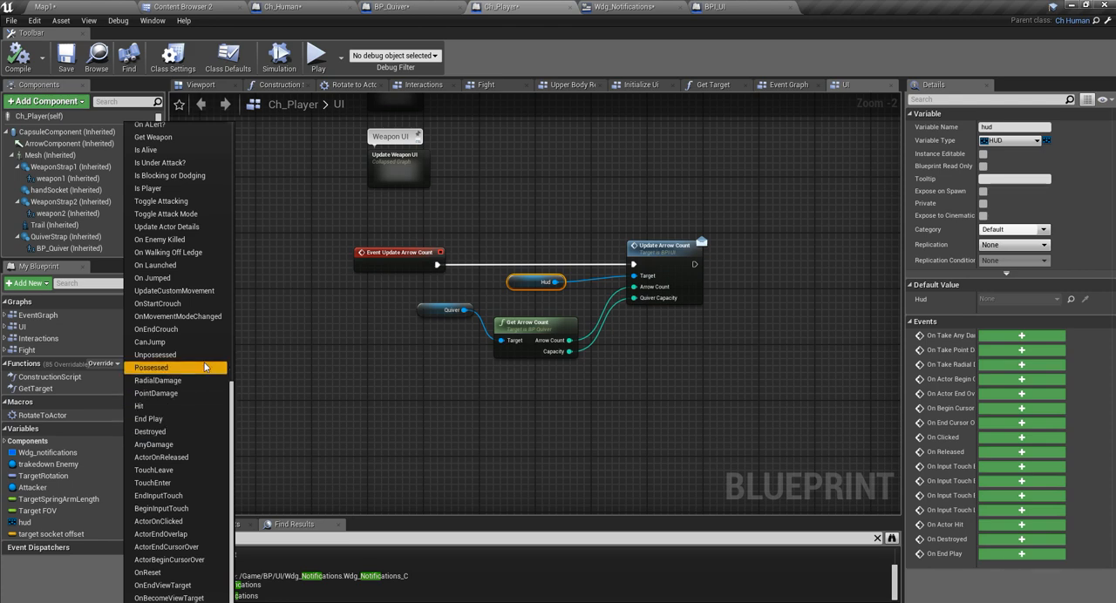
pyautogui.moveTo(204, 373)
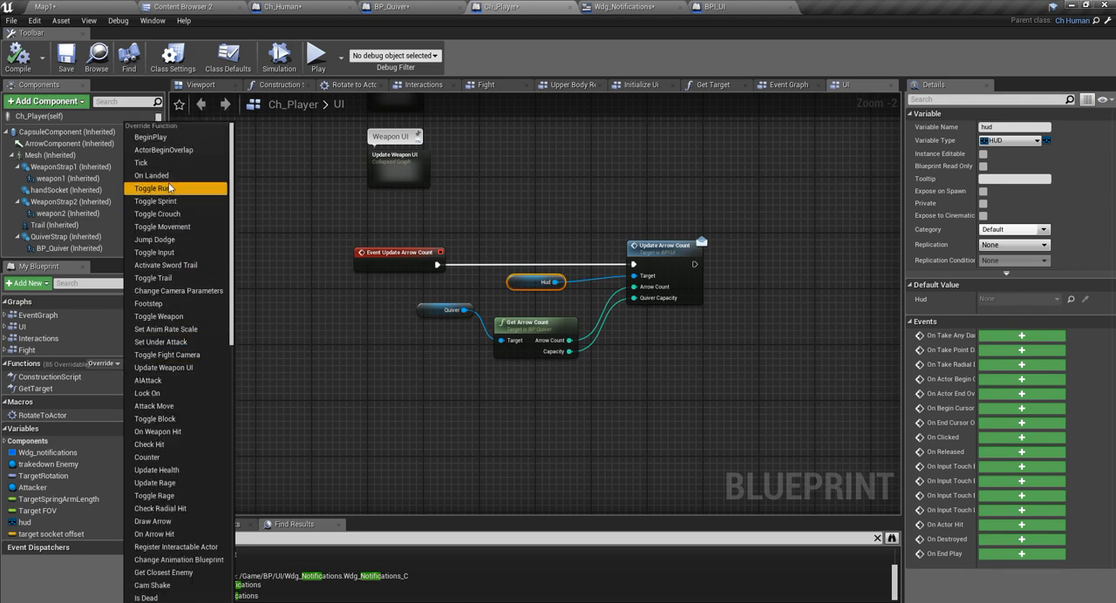
pyautogui.moveTo(158, 213)
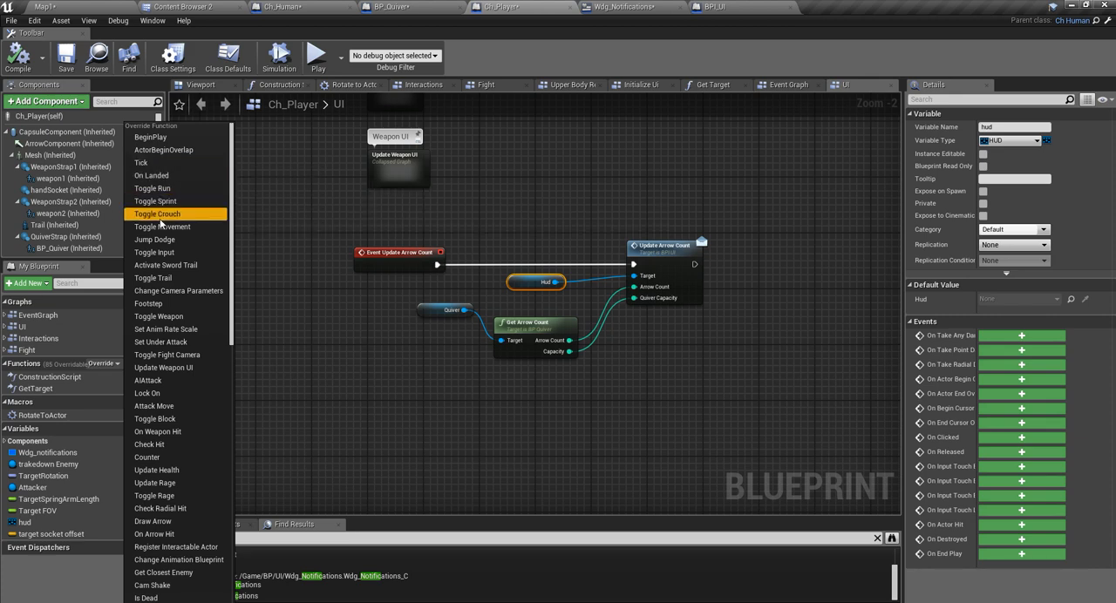
pyautogui.moveTo(160, 341)
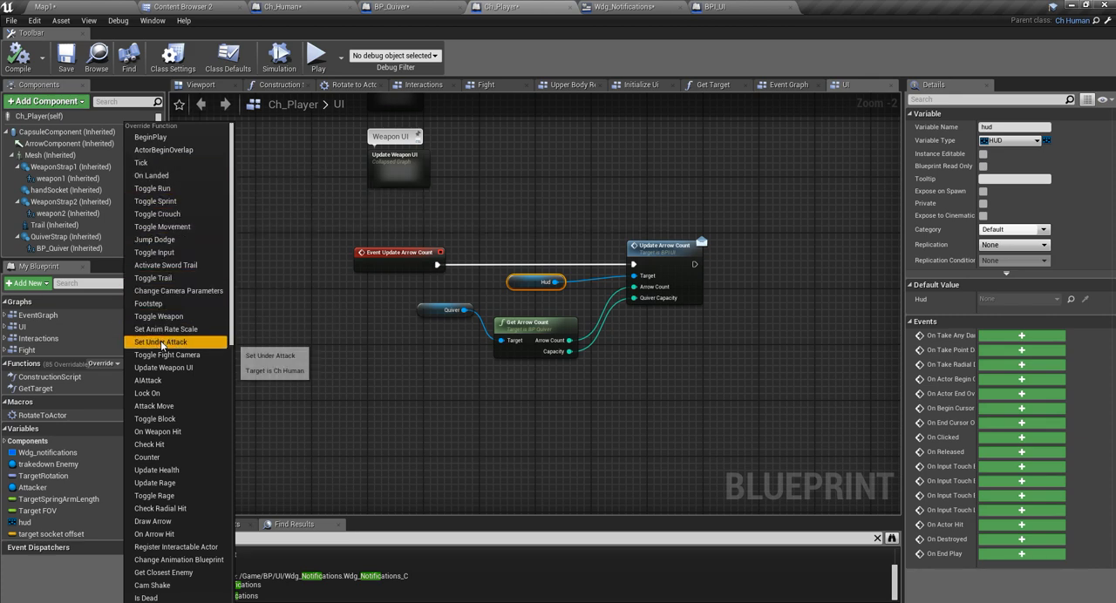
pyautogui.moveTo(157, 419)
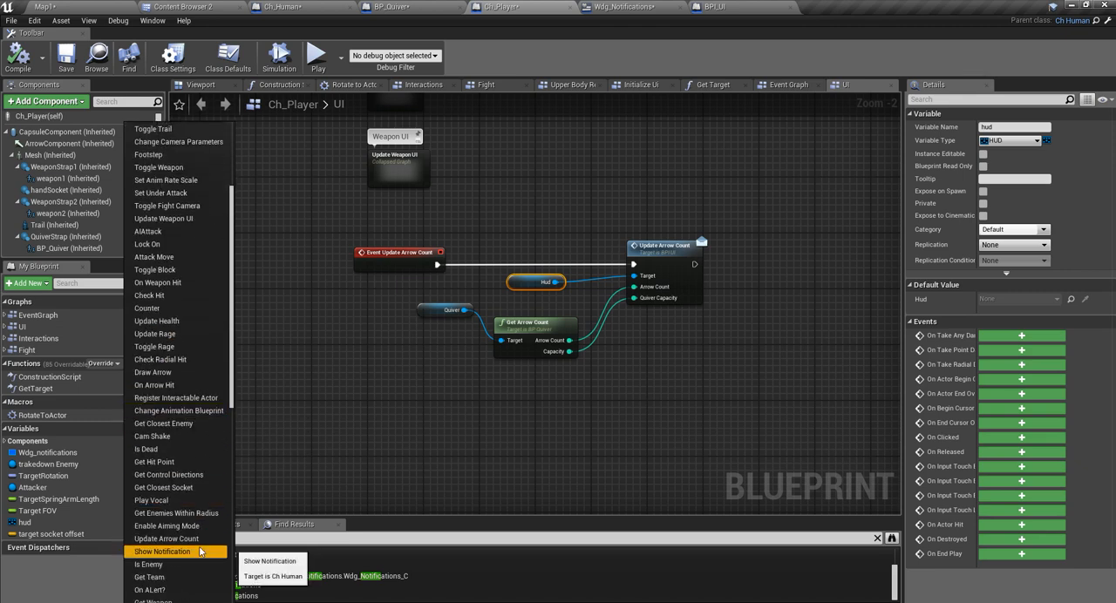
pyautogui.click(162, 551)
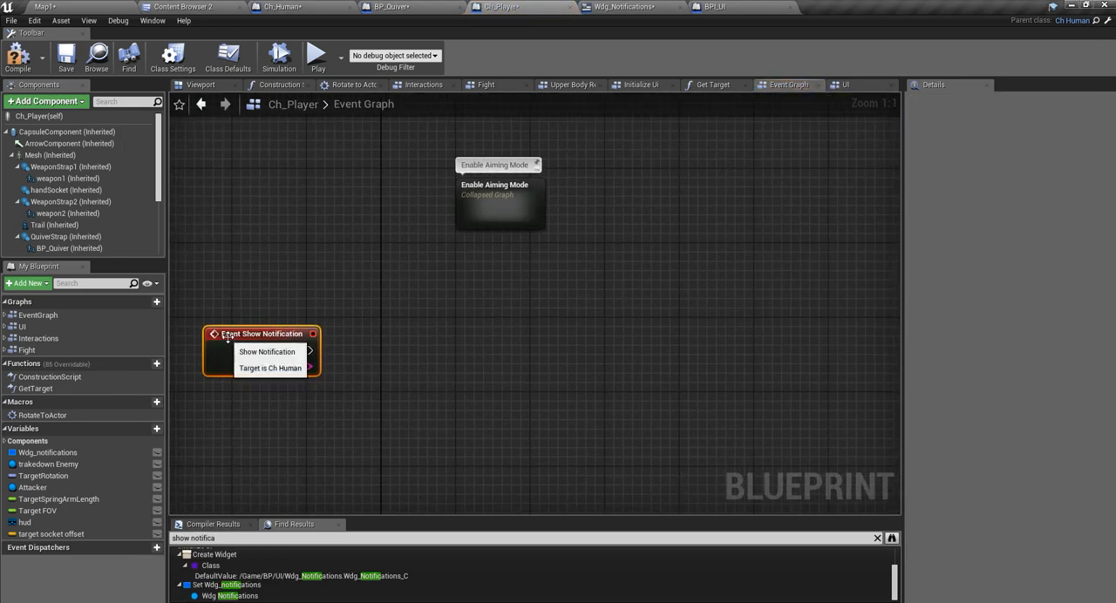
# Step: Reposition Event Show Notification and inspect the Wdg_Notifications and Hud variables
pyautogui.moveTo(262, 335); pyautogui.dragTo(513, 325)
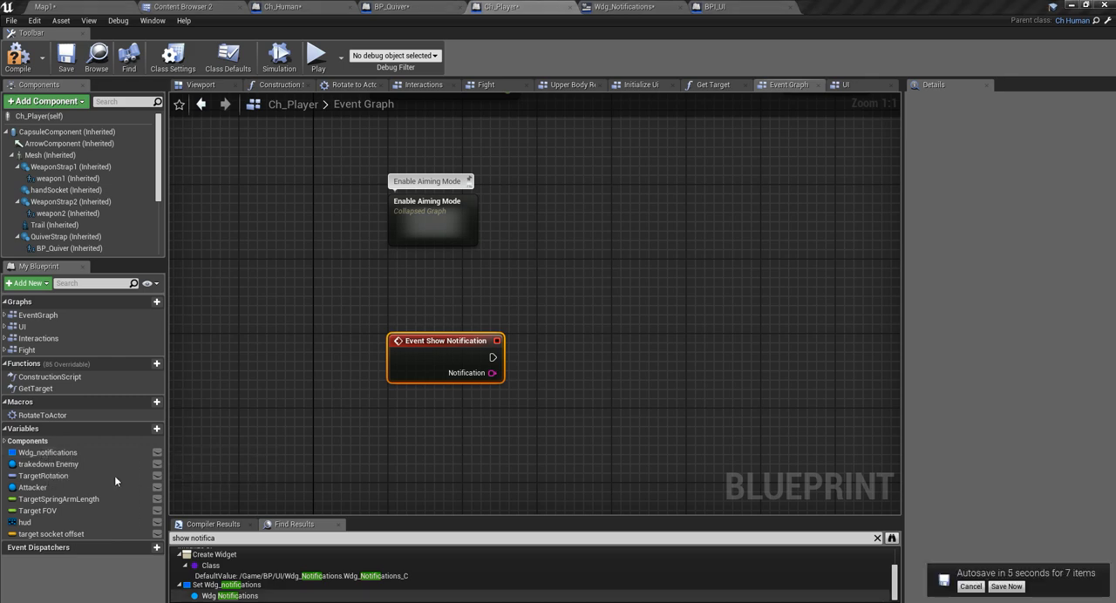
pyautogui.click(47, 453)
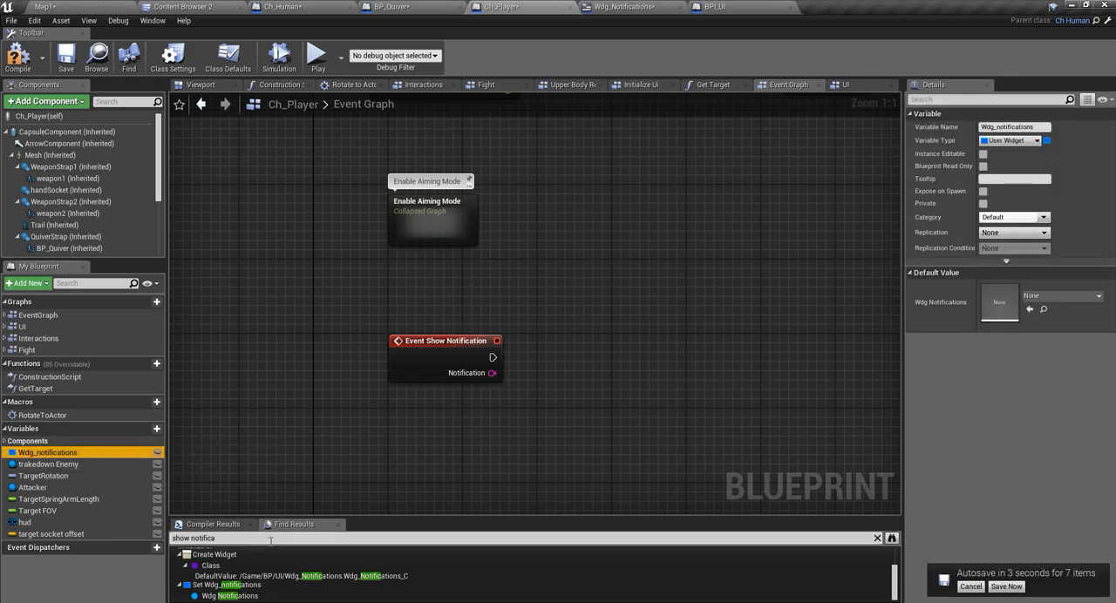
pyautogui.moveTo(201, 84)
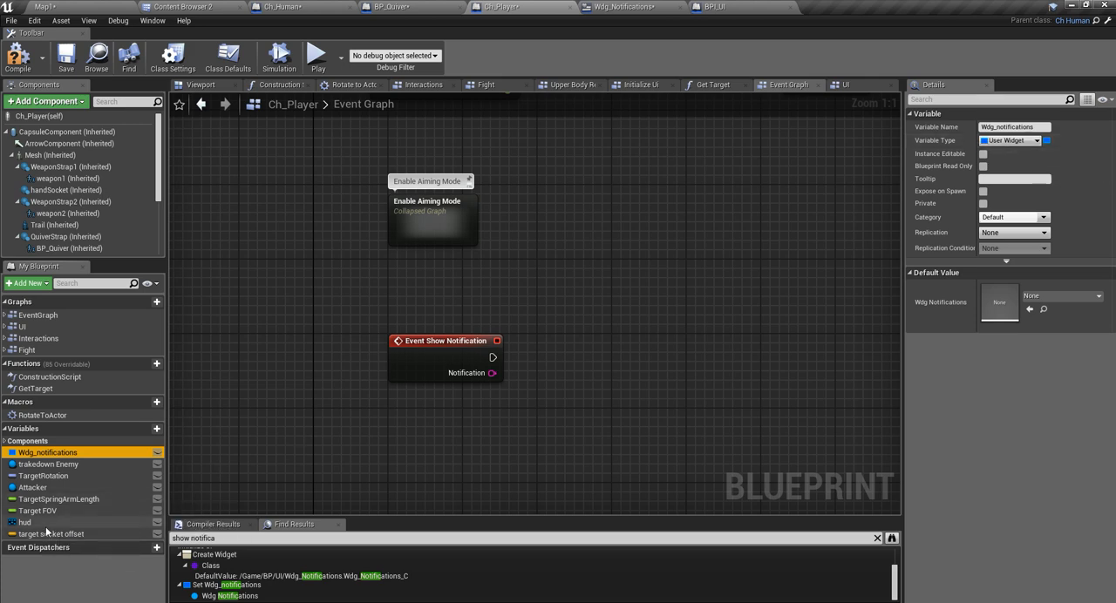
pyautogui.click(25, 524)
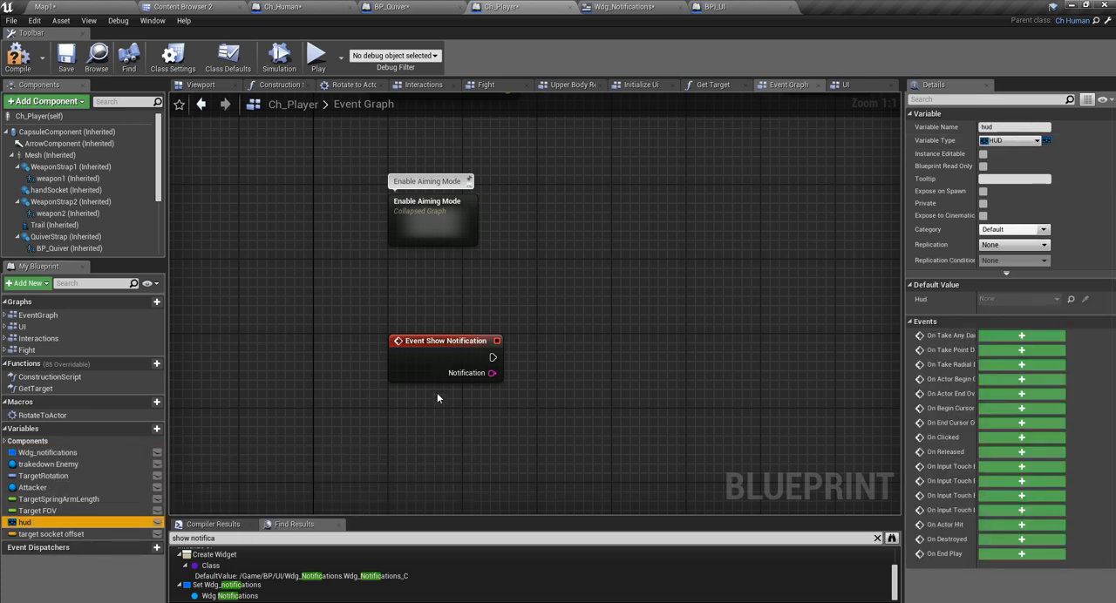
pyautogui.moveTo(24, 523)
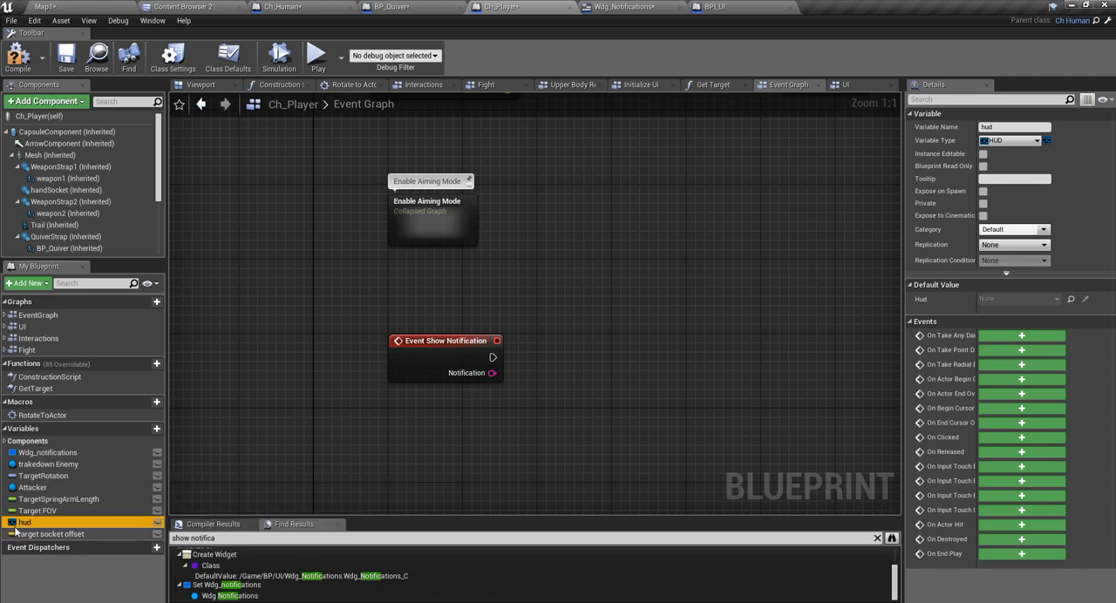
pyautogui.moveTo(24, 523)
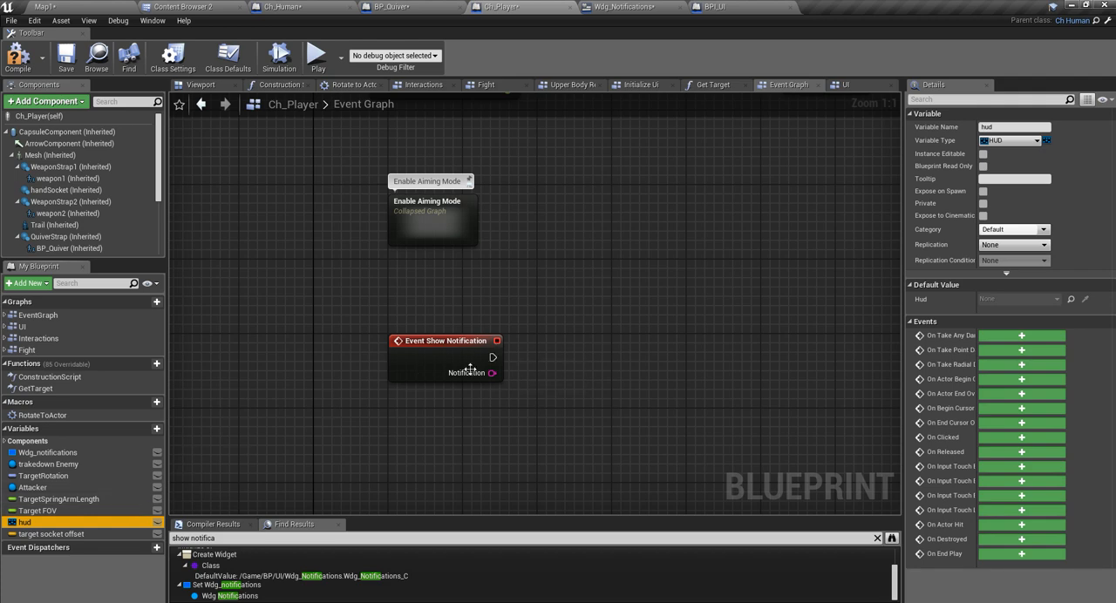
pyautogui.moveTo(233, 14)
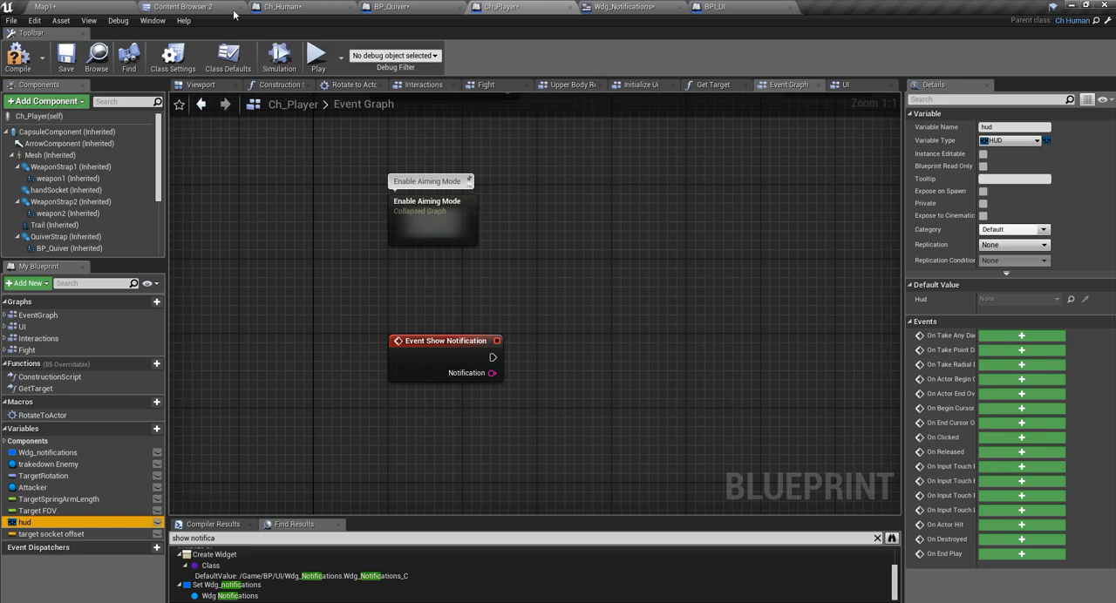
# Step: View BP_Hud's class settings and search its graph for a Show notification action
pyautogui.click(182, 7)
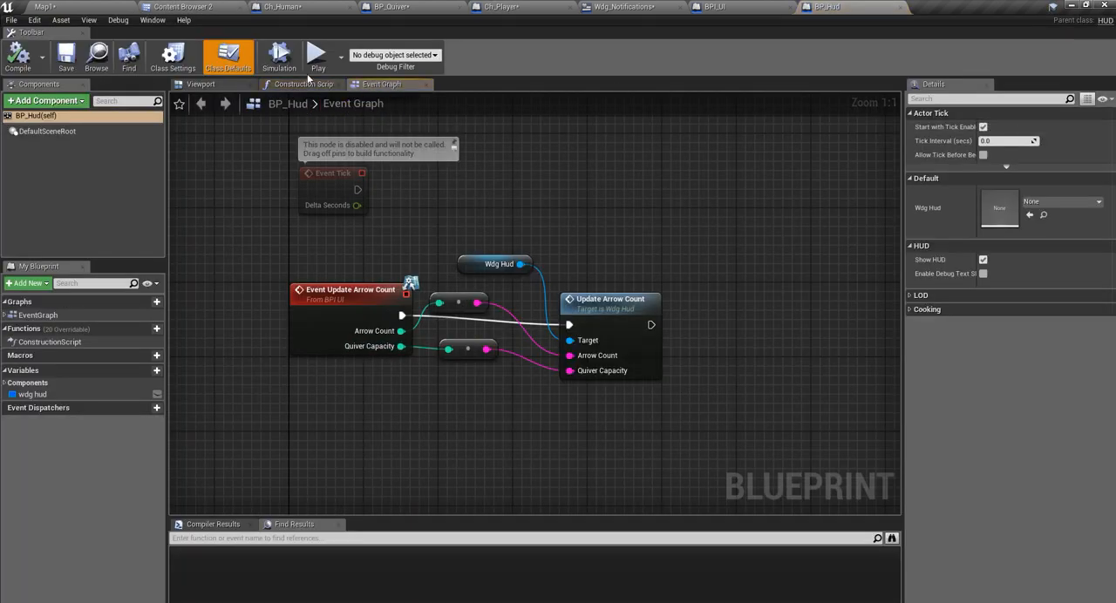
pyautogui.click(172, 56)
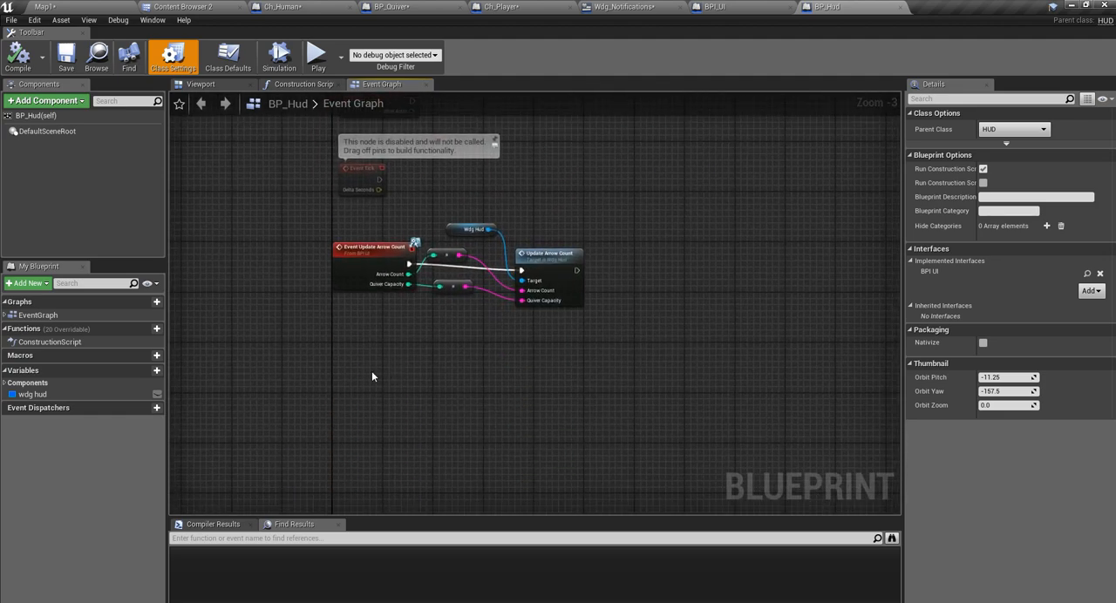
pyautogui.write('show')
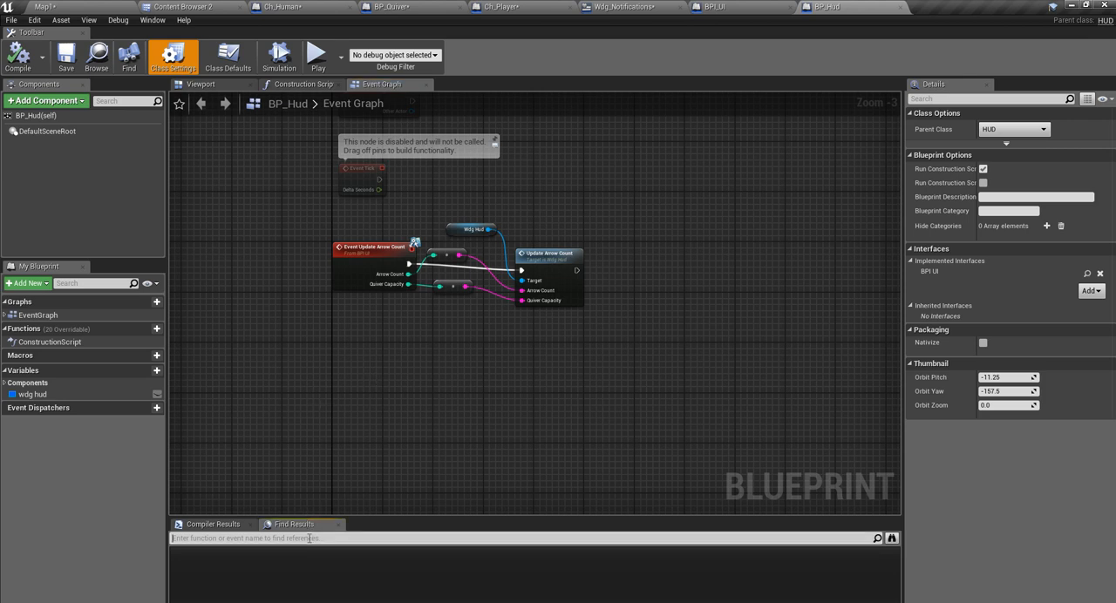
pyautogui.write('notifid')
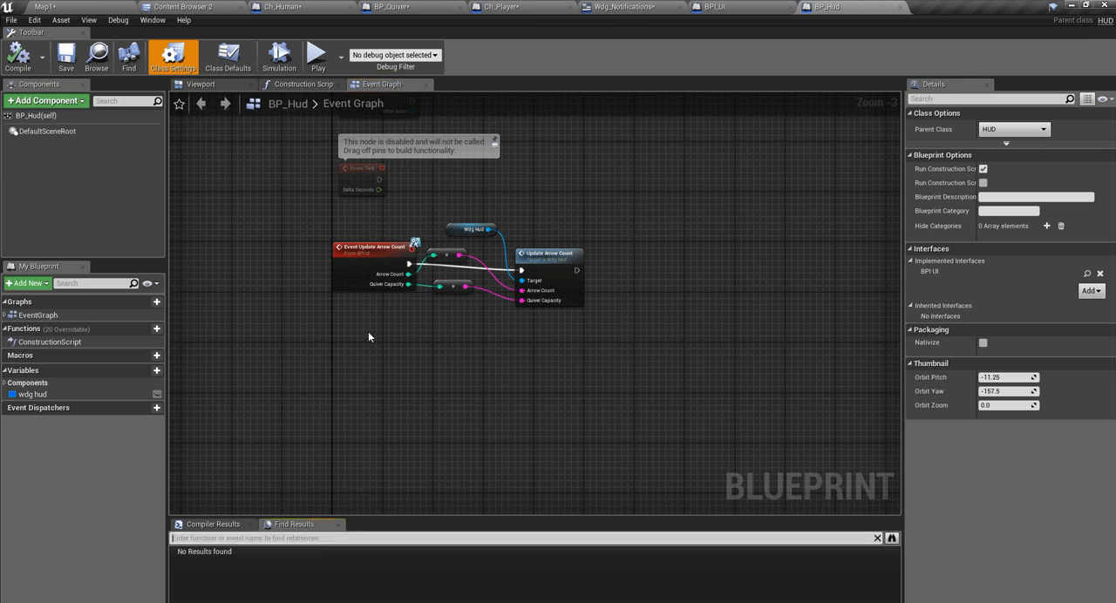
pyautogui.rightClick(369, 338)
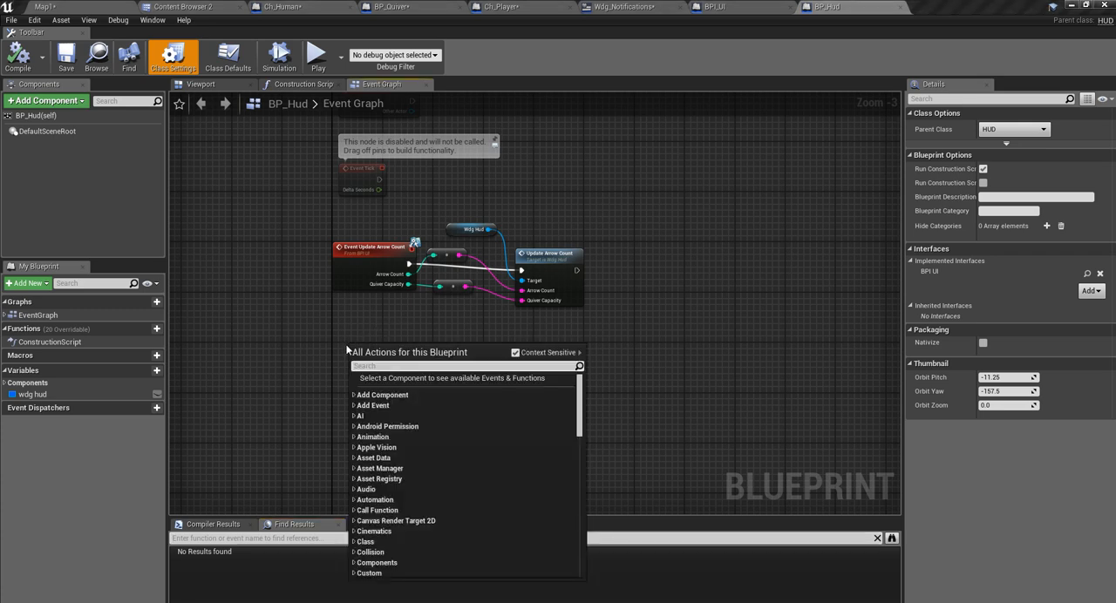
pyautogui.write('Show notifi')
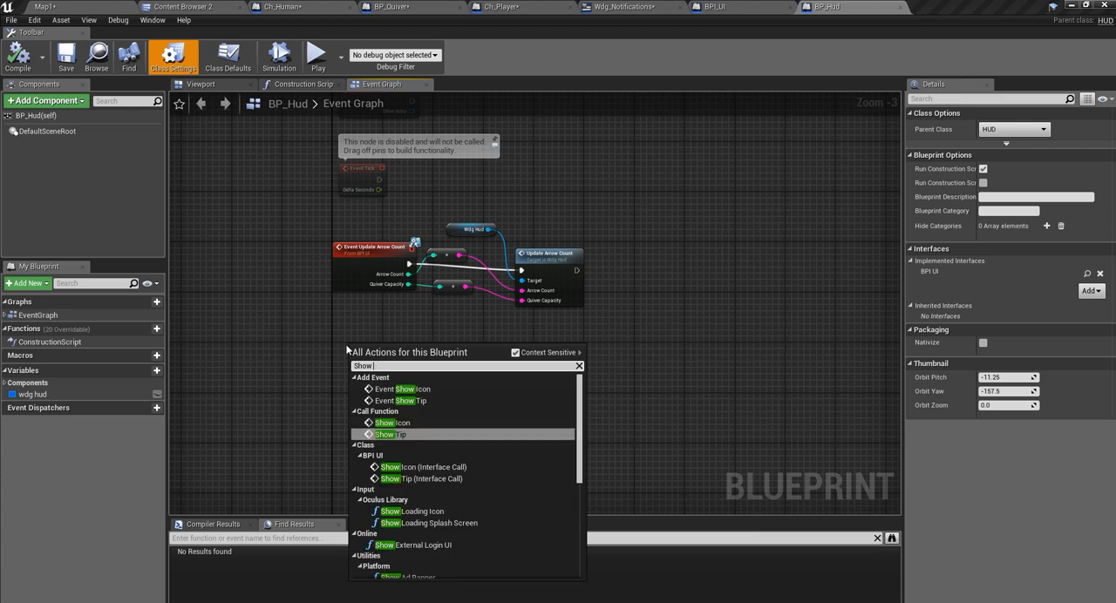
pyautogui.moveTo(415, 429)
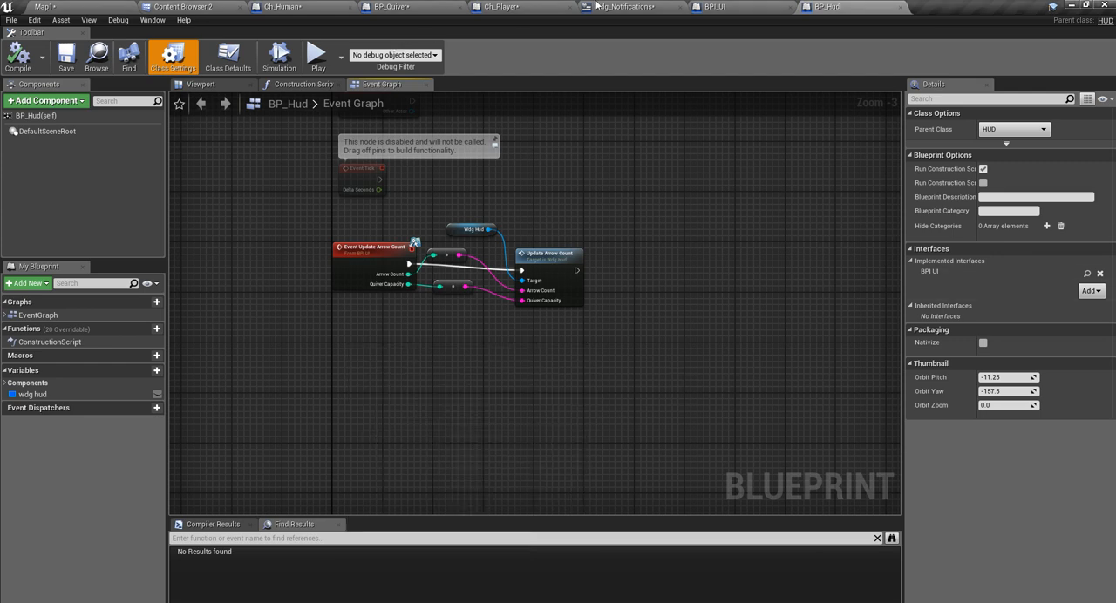
pyautogui.moveTo(1020, 111)
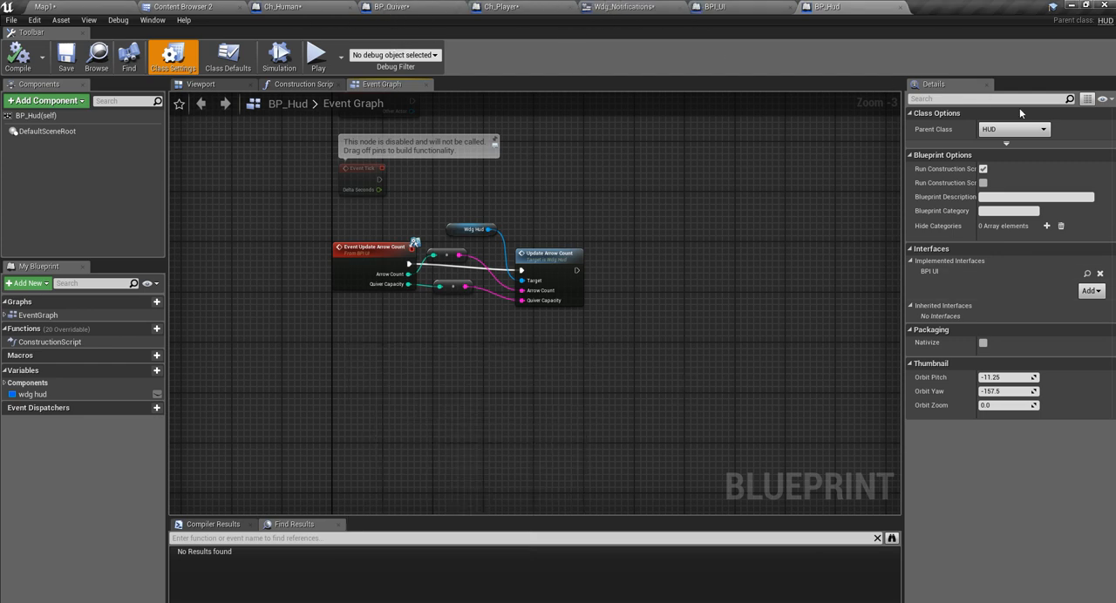
# Step: Create a new BPI_UI interface function named ShowNotification
pyautogui.click(711, 7)
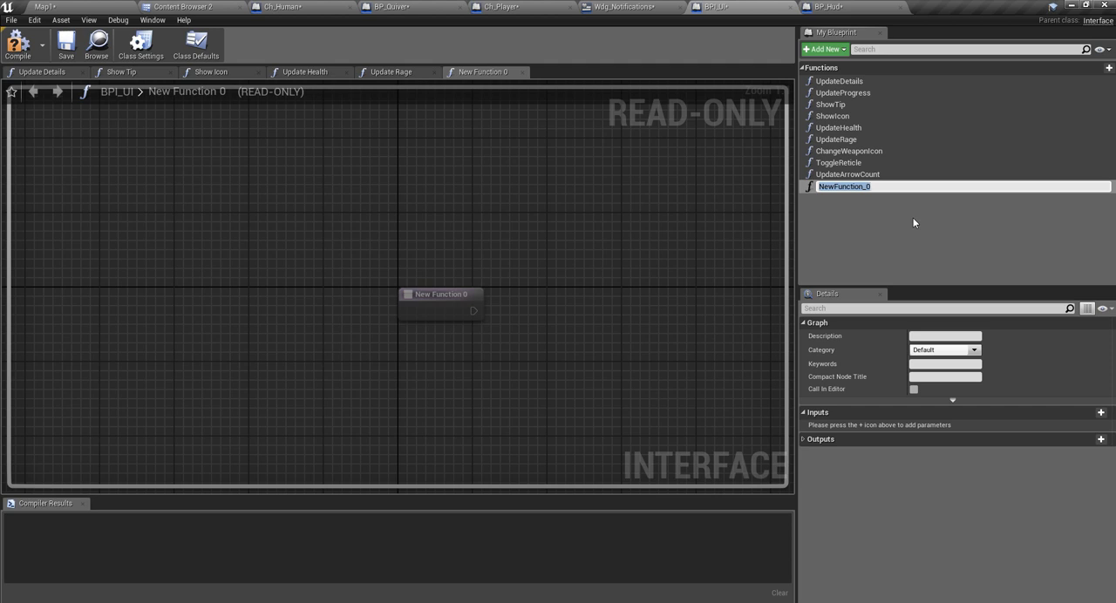
pyautogui.write('ShowWarn')
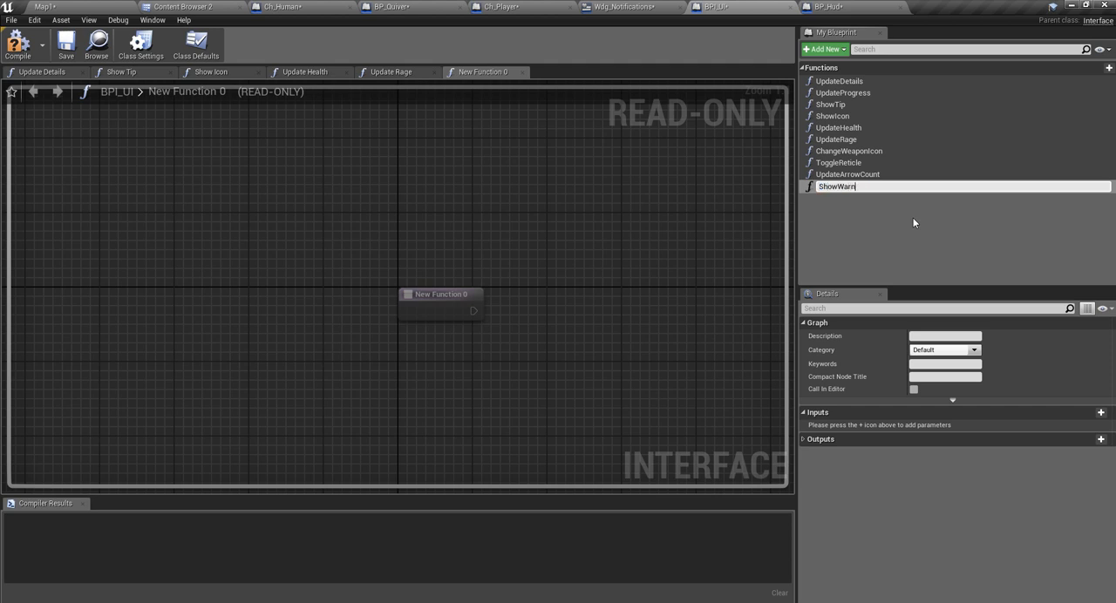
pyautogui.write('ning')
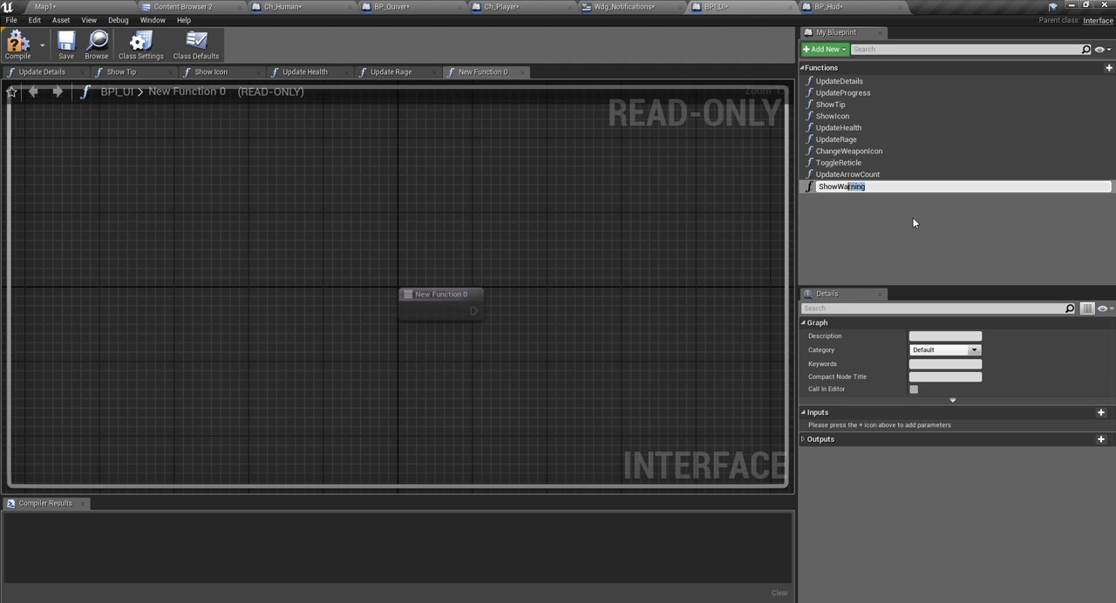
pyautogui.write('ShowNotificatio')
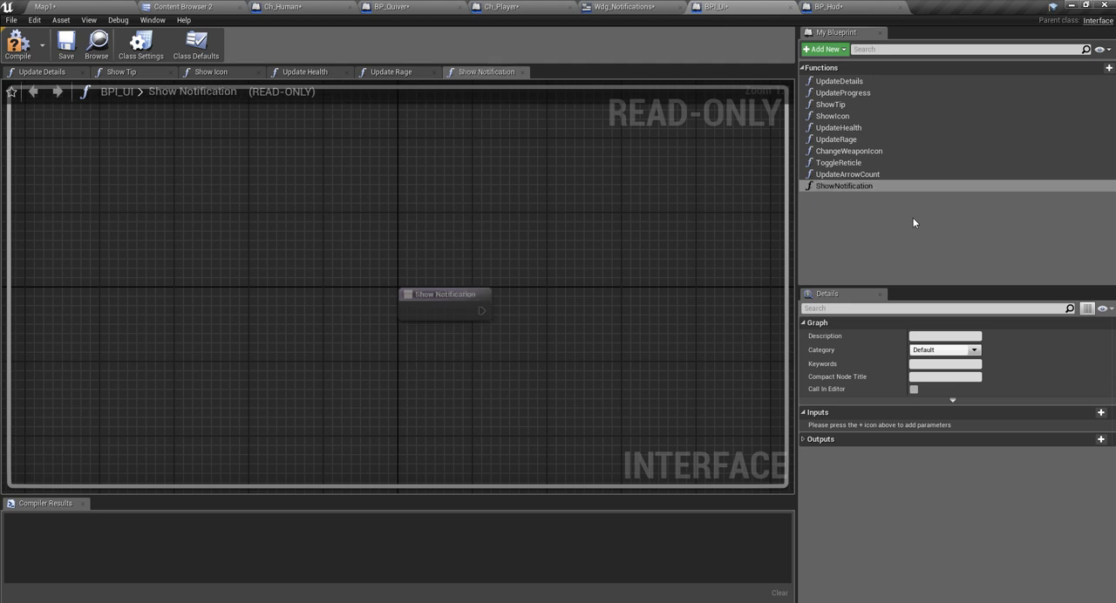
pyautogui.moveTo(1100, 412)
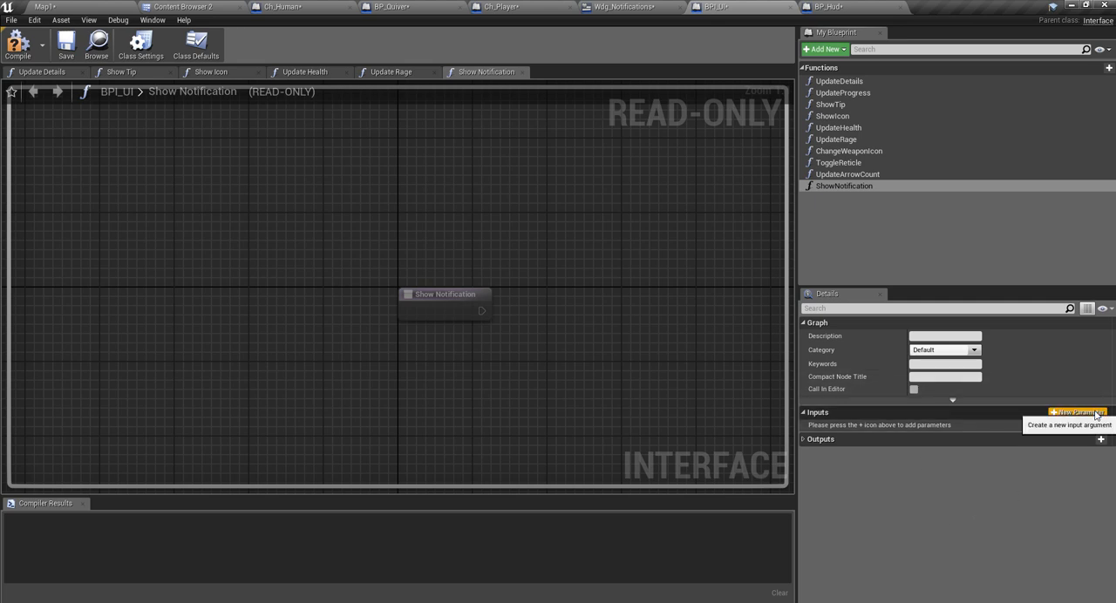
# Step: Give ShowNotification a String input named notification and compile the interface
pyautogui.click(1077, 411)
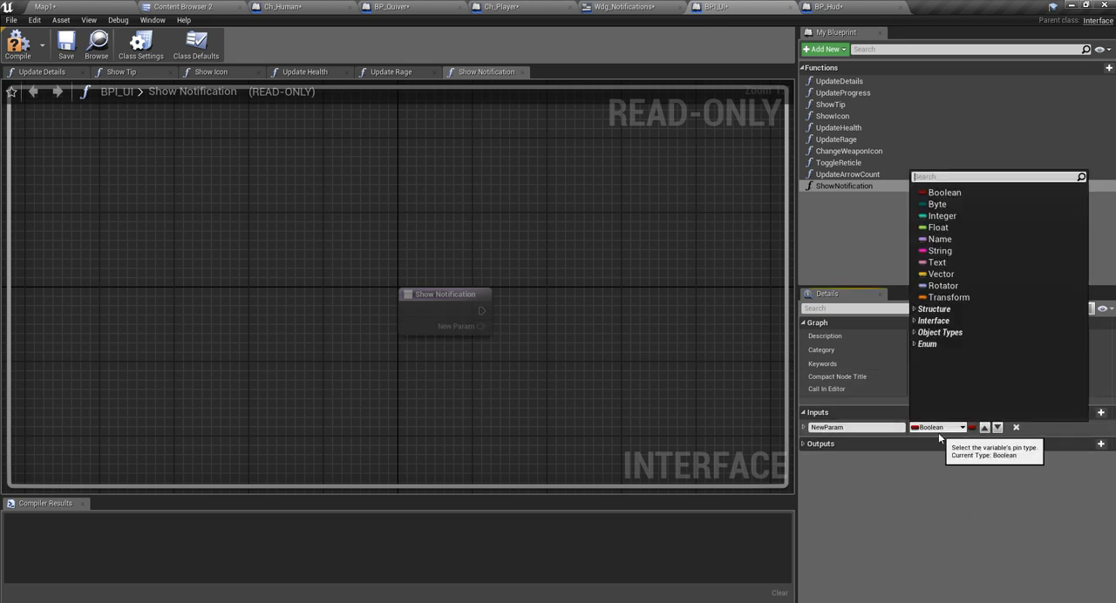
pyautogui.click(940, 251)
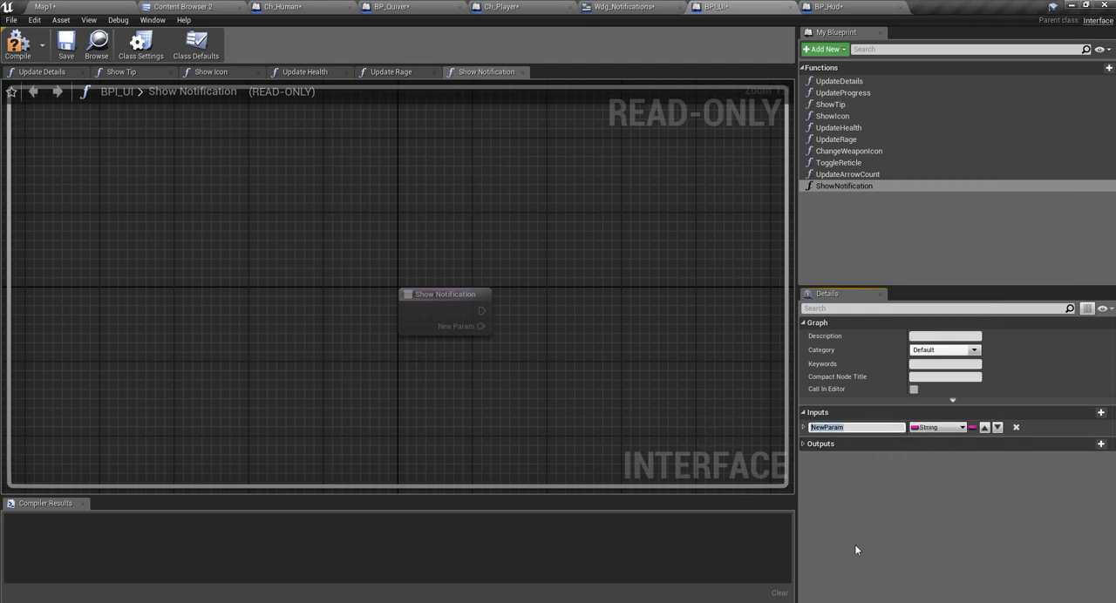
pyautogui.write('notification')
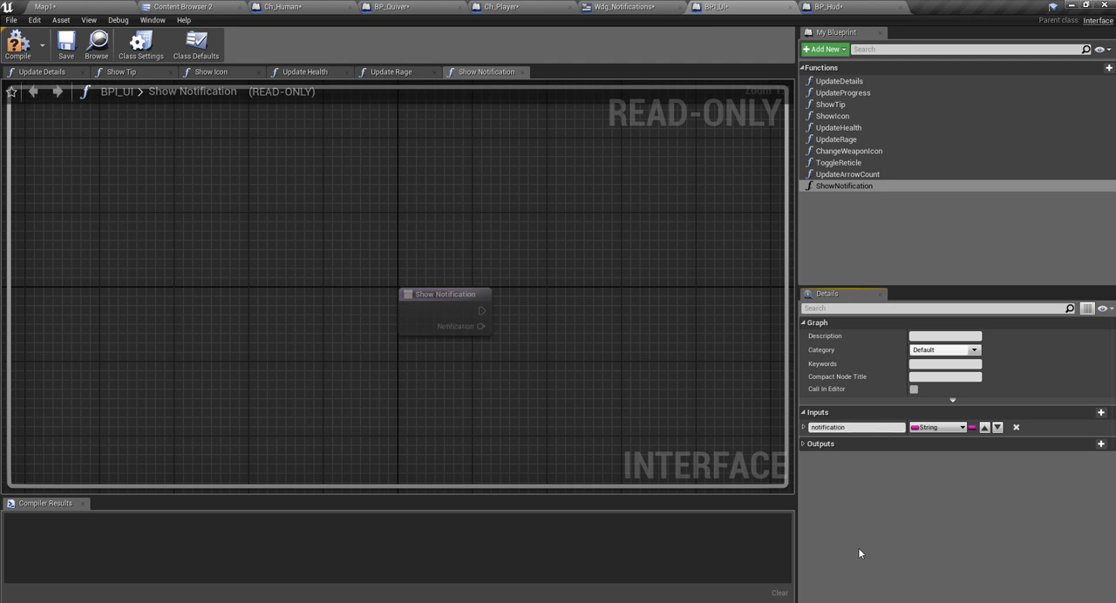
pyautogui.click(17, 43)
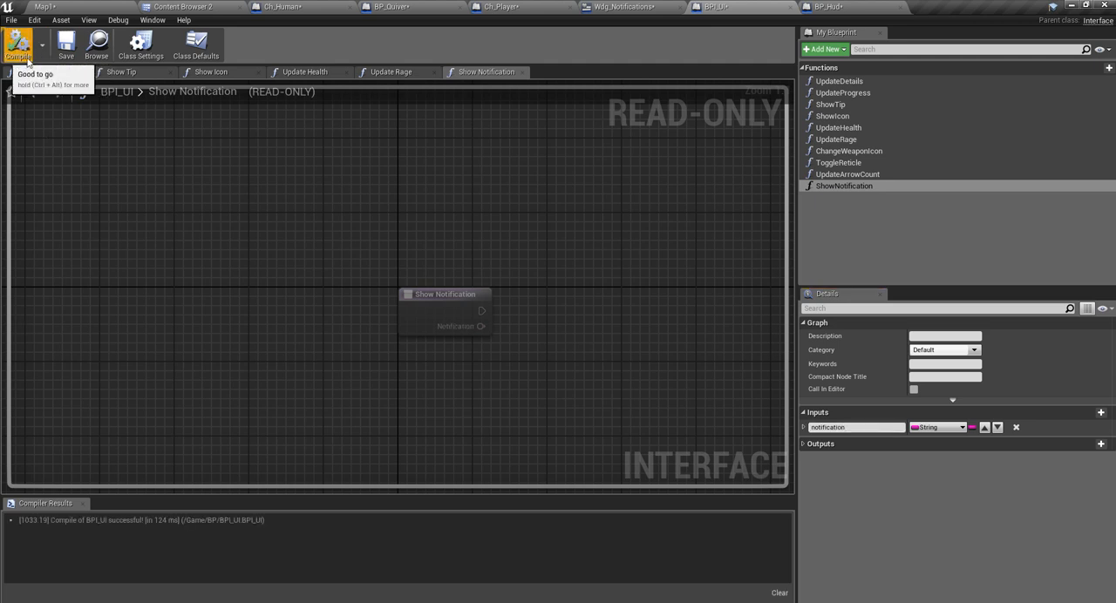
pyautogui.moveTo(1078, 412)
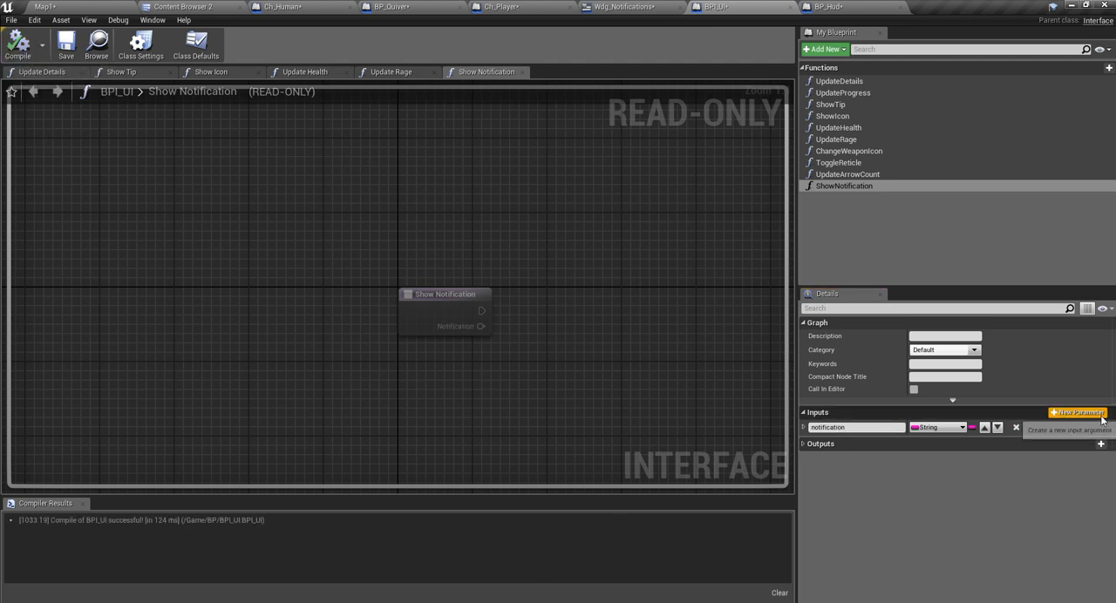
pyautogui.moveTo(1077, 411)
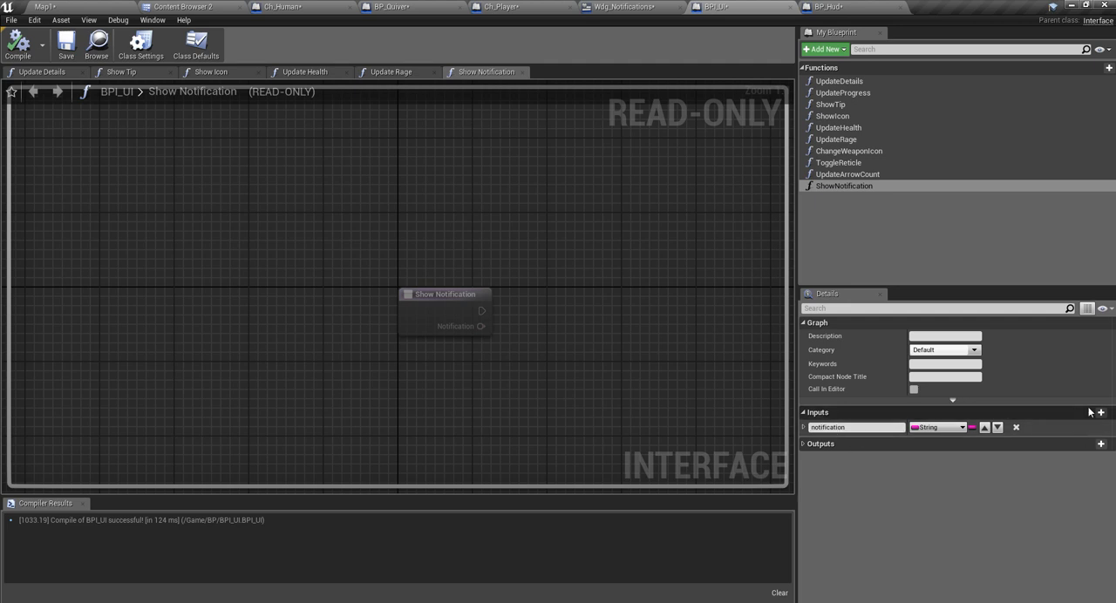
pyautogui.moveTo(1078, 414)
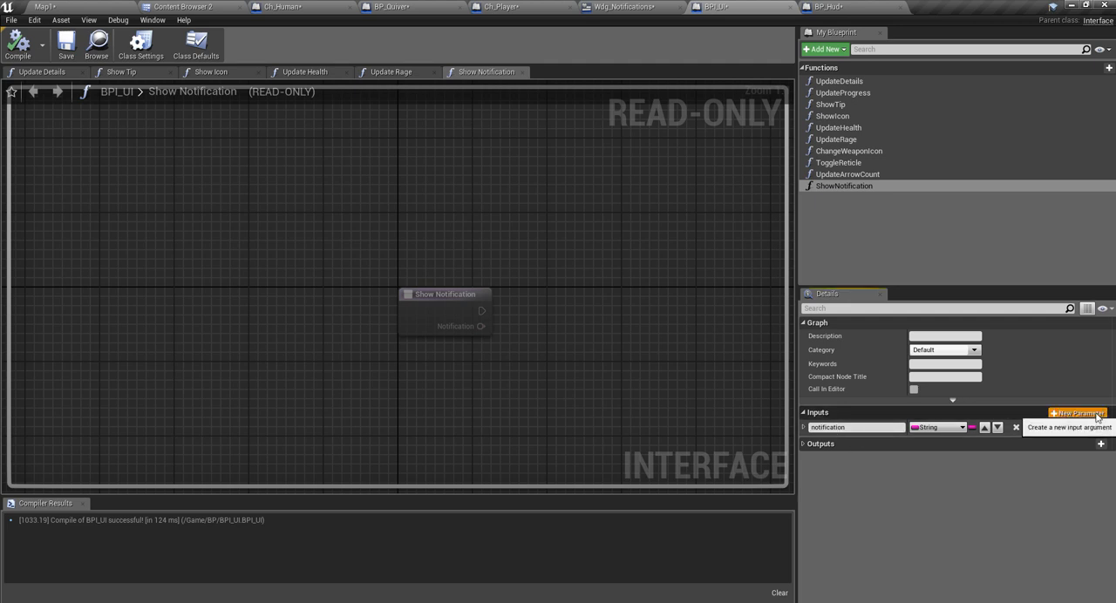
# Step: Add a test input, remove it so only notification remains, and recompile BPI_UI
pyautogui.click(1077, 412)
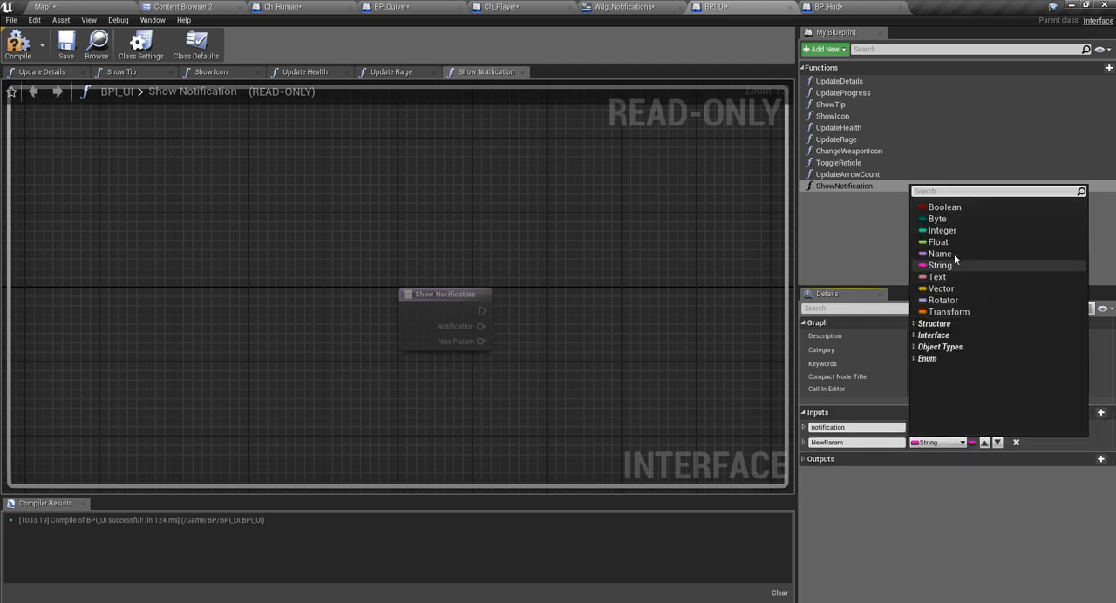
pyautogui.click(941, 230)
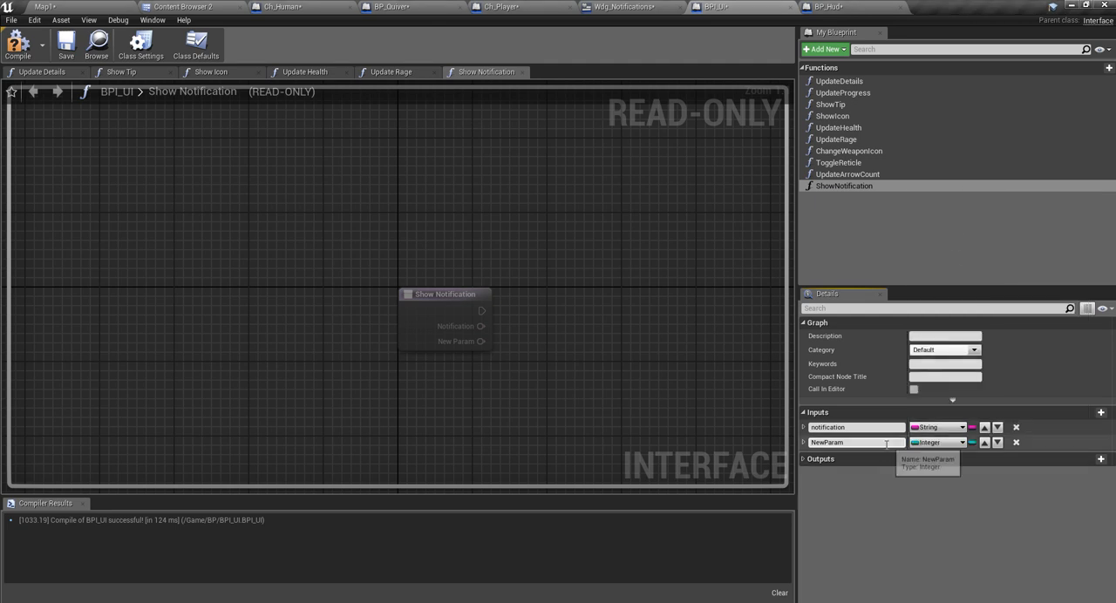
pyautogui.click(933, 441)
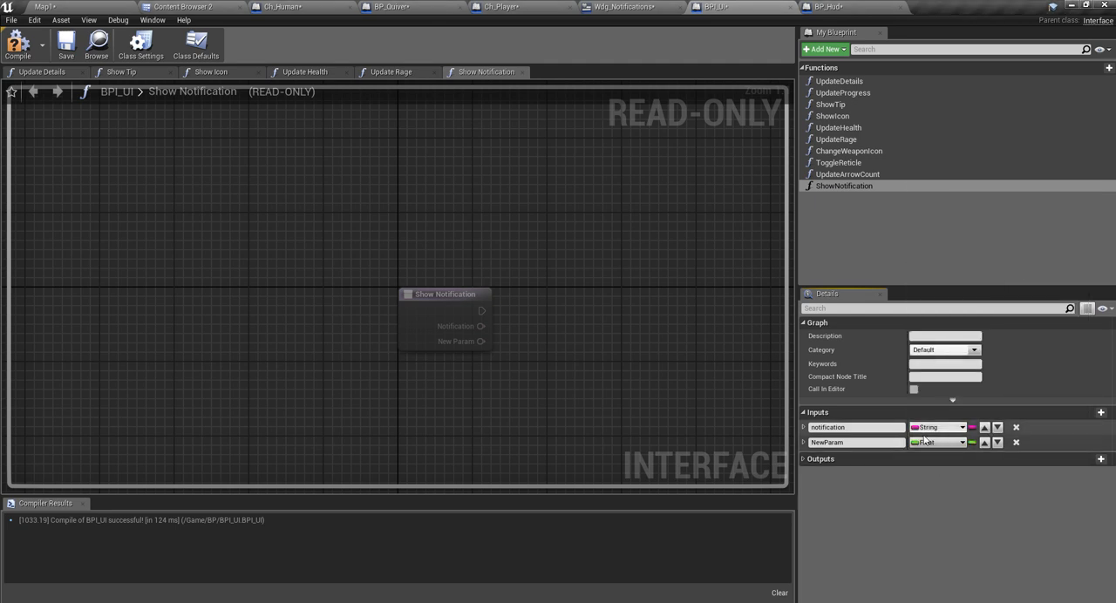
pyautogui.write('dutr')
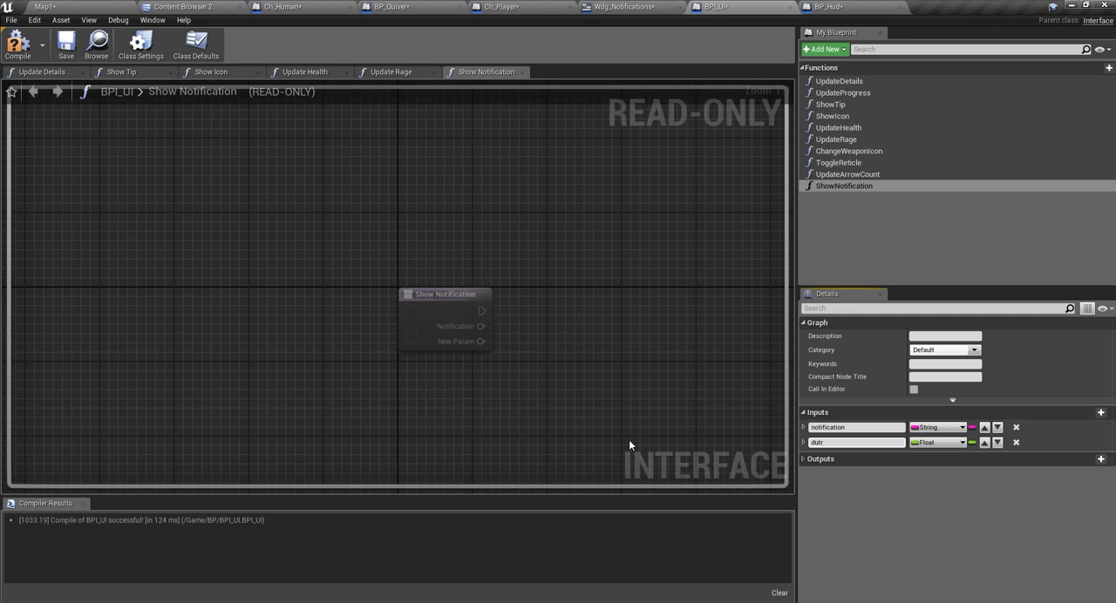
pyautogui.moveTo(1015, 441)
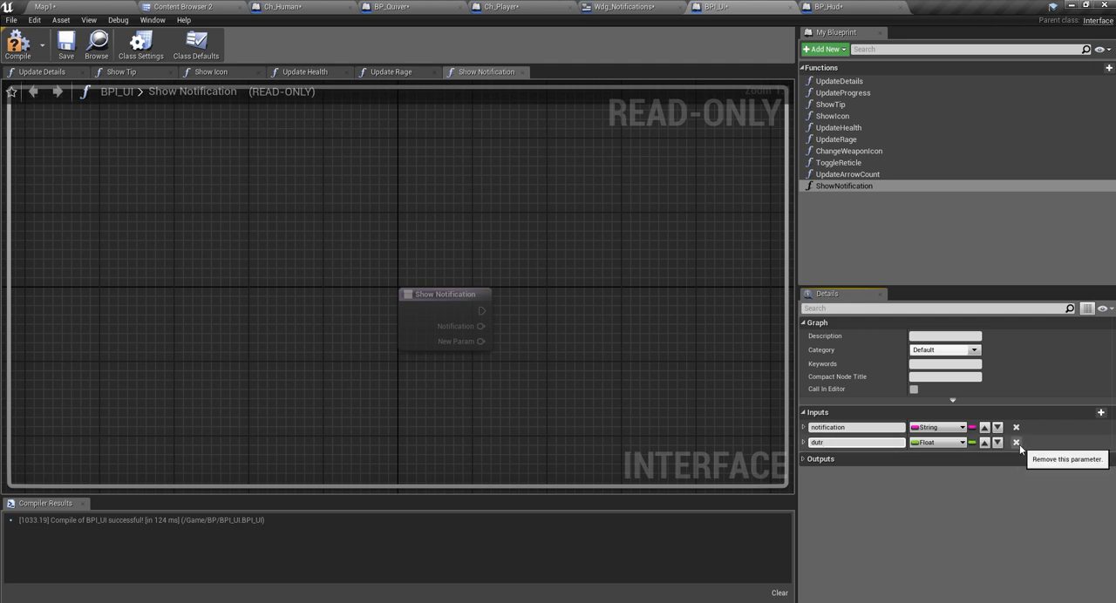
pyautogui.click(1015, 441)
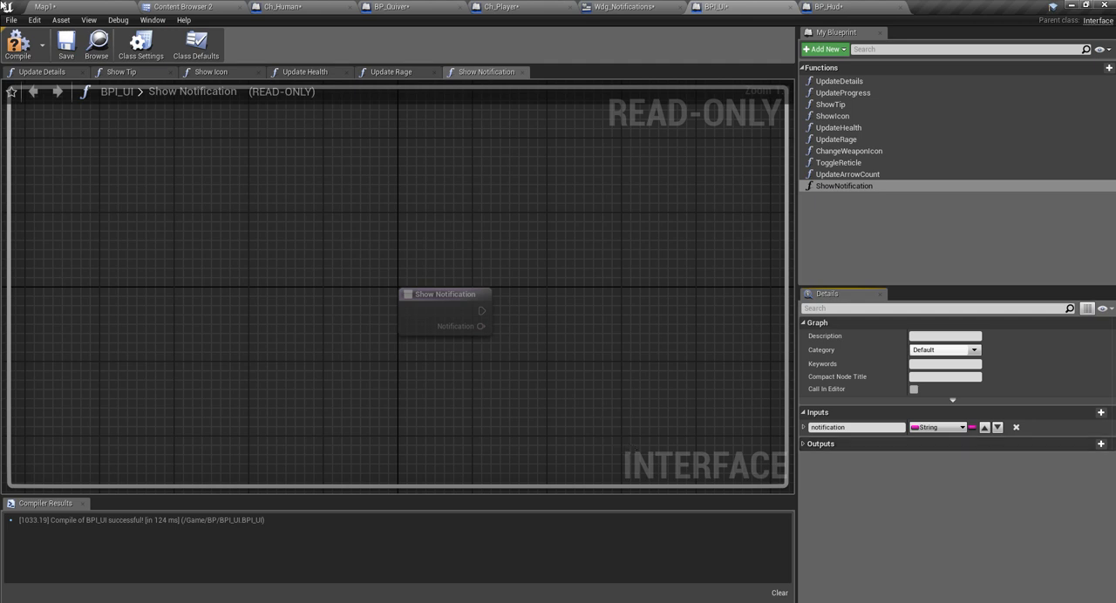
pyautogui.click(18, 44)
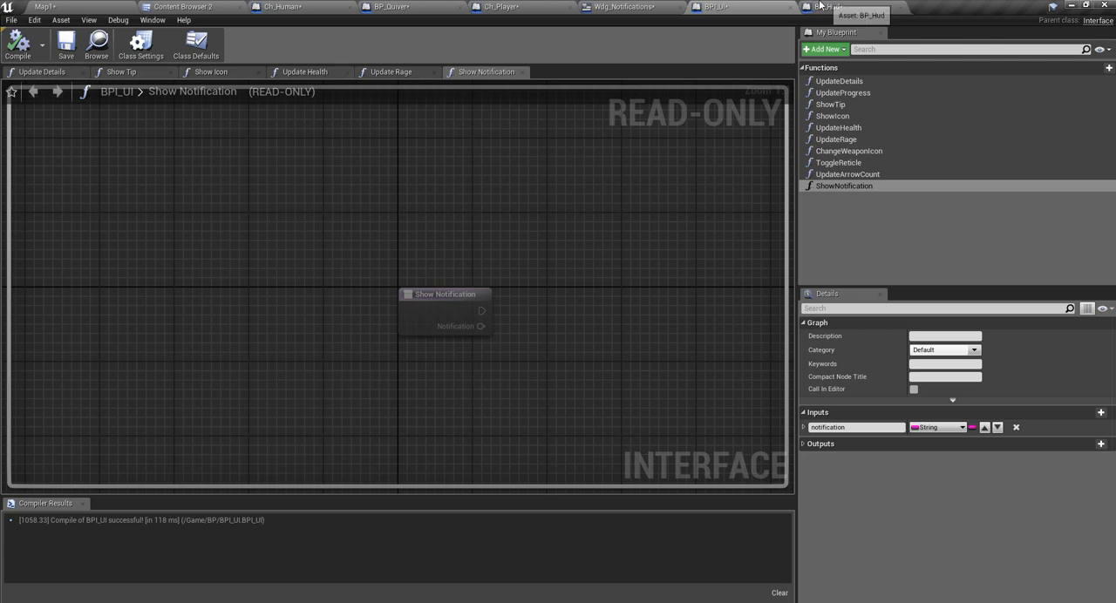
pyautogui.click(823, 7)
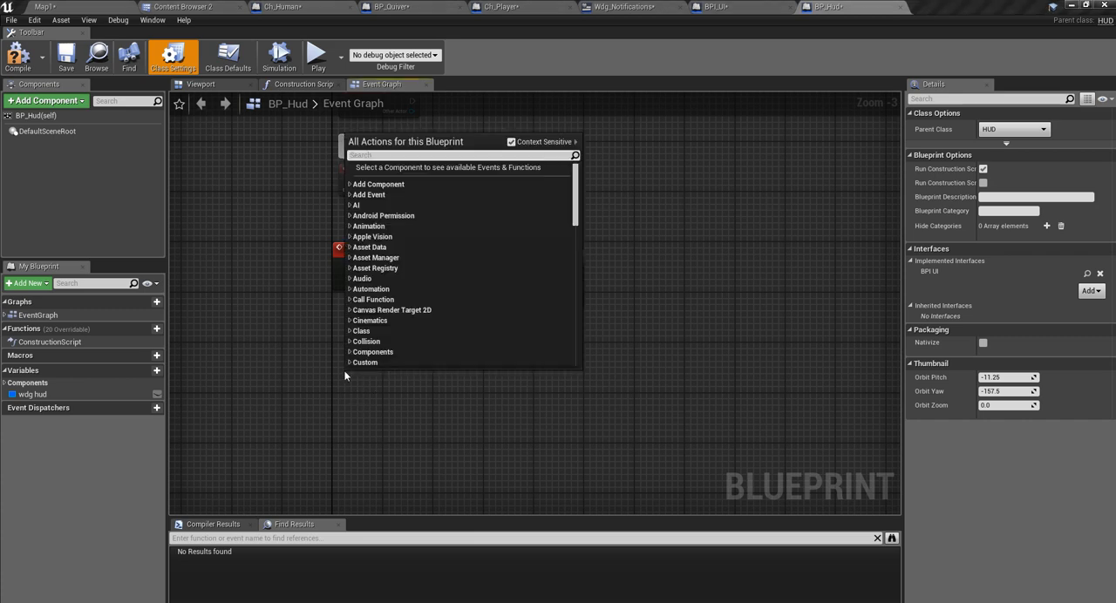
# Step: Add an Event Show Notification node to BP_Hud's Event Graph
pyautogui.write('show notifi')
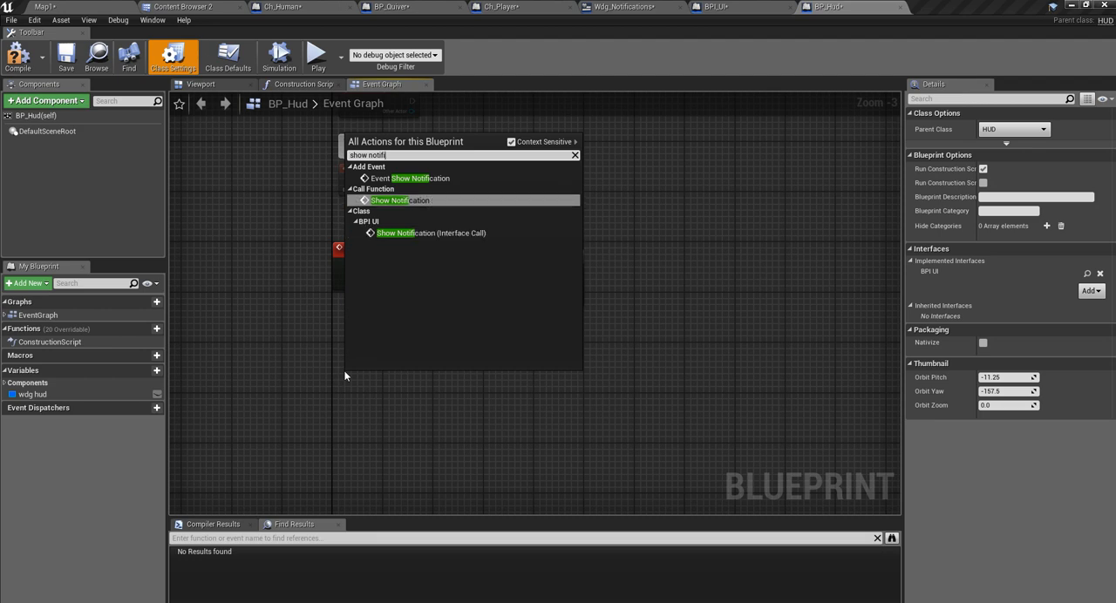
pyautogui.click(352, 369)
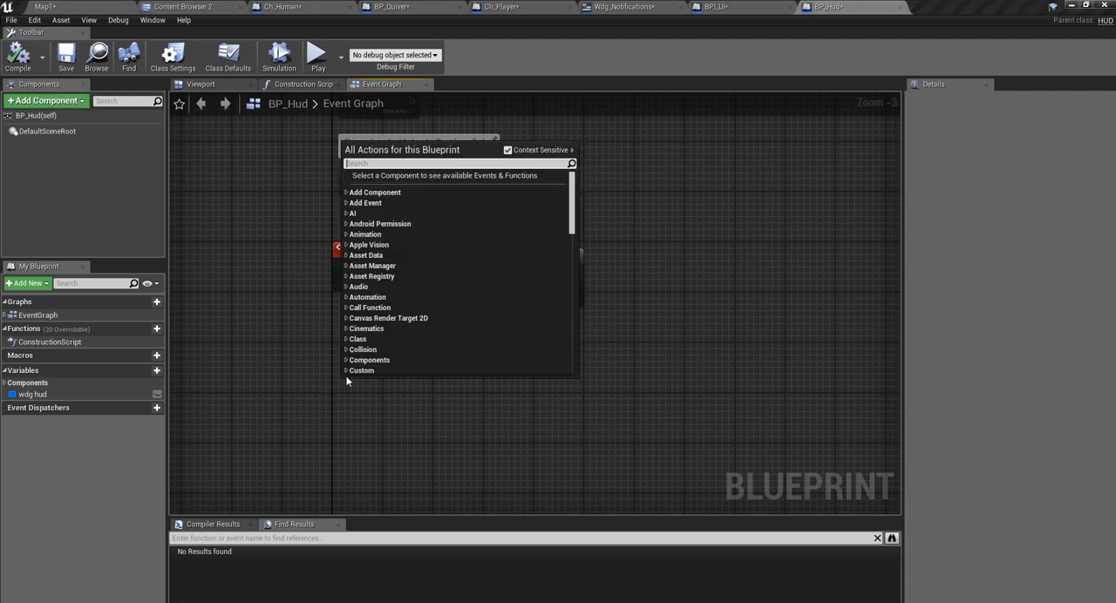
pyautogui.write('Show noti')
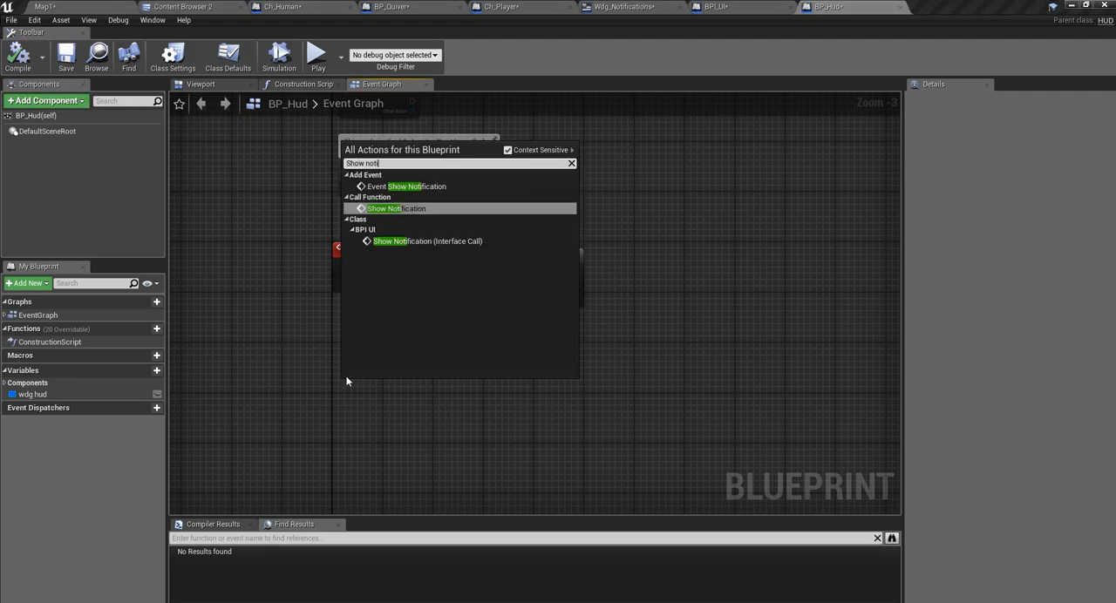
pyautogui.click(417, 186)
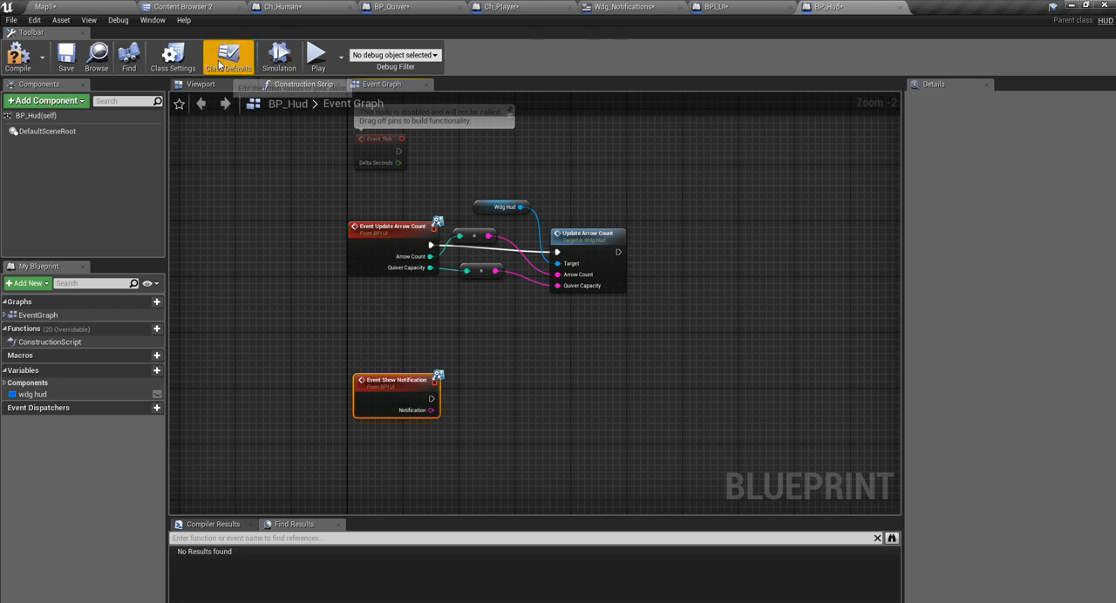
pyautogui.click(183, 7)
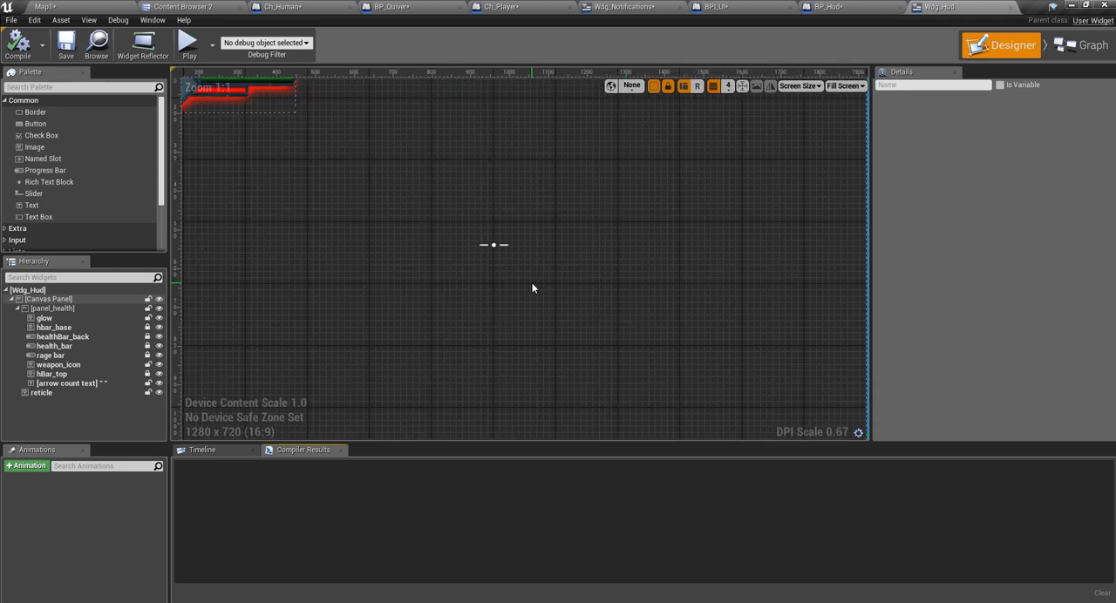
pyautogui.moveTo(476, 285)
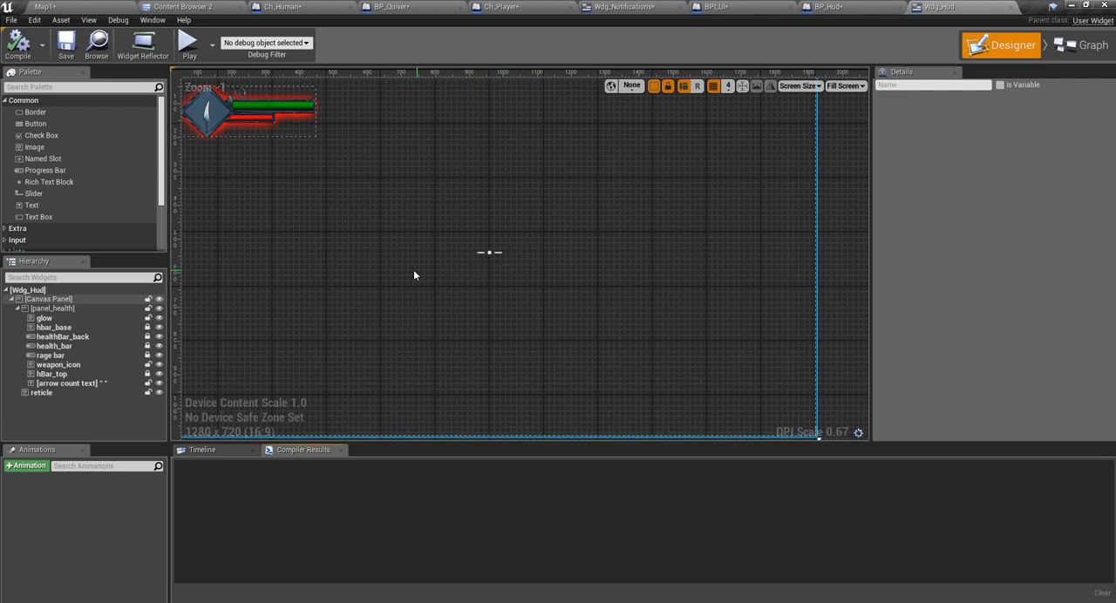
pyautogui.moveTo(35, 146)
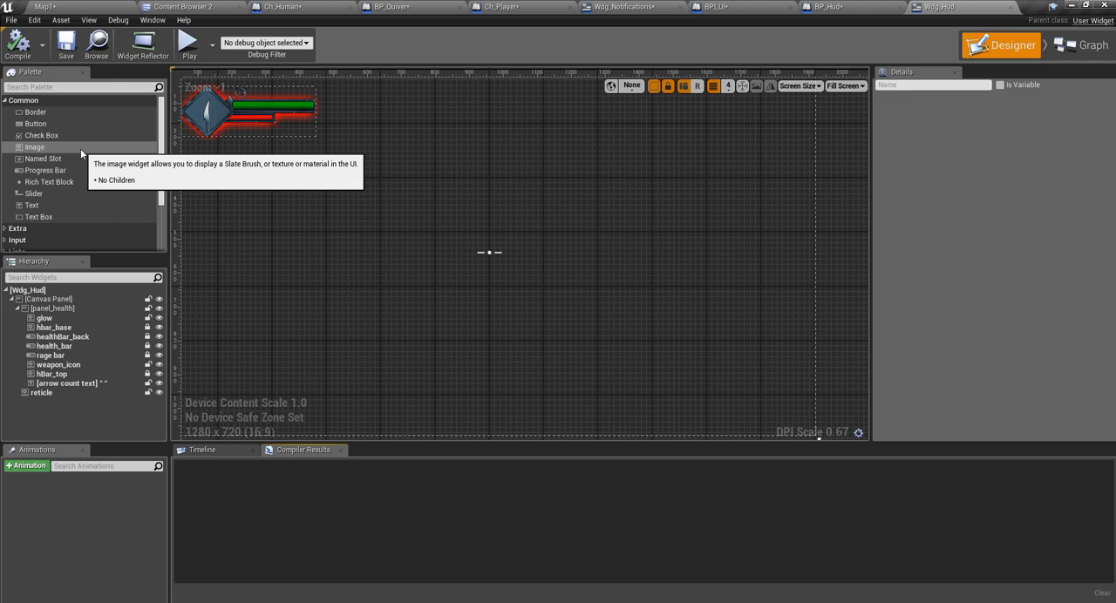
pyautogui.moveTo(31, 206)
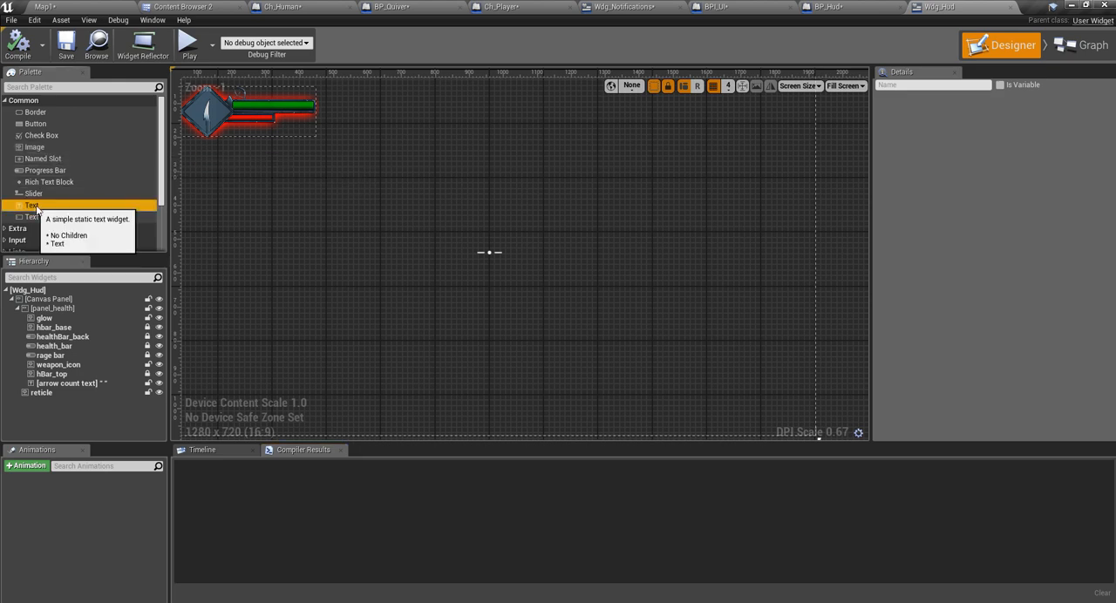
# Step: Drag a new Text widget onto the HUD canvas just below the crosshair
pyautogui.moveTo(32, 205); pyautogui.dragTo(488, 269)
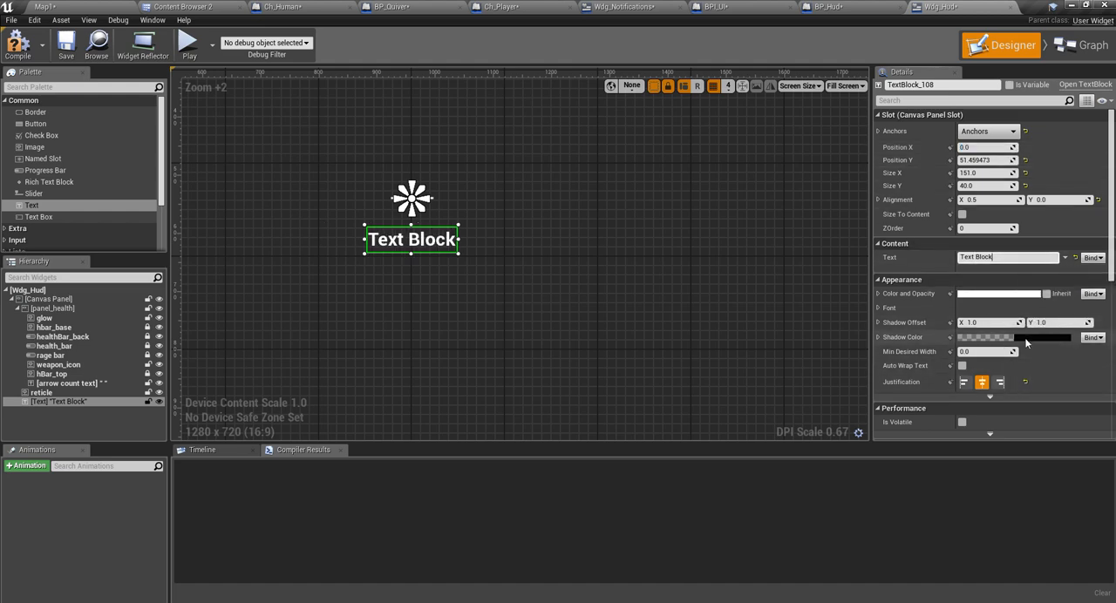
# Step: Set the text block's Color and Opacity to red in the Color Picker and clear its text
pyautogui.scroll(-3)
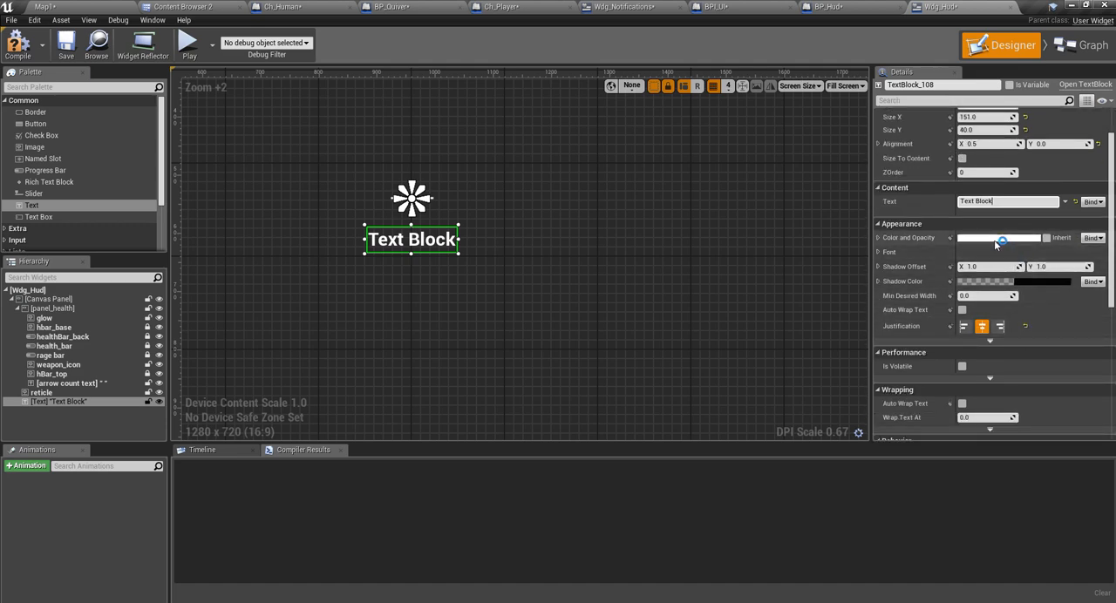
pyautogui.click(998, 237)
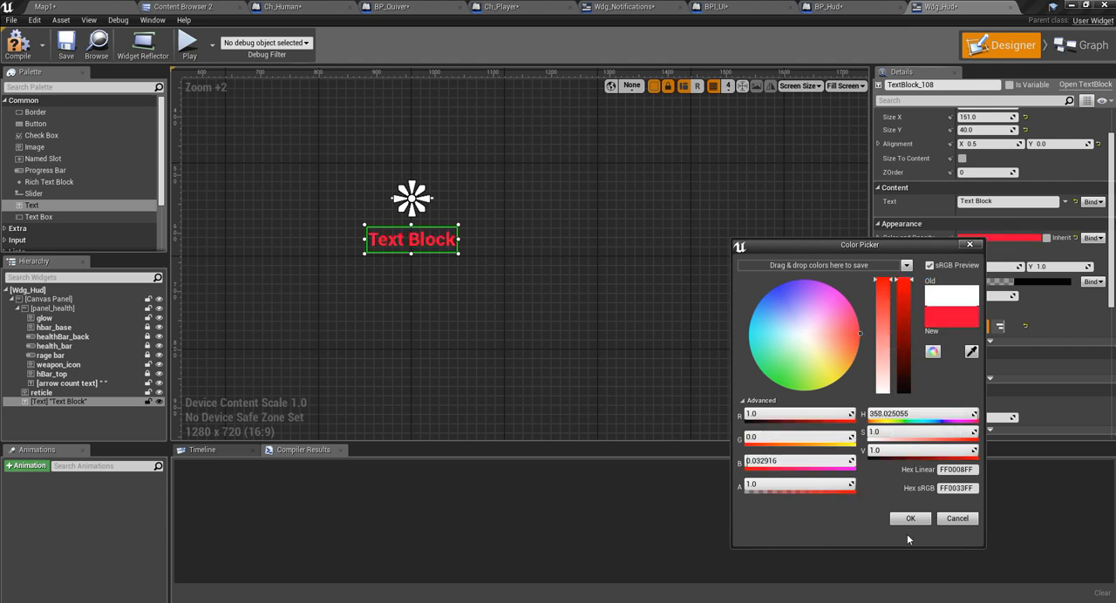
pyautogui.click(910, 518)
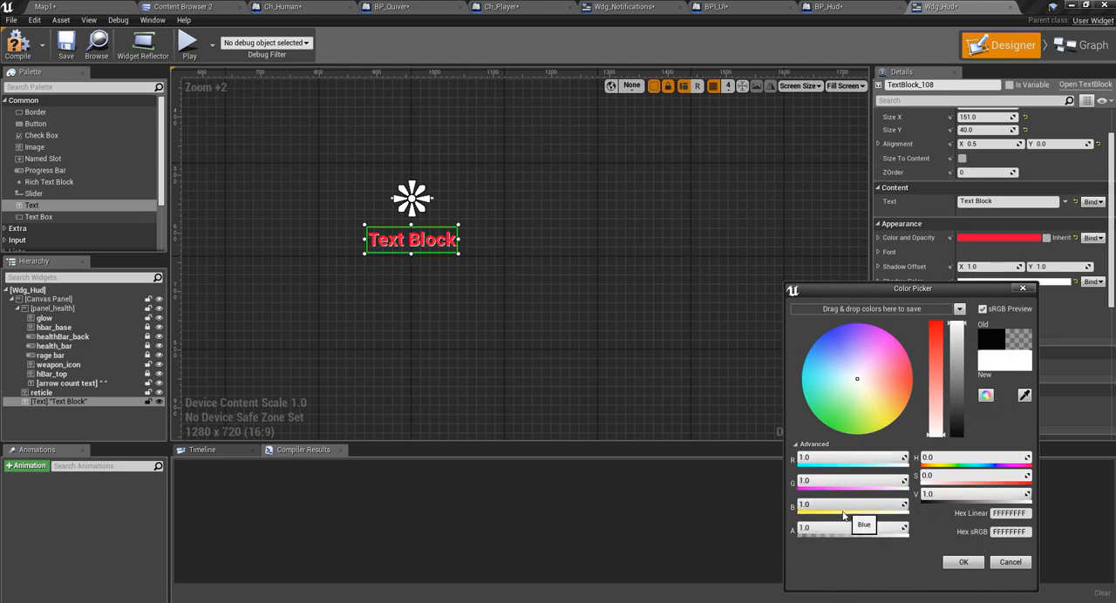
pyautogui.click(962, 561)
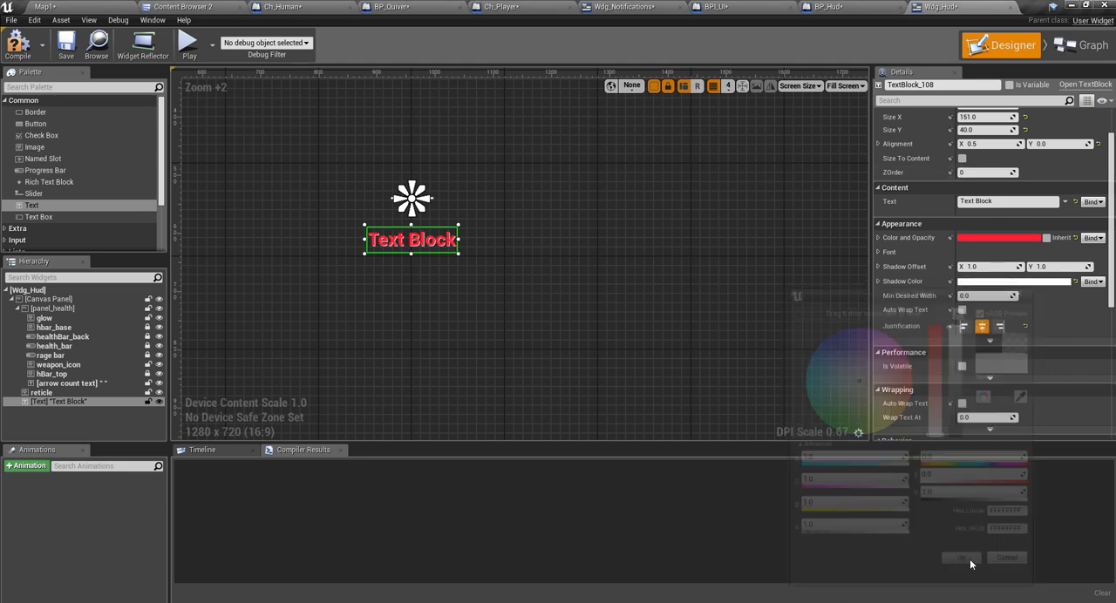
pyautogui.click(960, 558)
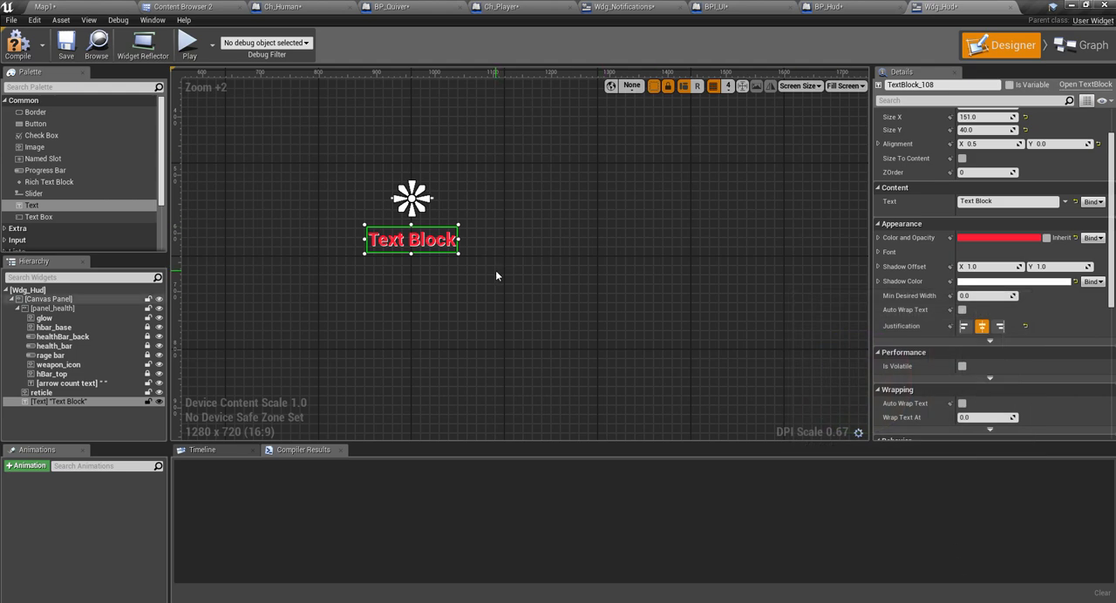
pyautogui.scroll(-3)
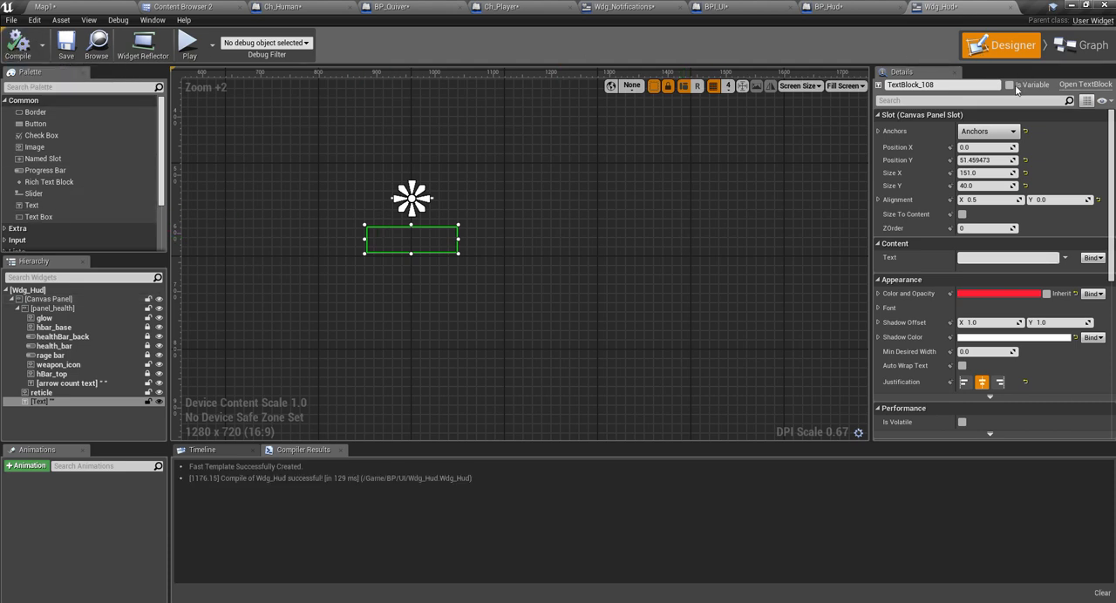
# Step: Rename the new red text block to 'warning'
pyautogui.click(797, 86)
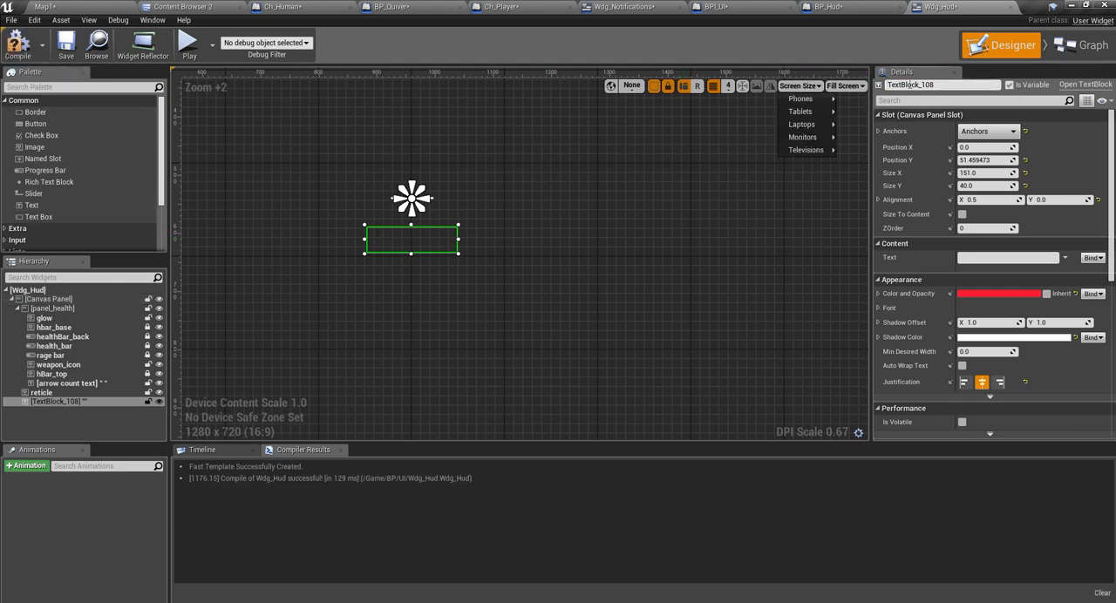
pyautogui.write('no')
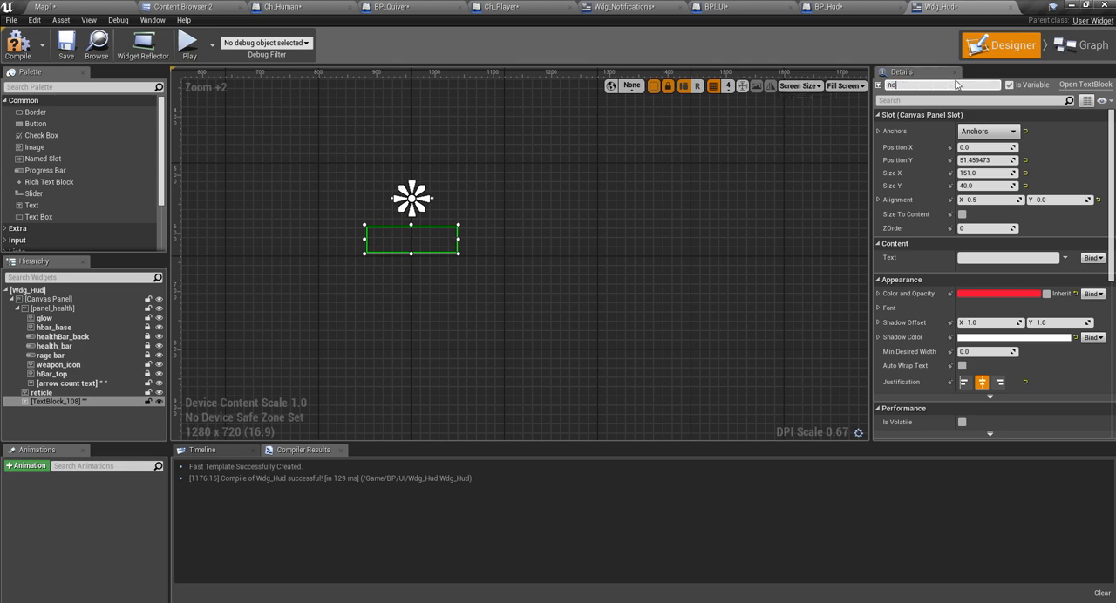
pyautogui.write('notification')
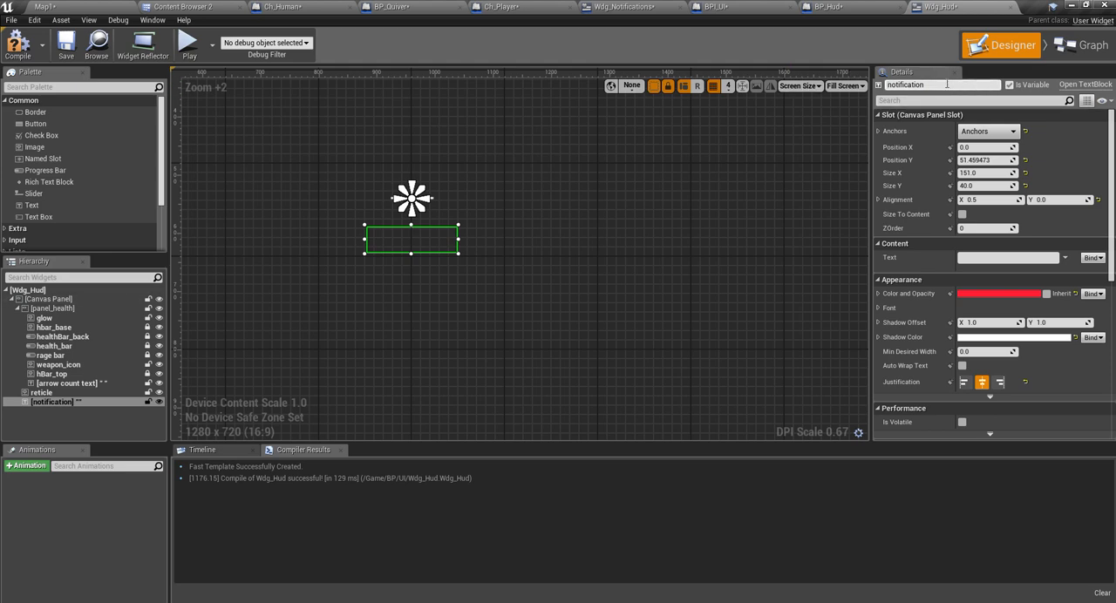
pyautogui.write('warning')
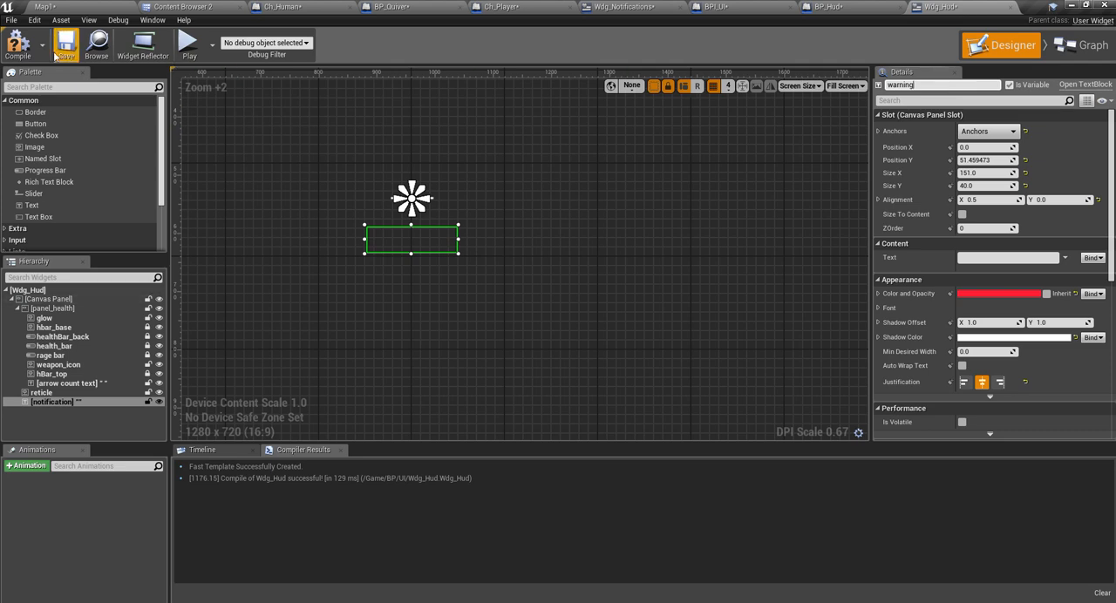
# Step: Select the warning element and bring up Ch_Human's Bow And Arrow graph
pyautogui.click(66, 44)
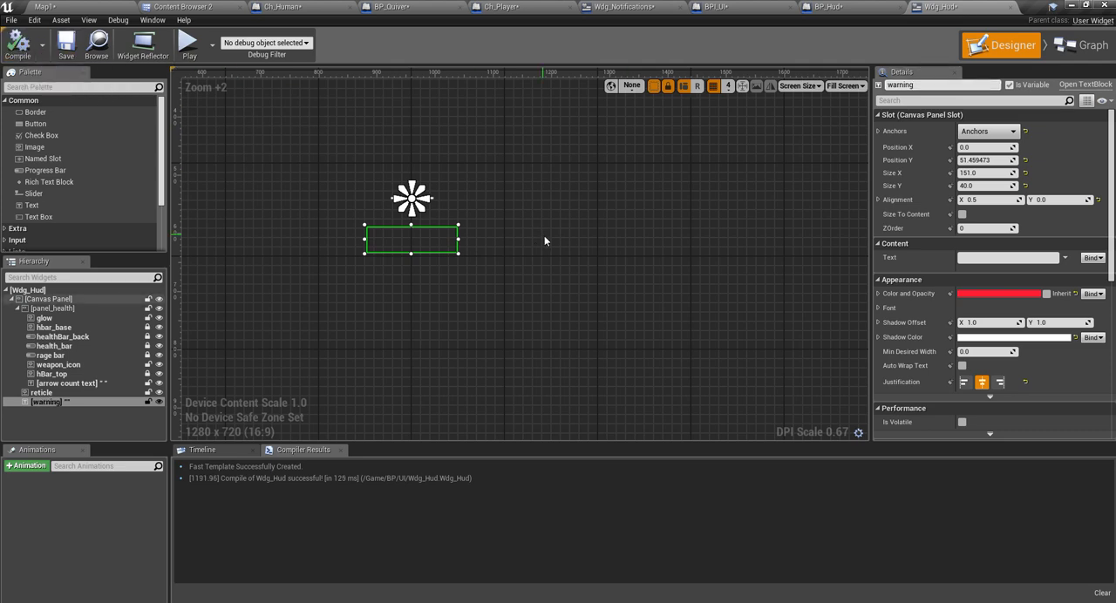
pyautogui.click(715, 7)
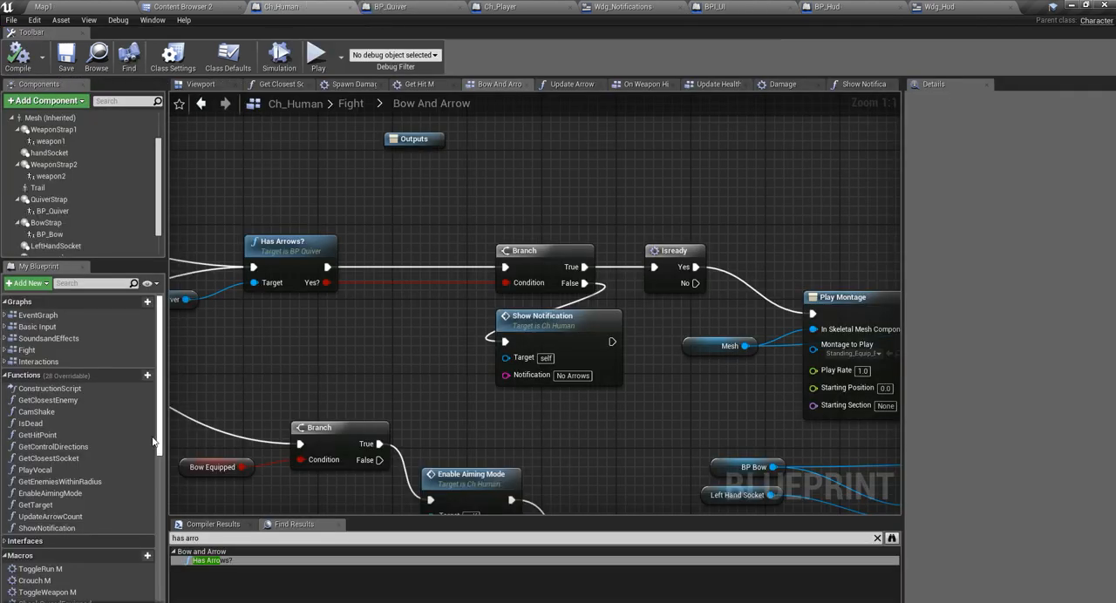
# Step: Rename ShowNotification to Show Warning and the HUD text widget to 'warning text'
pyautogui.click(49, 528)
pyautogui.write('ShowWarning')
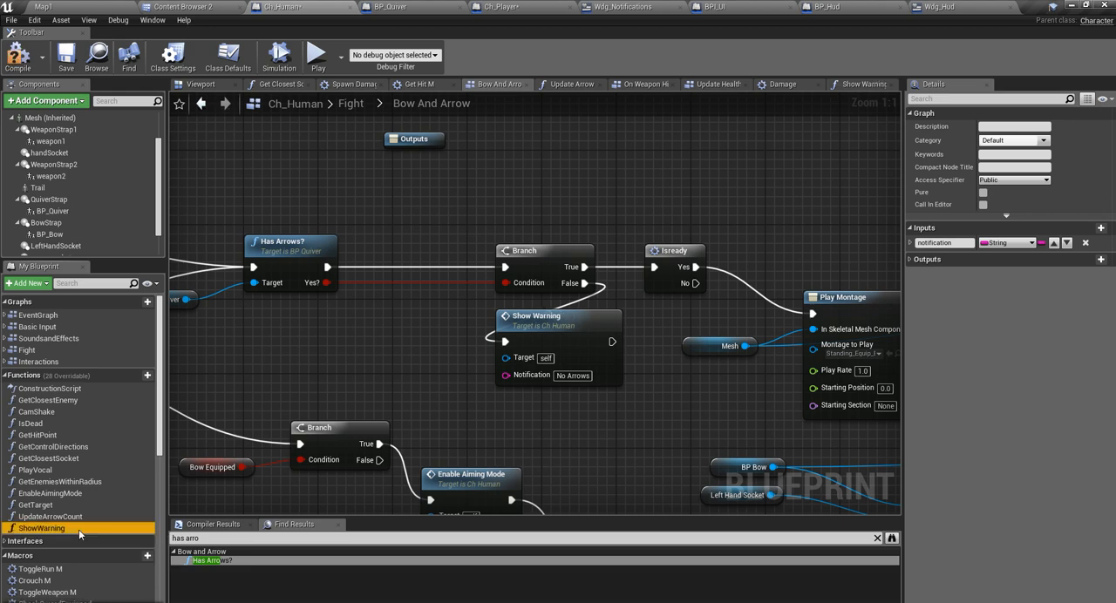
pyautogui.moveTo(17, 56)
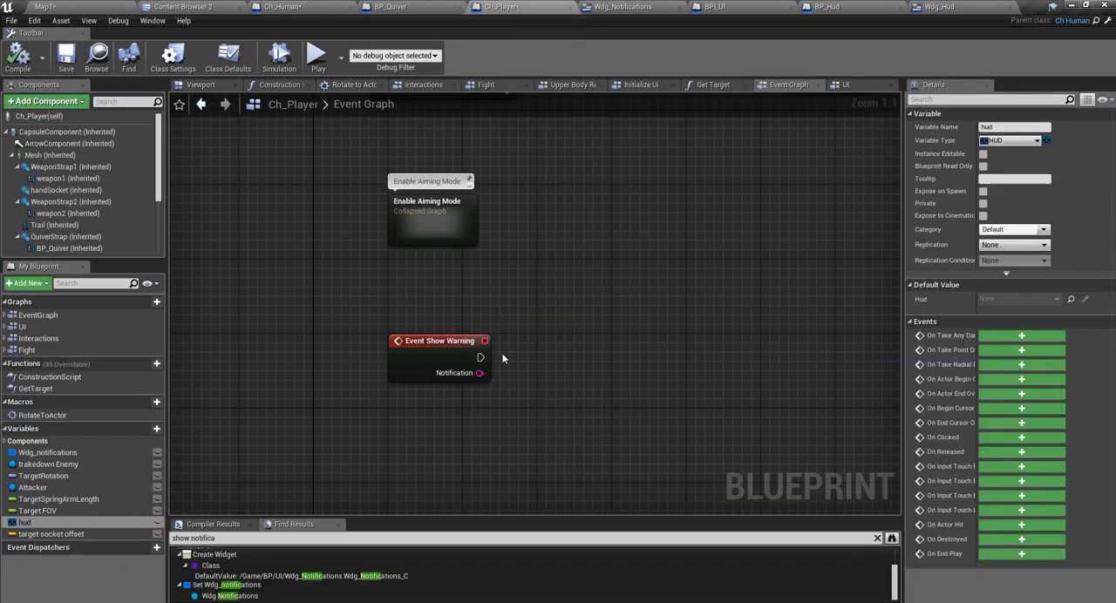
pyautogui.moveTo(791, 14)
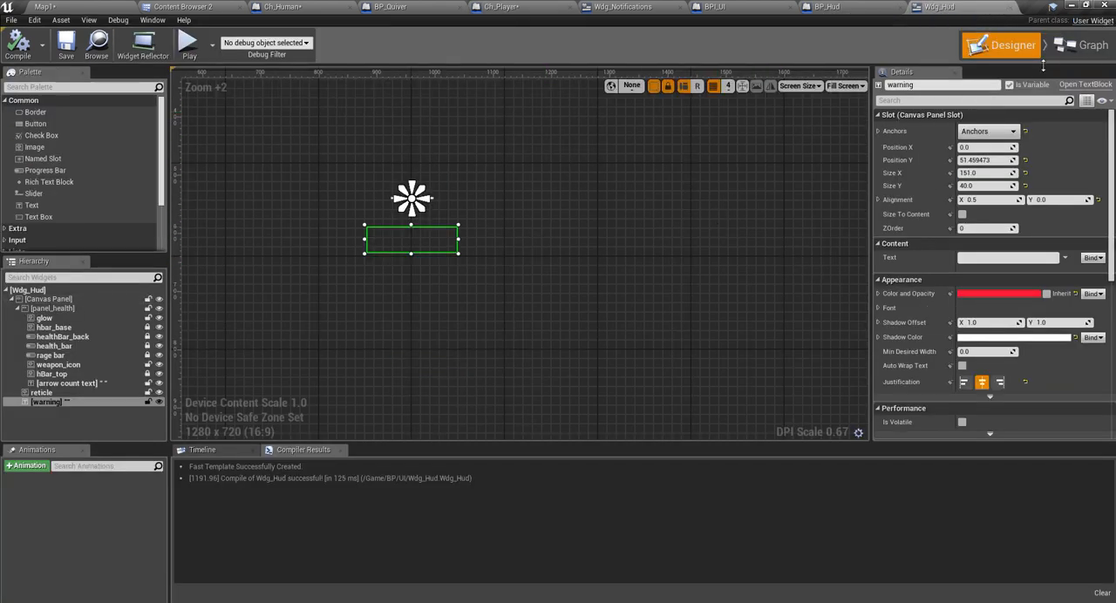
pyautogui.click(942, 84)
pyautogui.write(' text')
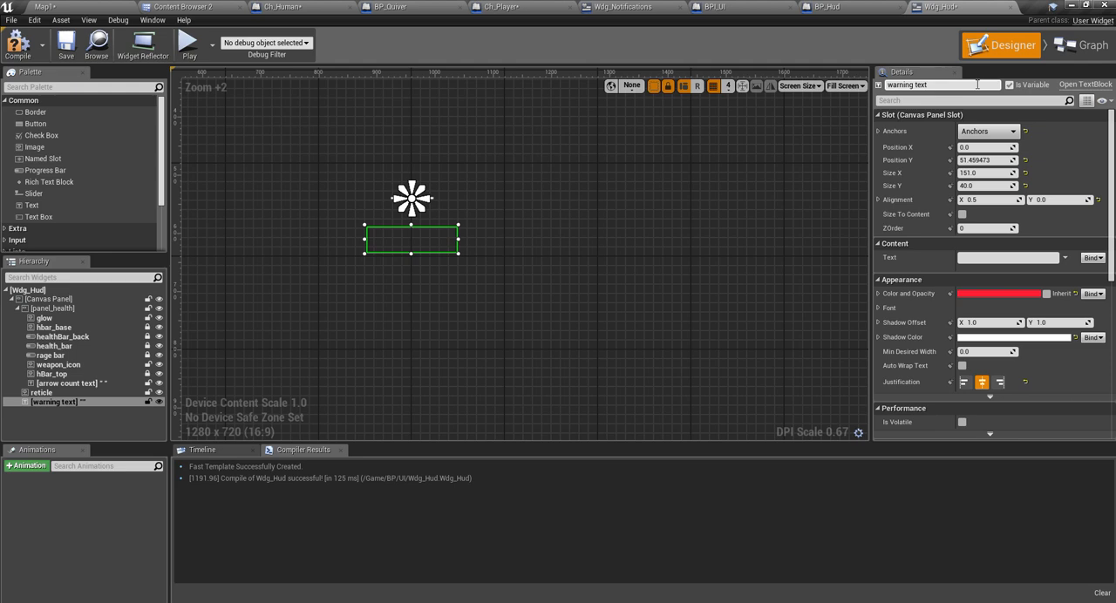
# Step: Add a Custom Event named Show Warning in the Widg_Hud graph
pyautogui.click(1081, 45)
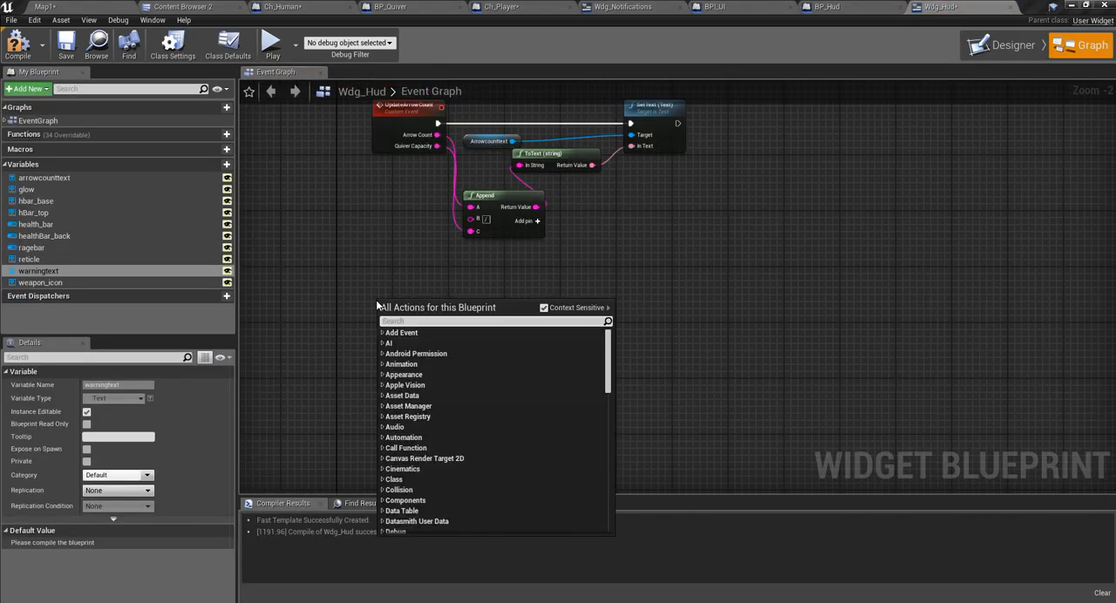
pyautogui.write('custom m')
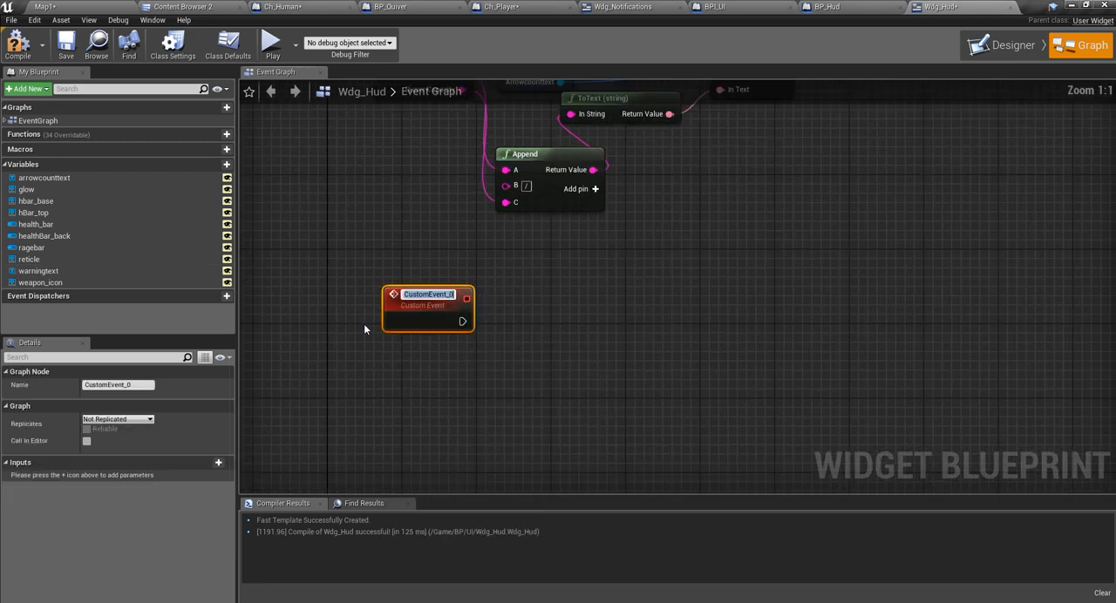
pyautogui.write('Show Widget')
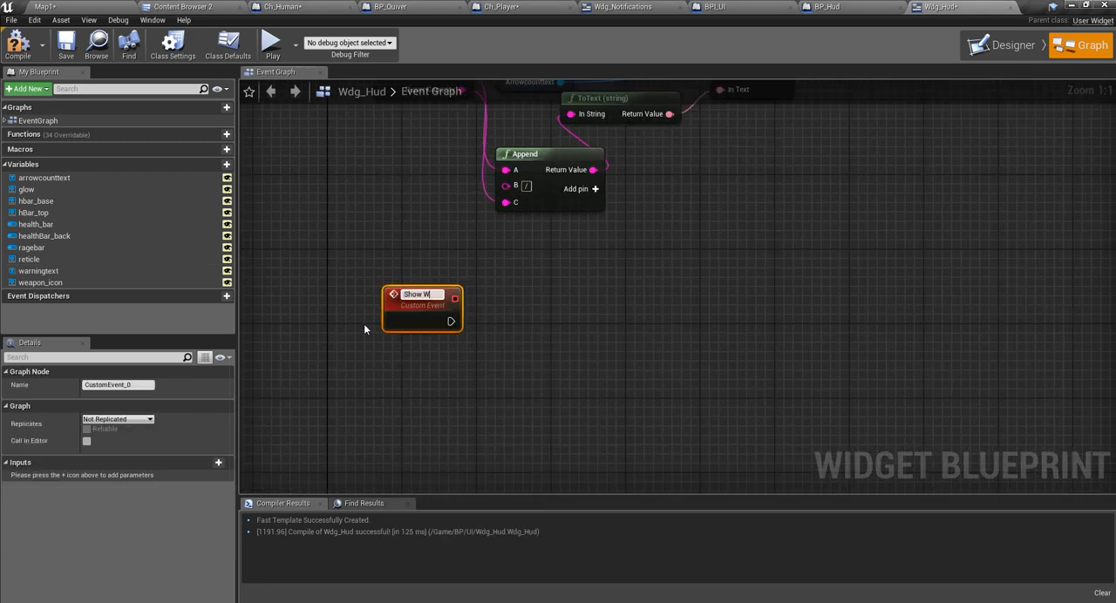
pyautogui.write('Show Warning')
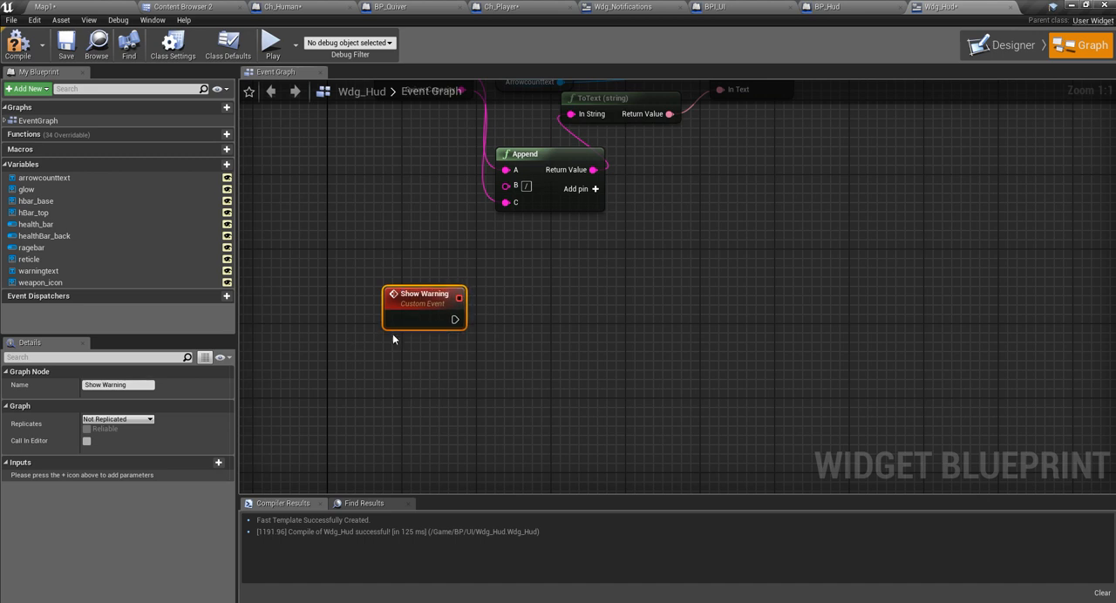
pyautogui.moveTo(453, 320)
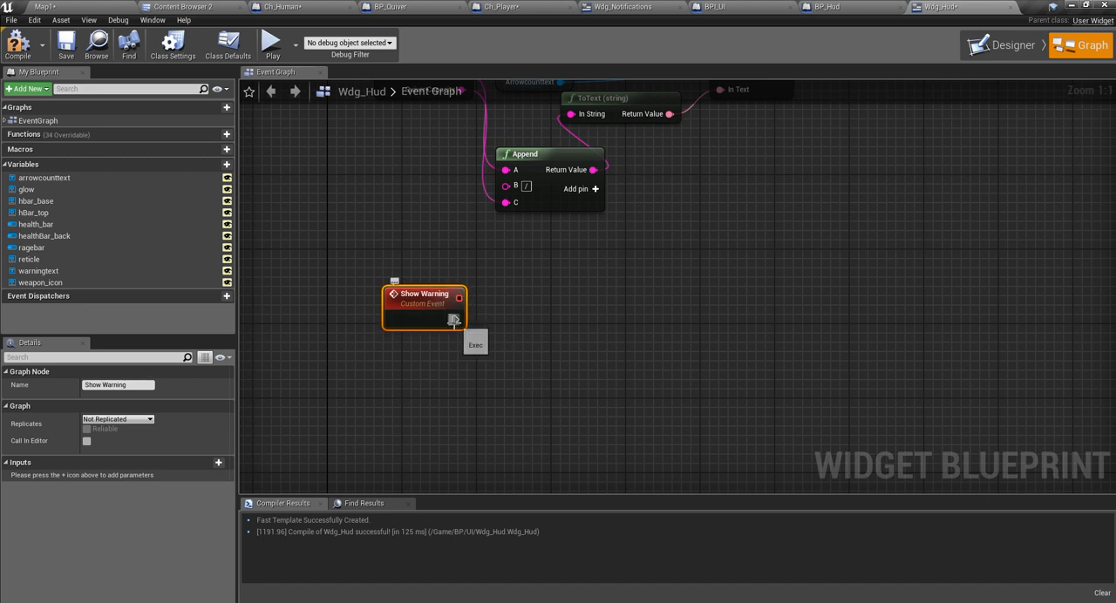
pyautogui.moveTo(39, 270)
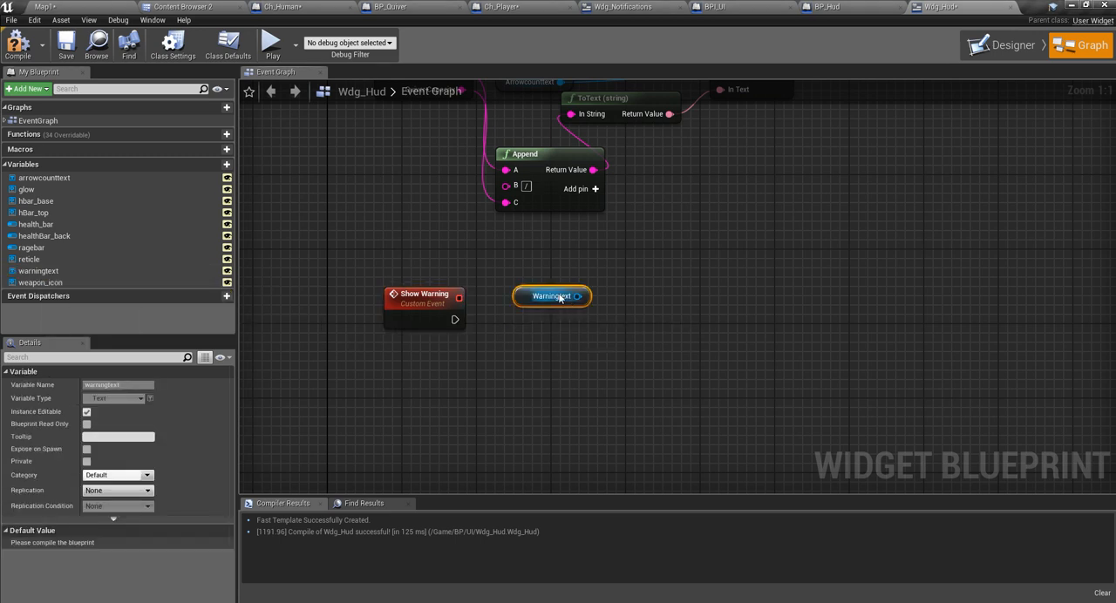
# Step: Add a SetText (Text) node on the warningtext reference fed by the event's In Text
pyautogui.moveTo(551, 296); pyautogui.dragTo(506, 388)
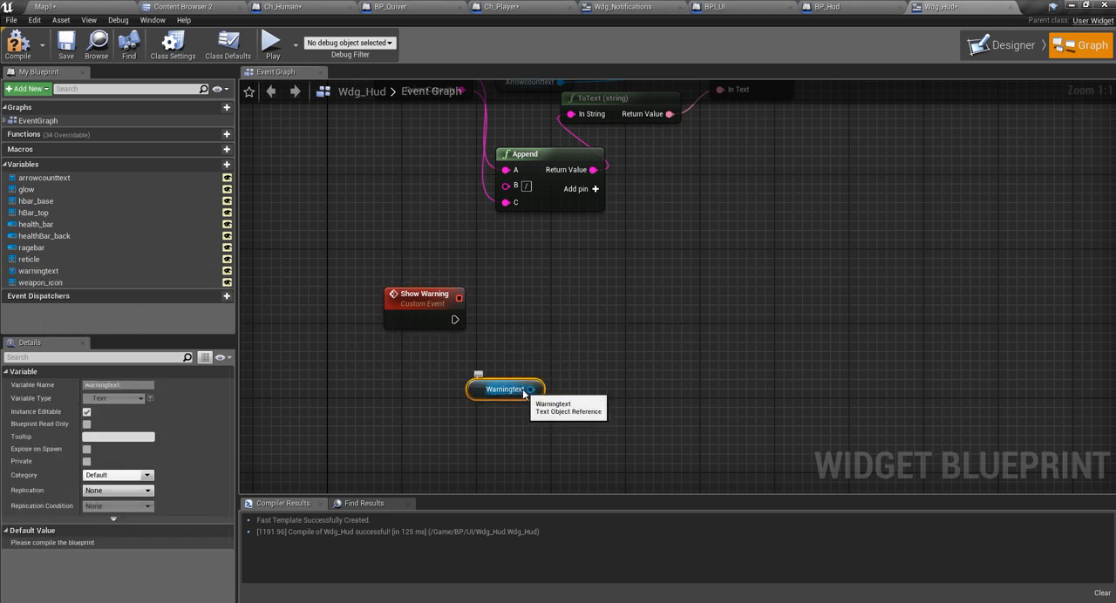
pyautogui.moveTo(531, 391); pyautogui.dragTo(567, 366)
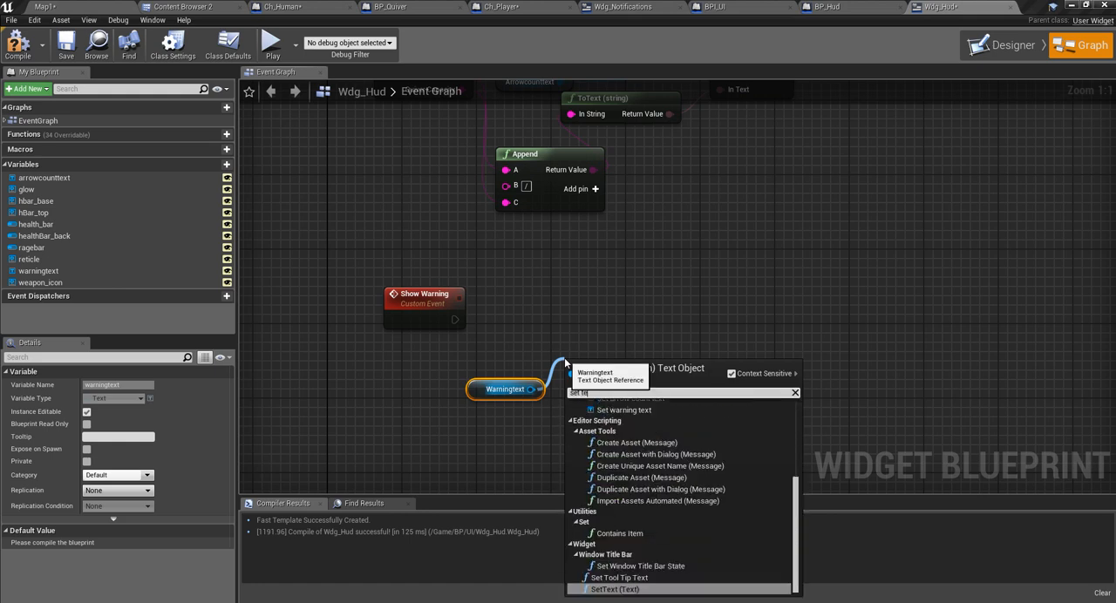
pyautogui.click(614, 589)
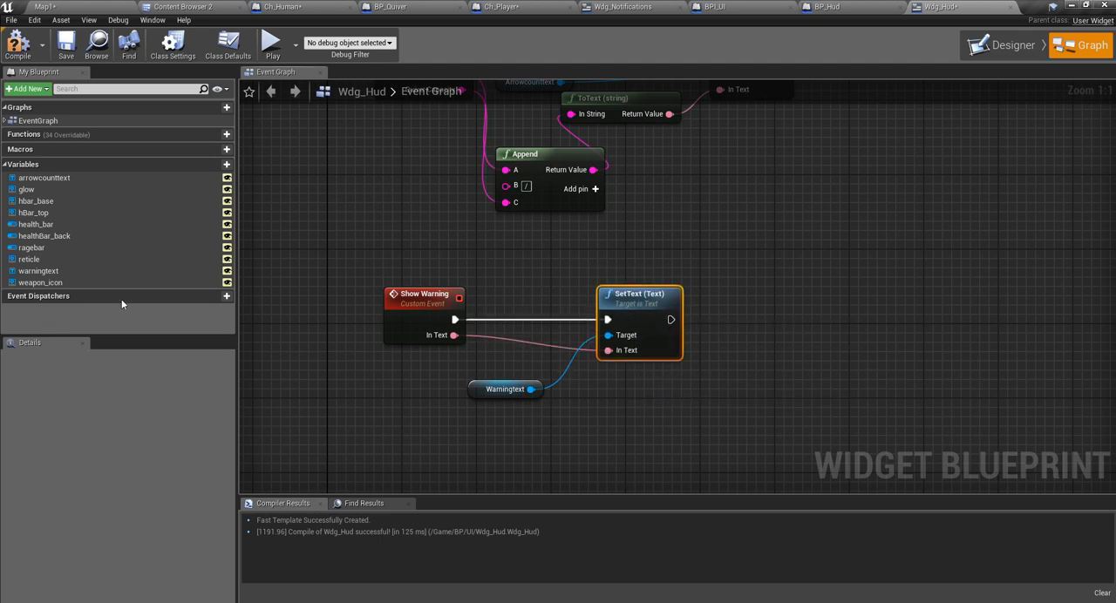
pyautogui.click(1013, 45)
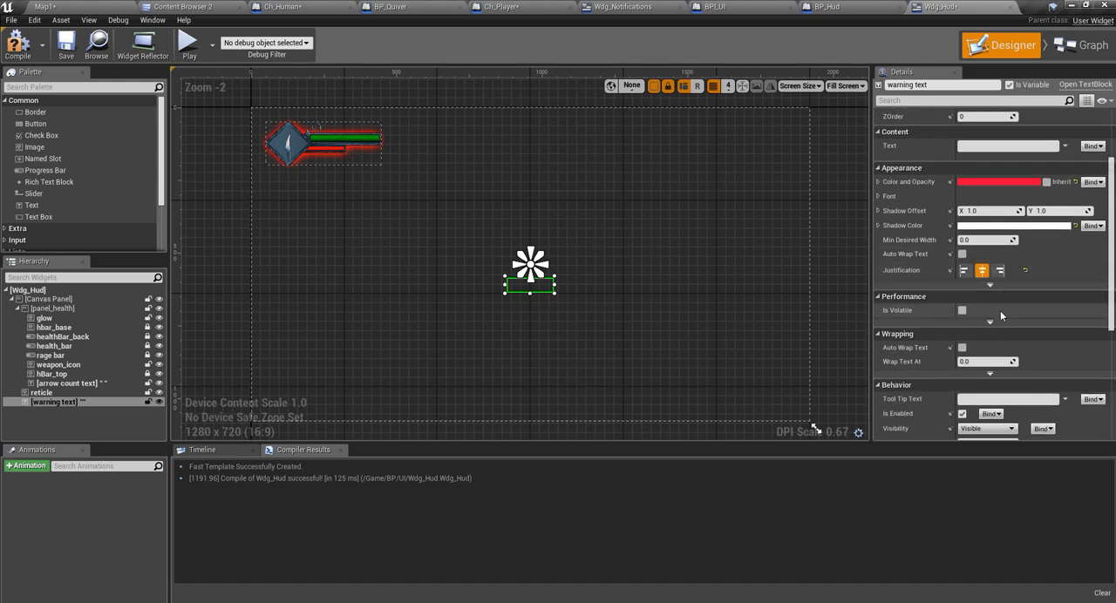
# Step: Set warning text's Visibility to Hidden so it starts invisible
pyautogui.click(985, 298)
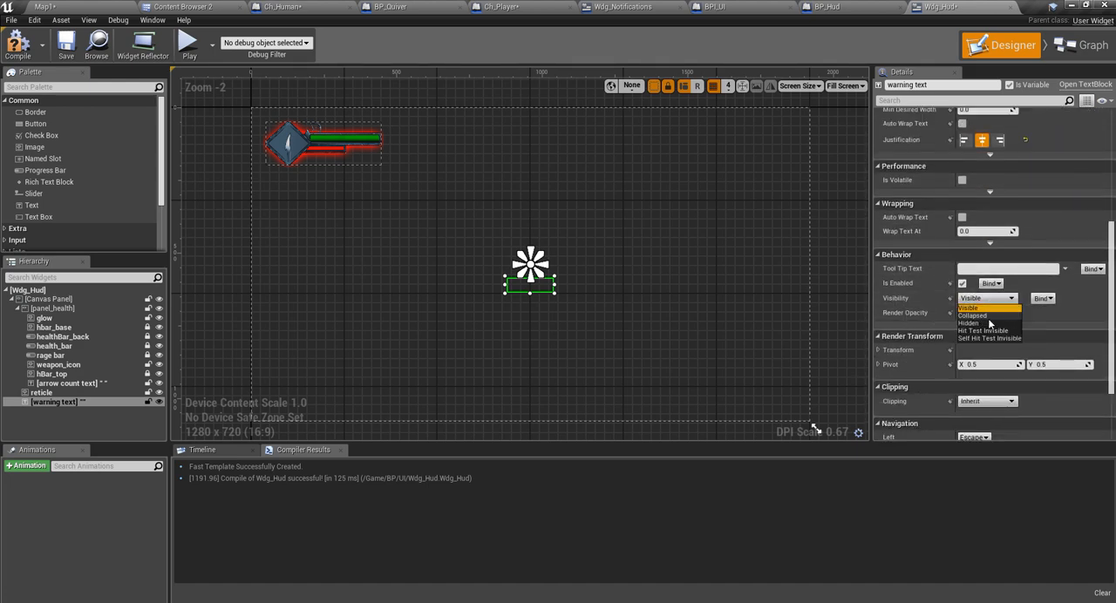
pyautogui.click(969, 322)
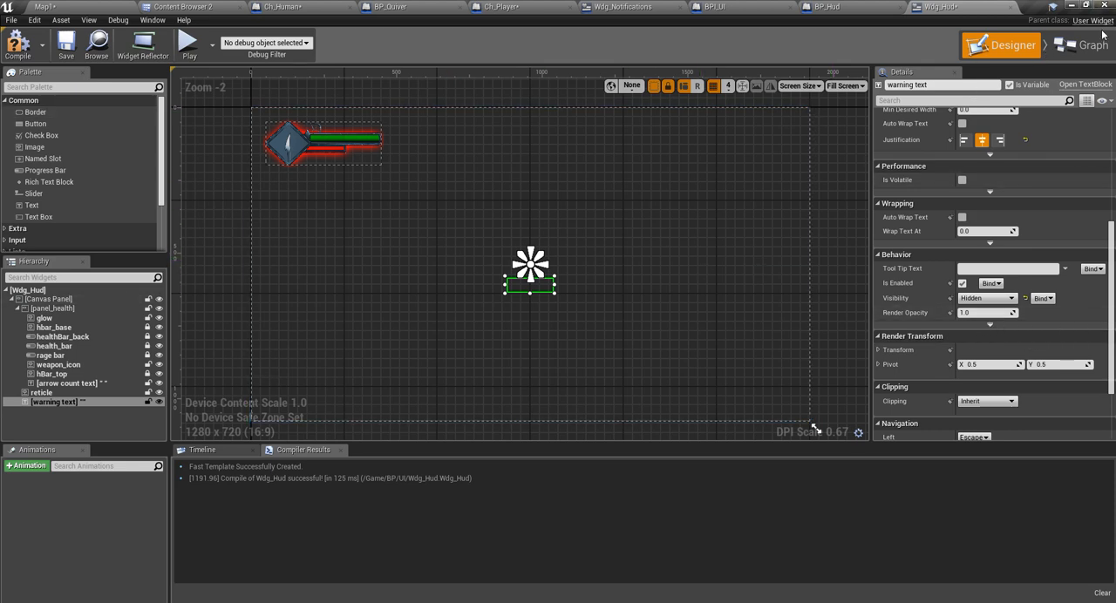
pyautogui.click(1079, 45)
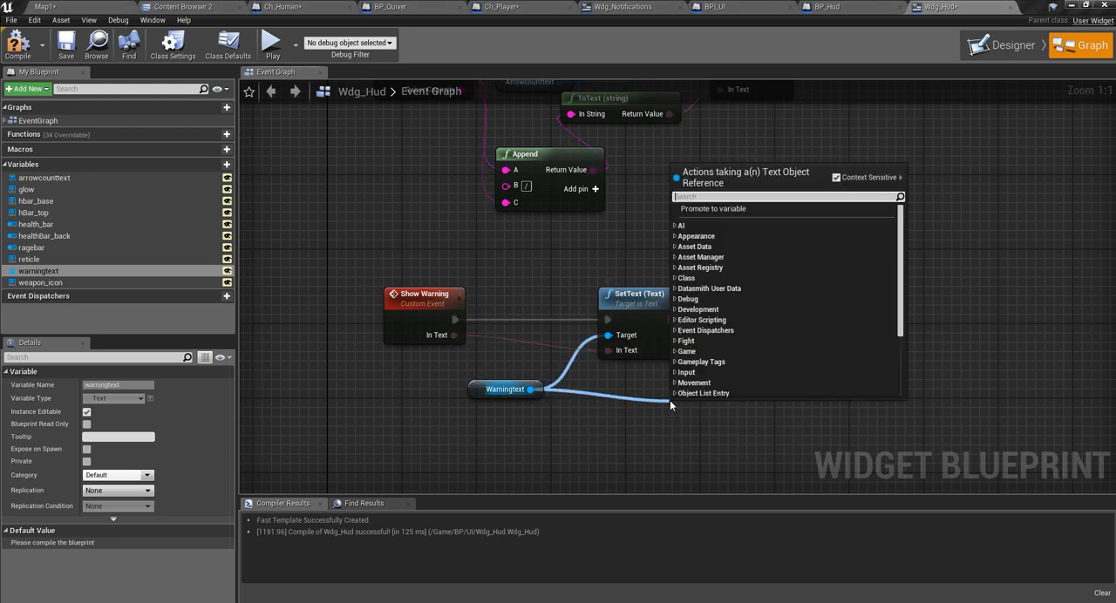
# Step: Chain Set Visibility (Visible), a 2.0 s Delay and Set Visibility (Hidden) on warningtext
pyautogui.write('set vi')
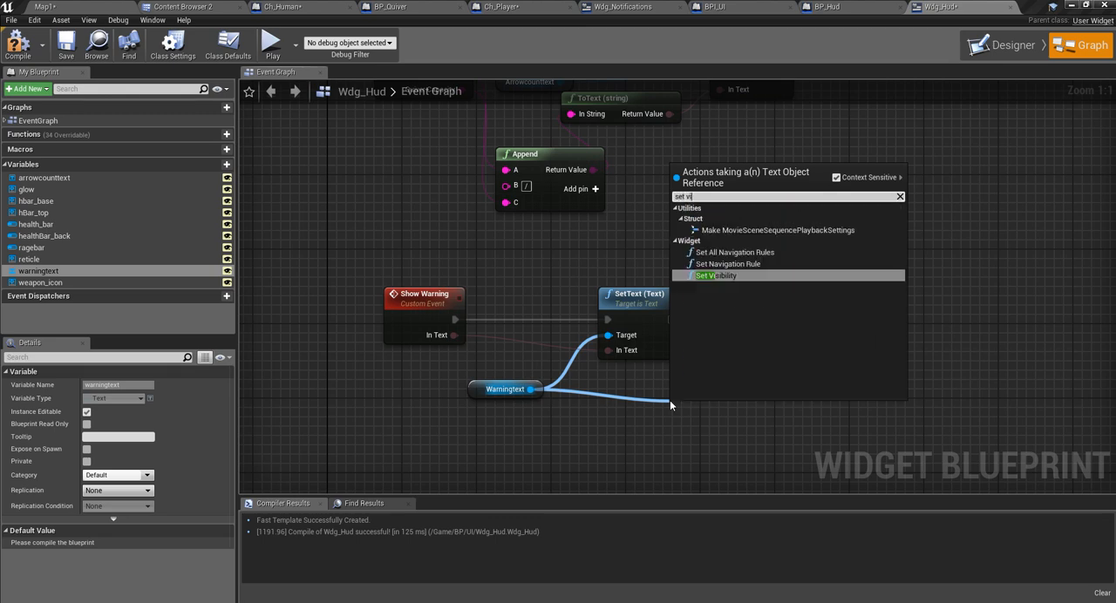
pyautogui.click(717, 275)
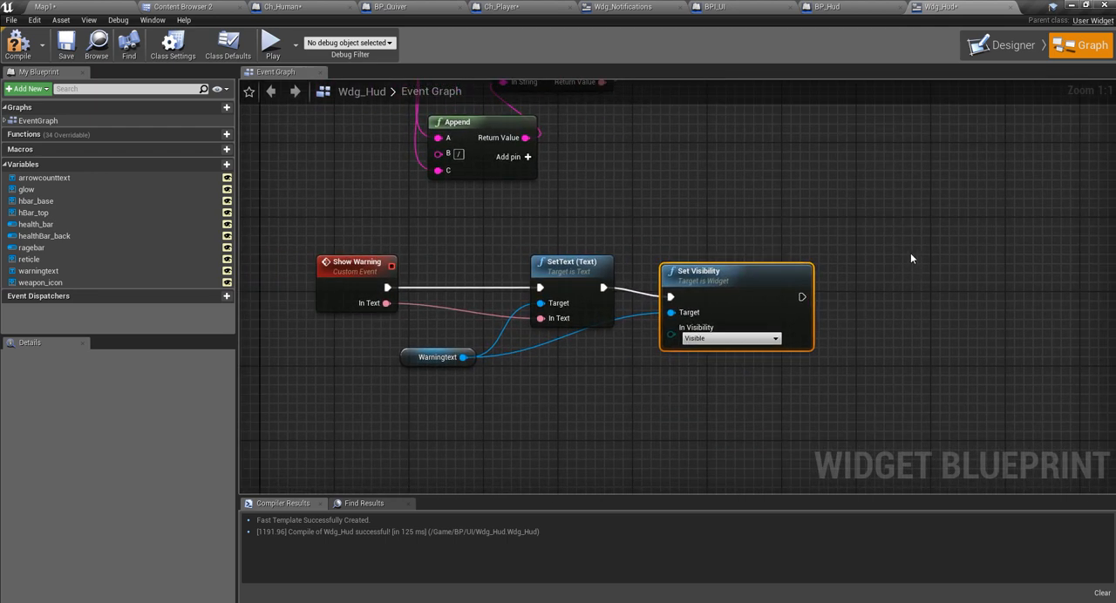
pyautogui.moveTo(800, 297); pyautogui.dragTo(837, 296)
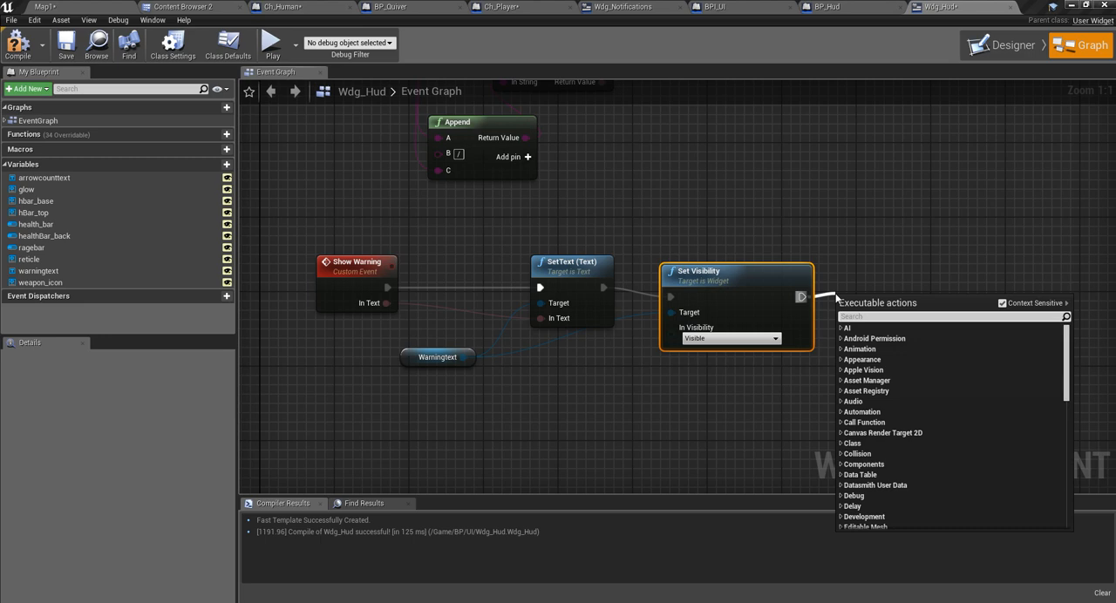
pyautogui.click(853, 506)
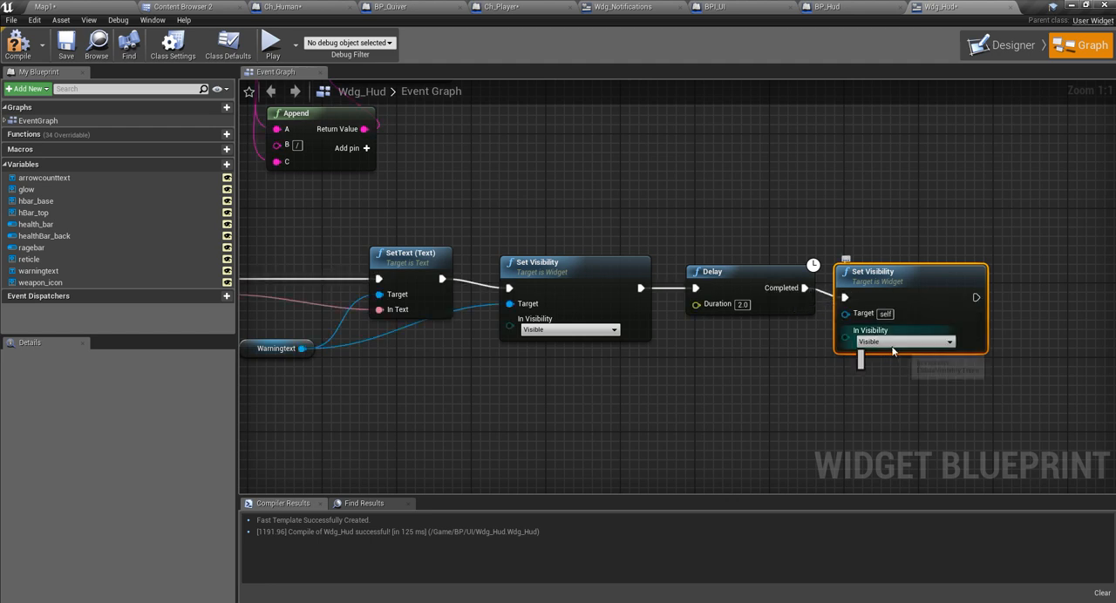
pyautogui.click(903, 342)
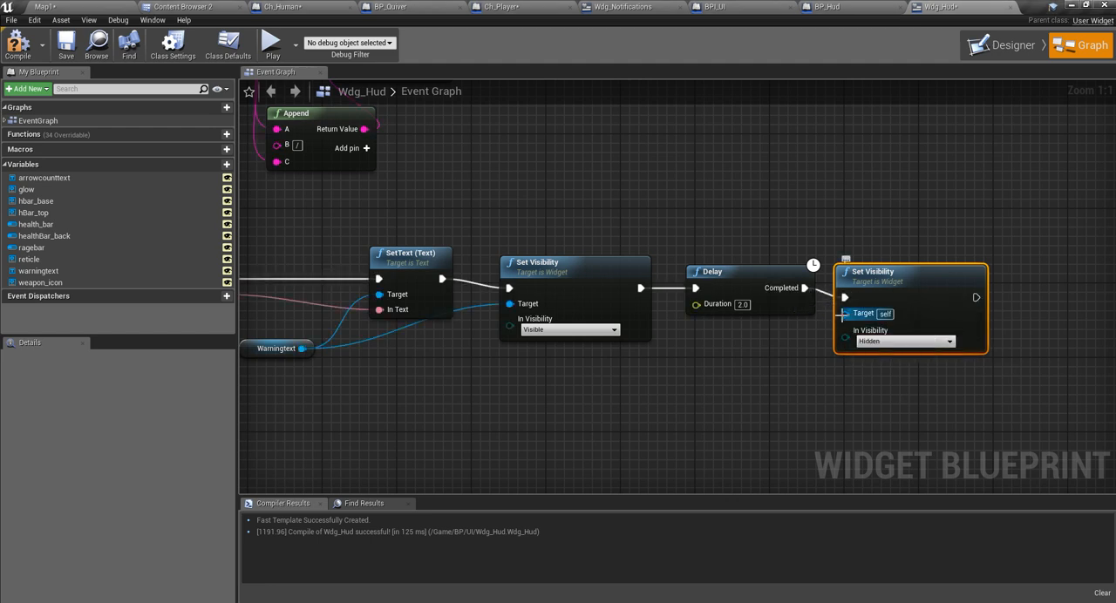
pyautogui.moveTo(300, 348)
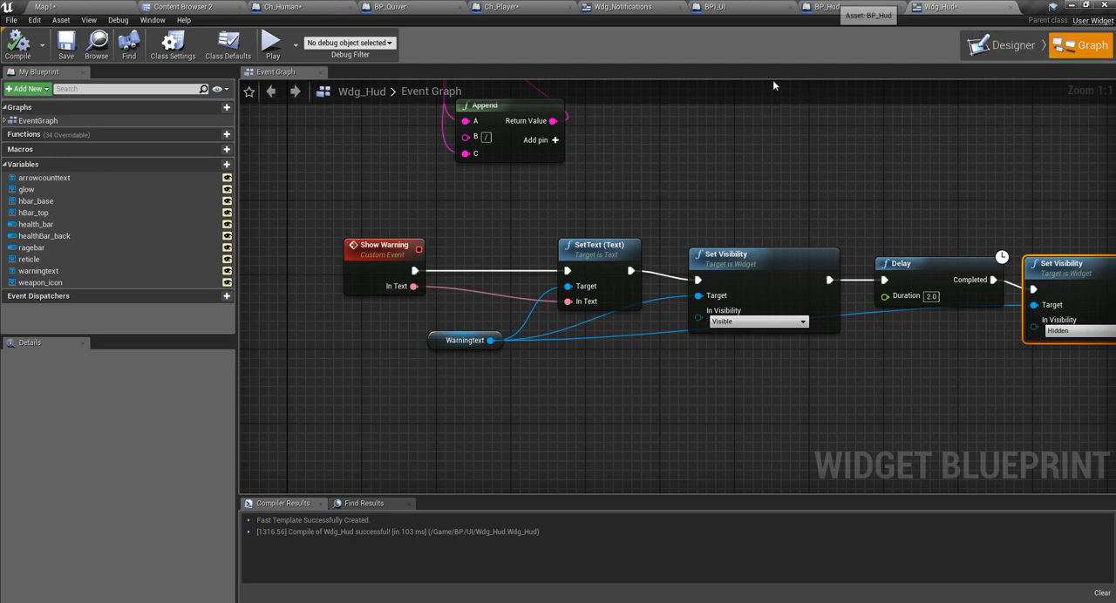
pyautogui.moveTo(826, 25)
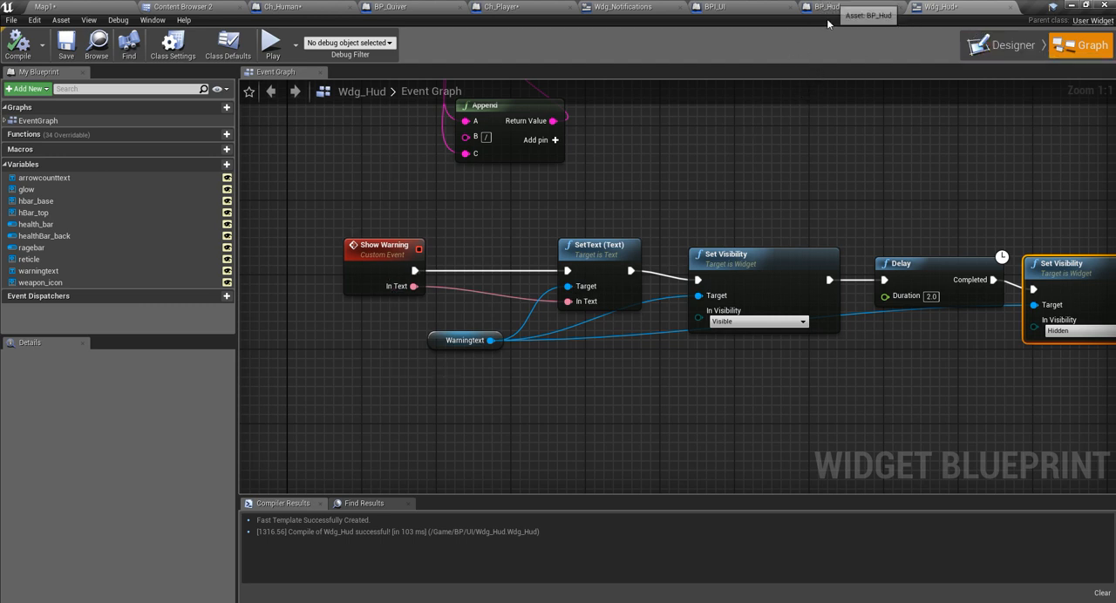
pyautogui.click(603, 7)
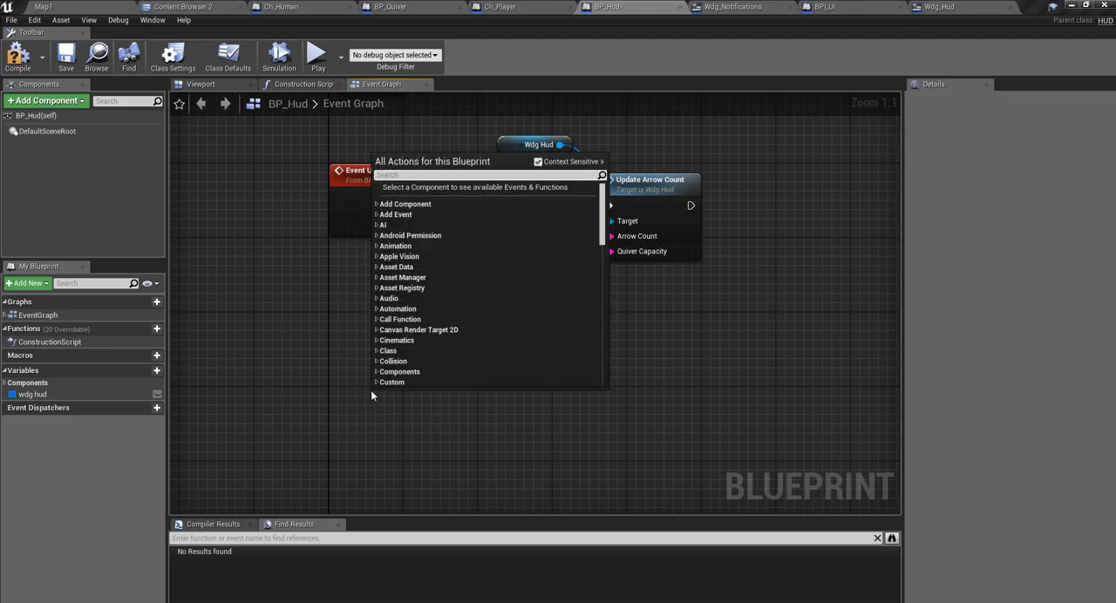
# Step: Add Event Show Warning in BP_Hud and call the Widg Hud's Show Warning function
pyautogui.write('Show war')
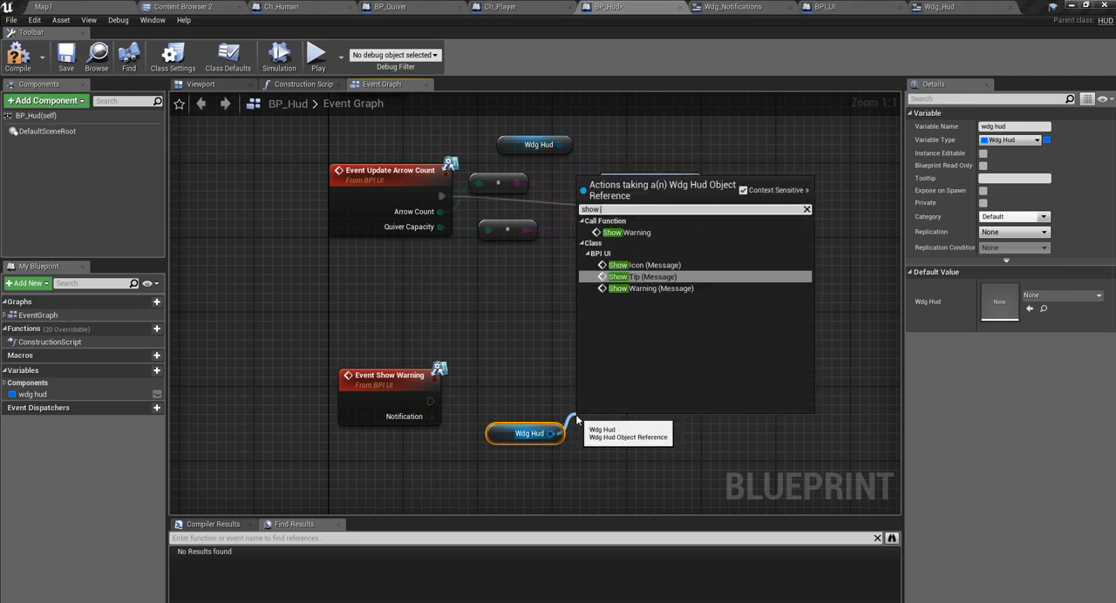
pyautogui.write('warn')
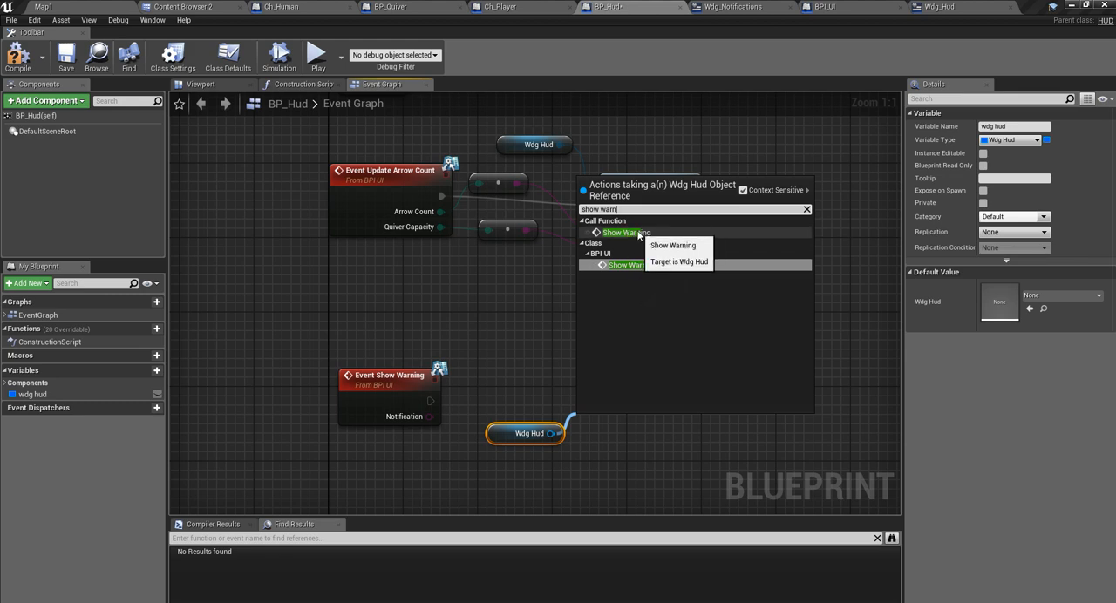
pyautogui.click(626, 234)
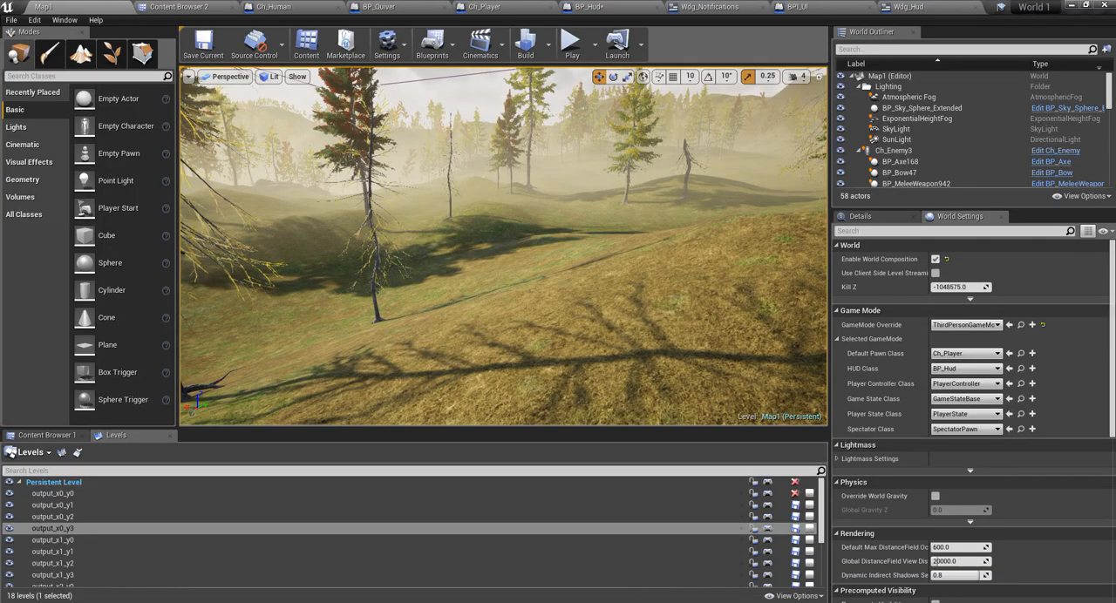
# Step: In Ch_Player, add a Show Warning message on the Hud reference wired from Event Show Warning
pyautogui.click(279, 7)
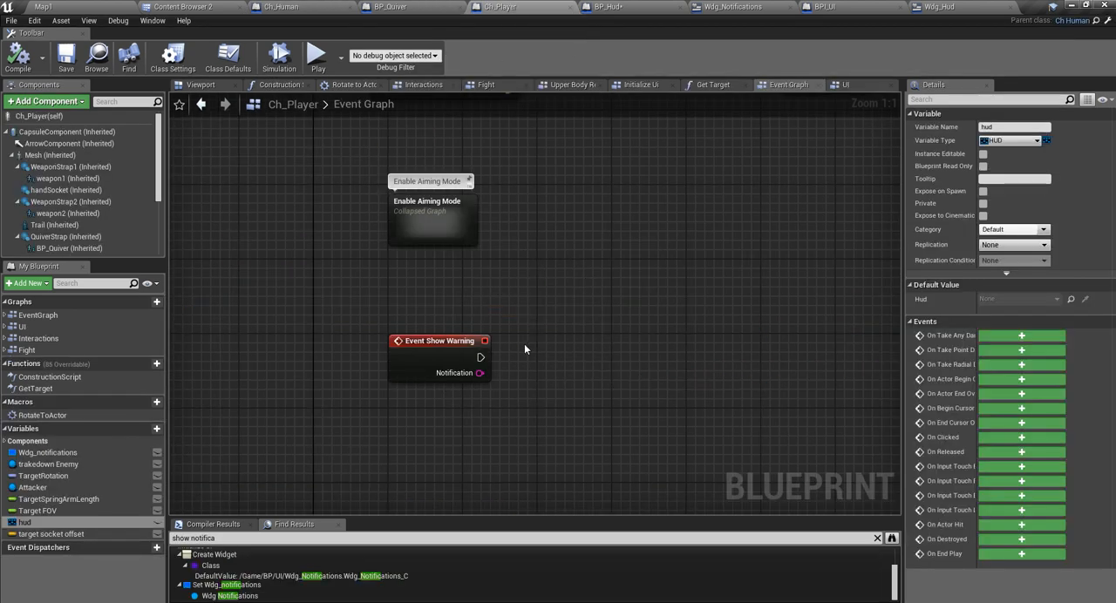
pyautogui.moveTo(83, 526)
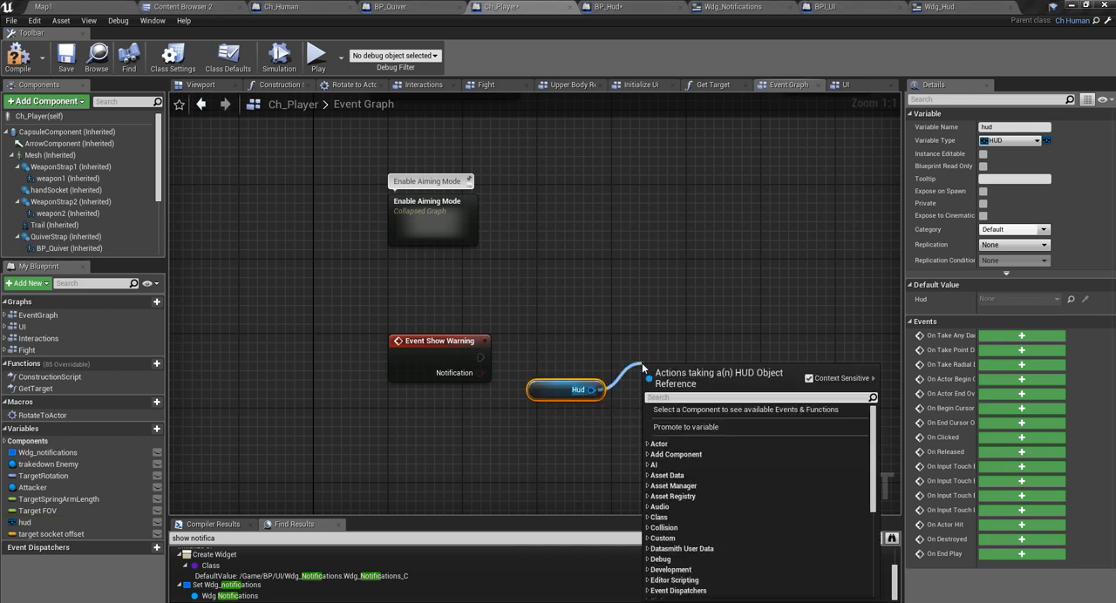
pyautogui.write('show warn')
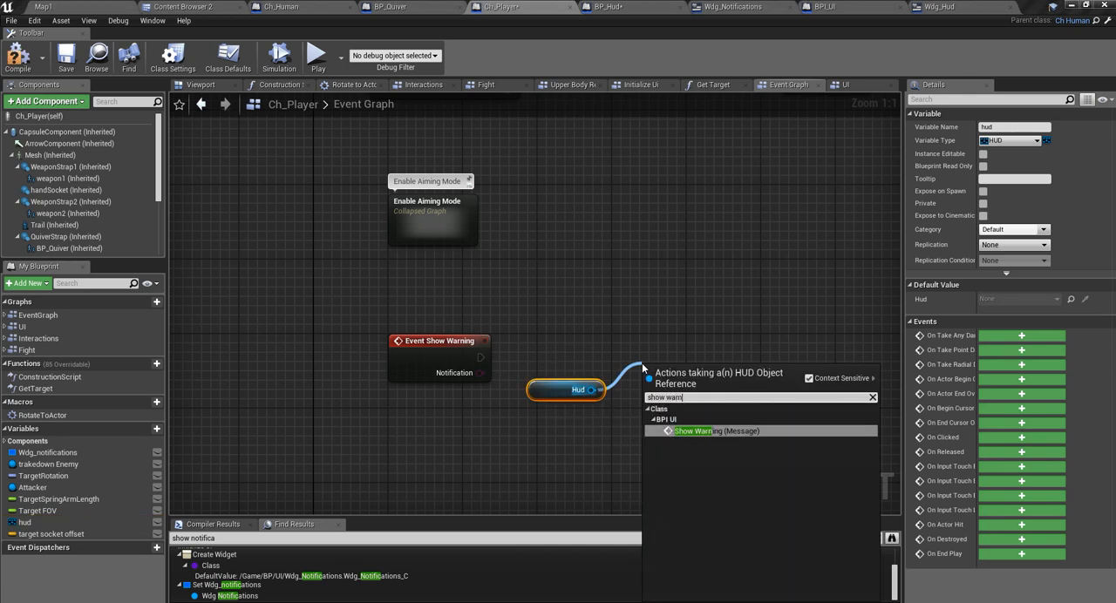
pyautogui.click(694, 431)
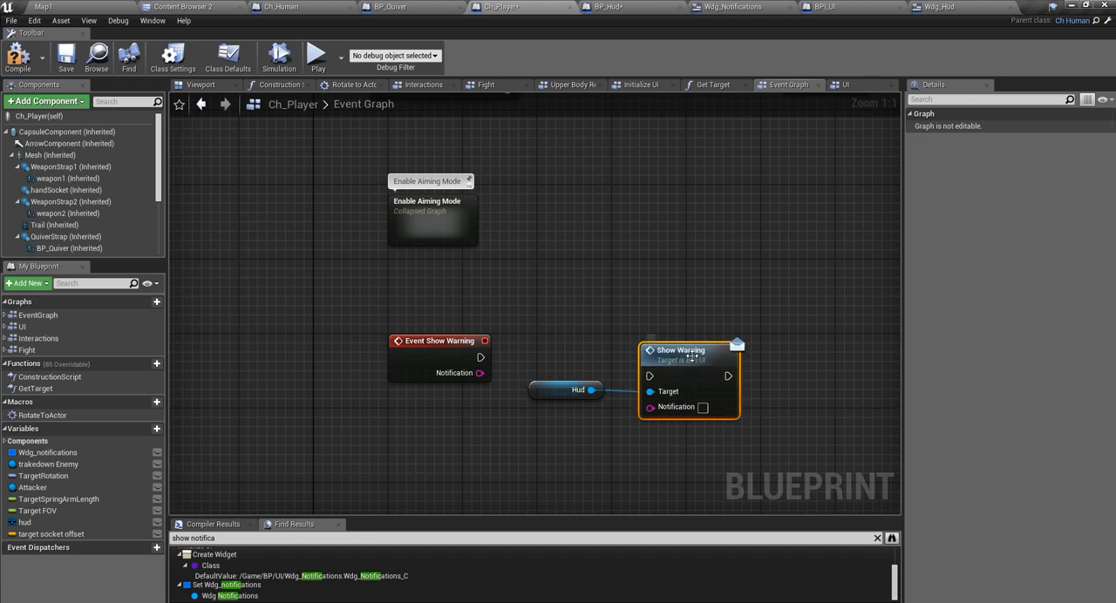
pyautogui.moveTo(482, 358); pyautogui.dragTo(649, 375)
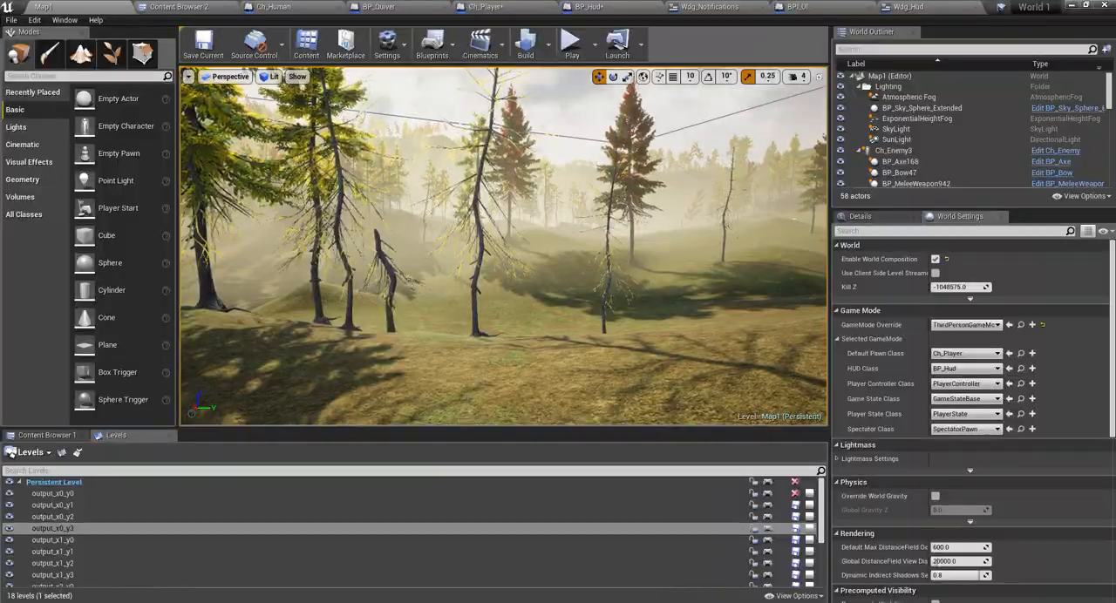
# Step: Preview the beep Sound Wave in Audio/Impact, then bring up BPI_UI's Show Warning function
pyautogui.press('F11')
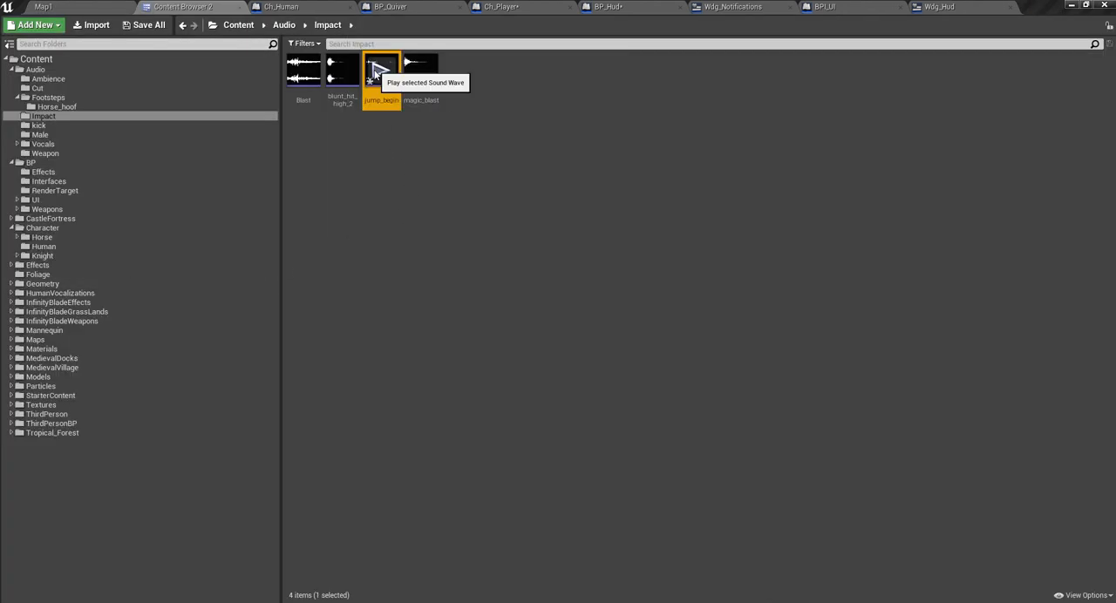
pyautogui.click(380, 68)
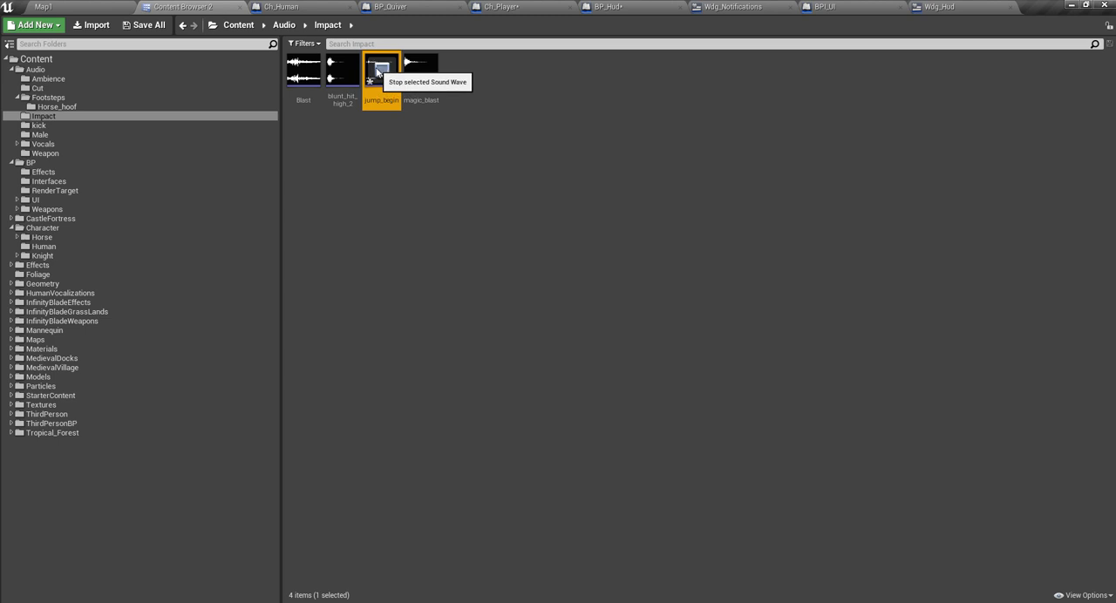
pyautogui.click(380, 70)
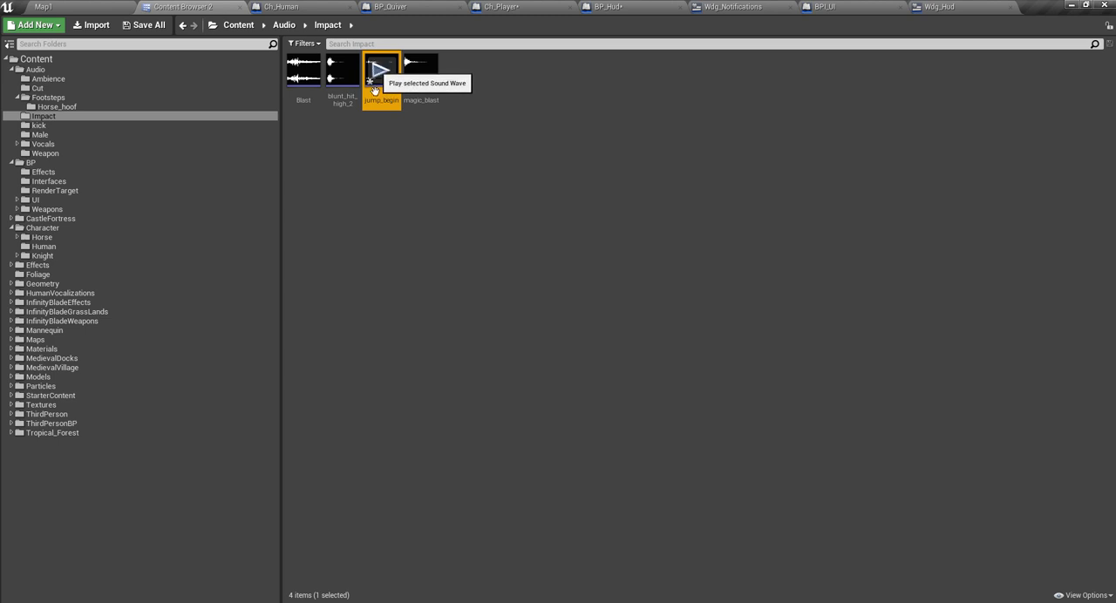
pyautogui.moveTo(585, 53)
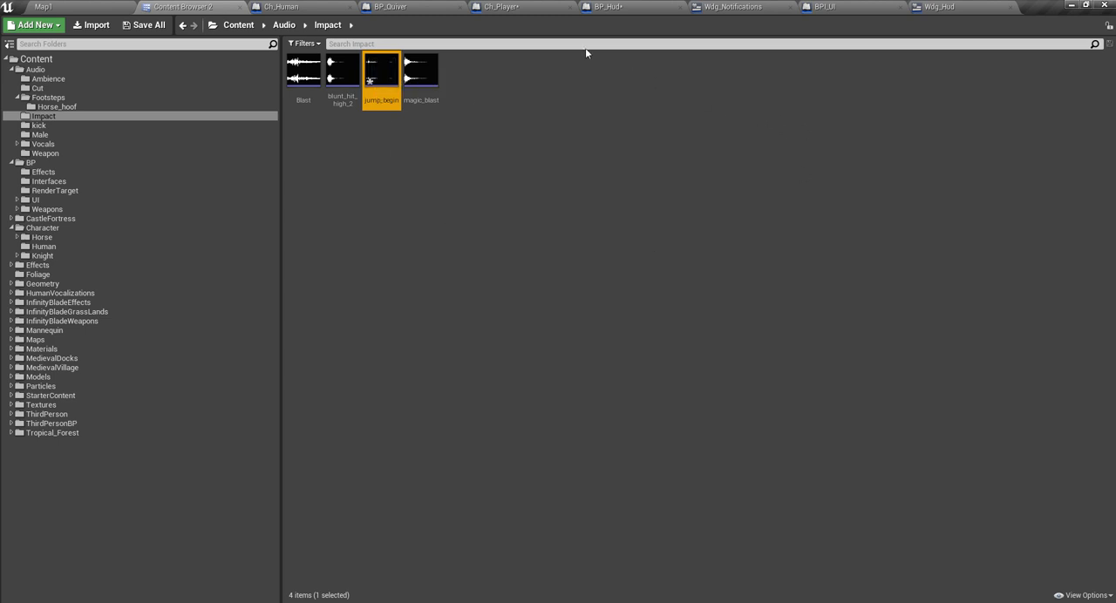
pyautogui.click(822, 7)
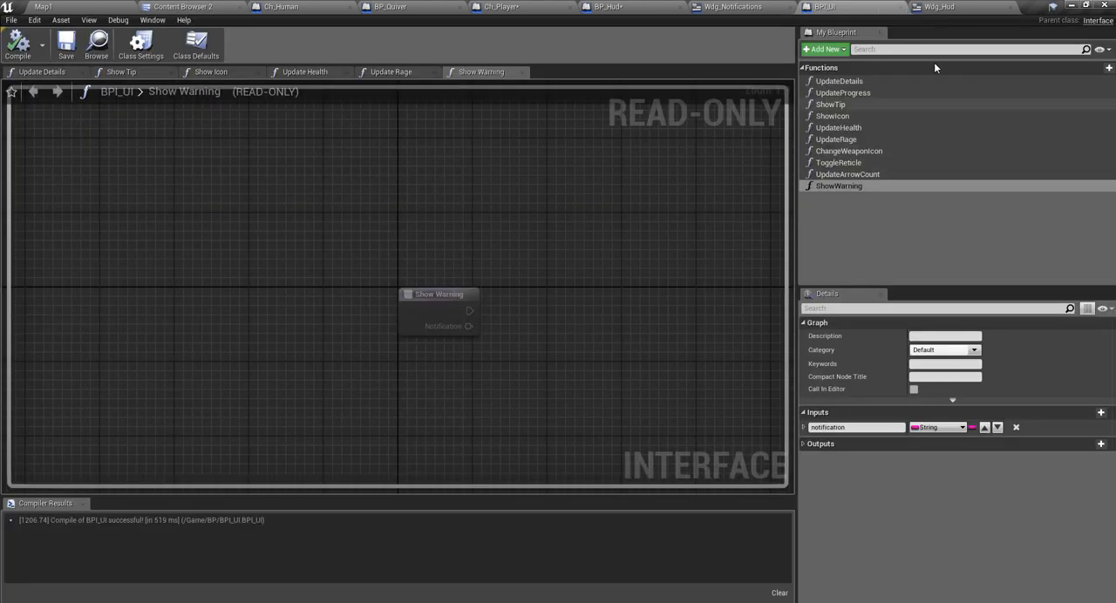
# Step: Add a Play Sound 2D node with the beep sound ahead of SetText in Widg_Hud's Show Warning event
pyautogui.click(938, 7)
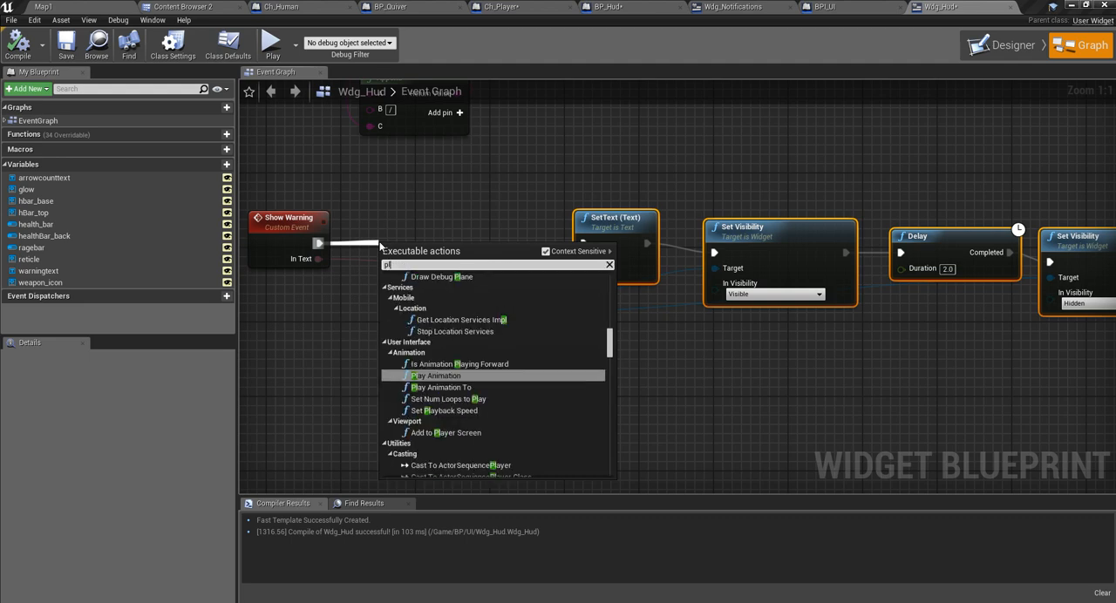
pyautogui.write('play sound')
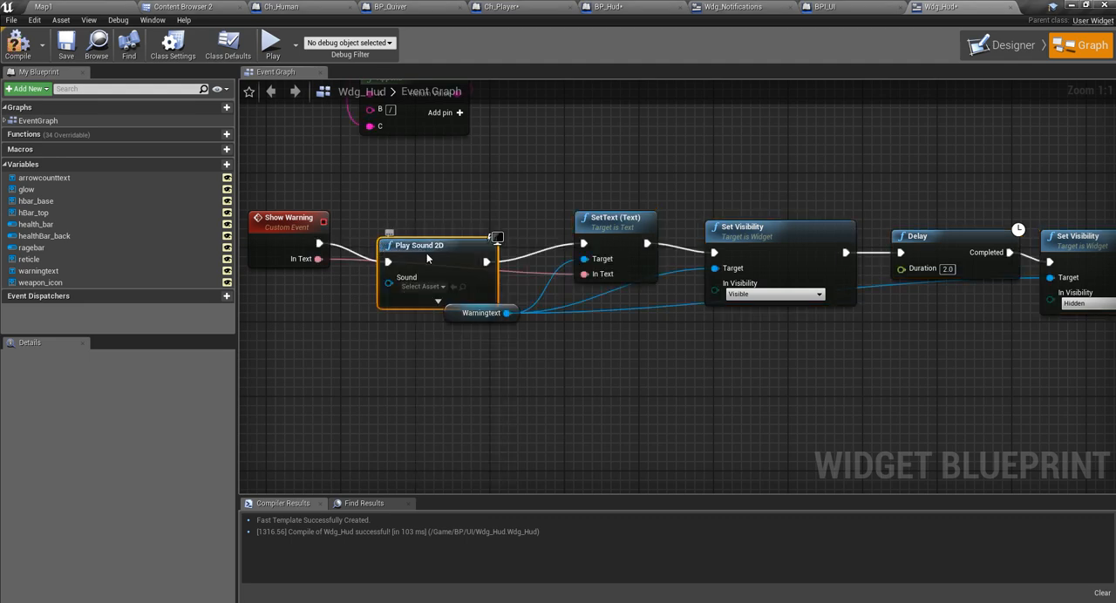
pyautogui.click(183, 7)
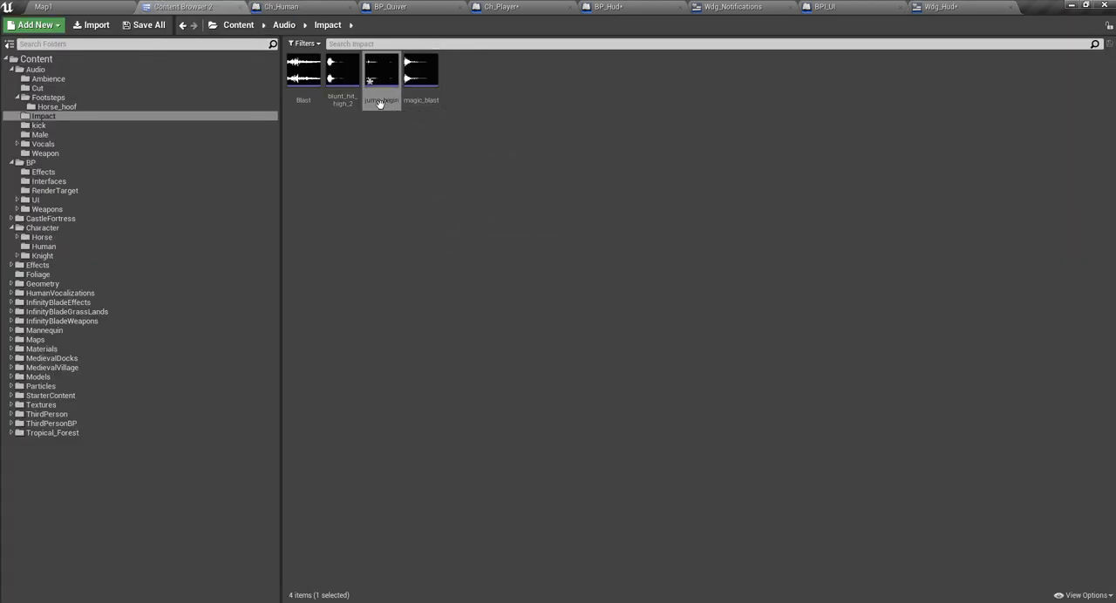
pyautogui.click(380, 72)
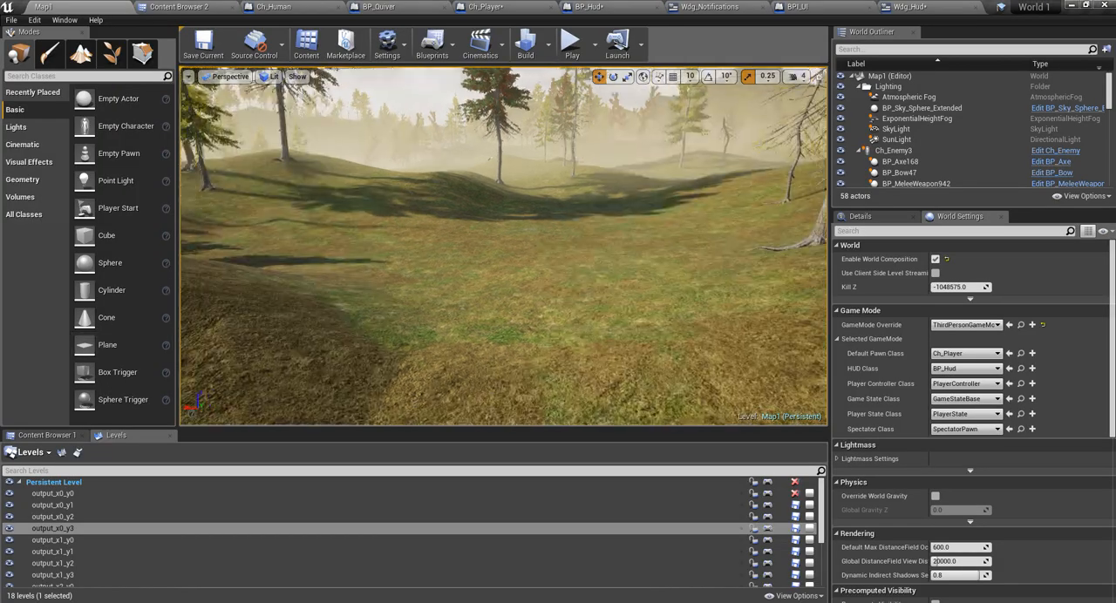
# Step: Inspect Arrows Count in BP_Quiver's Has Arrows? function, then play-test firing an arrow in the level
pyautogui.click(505, 7)
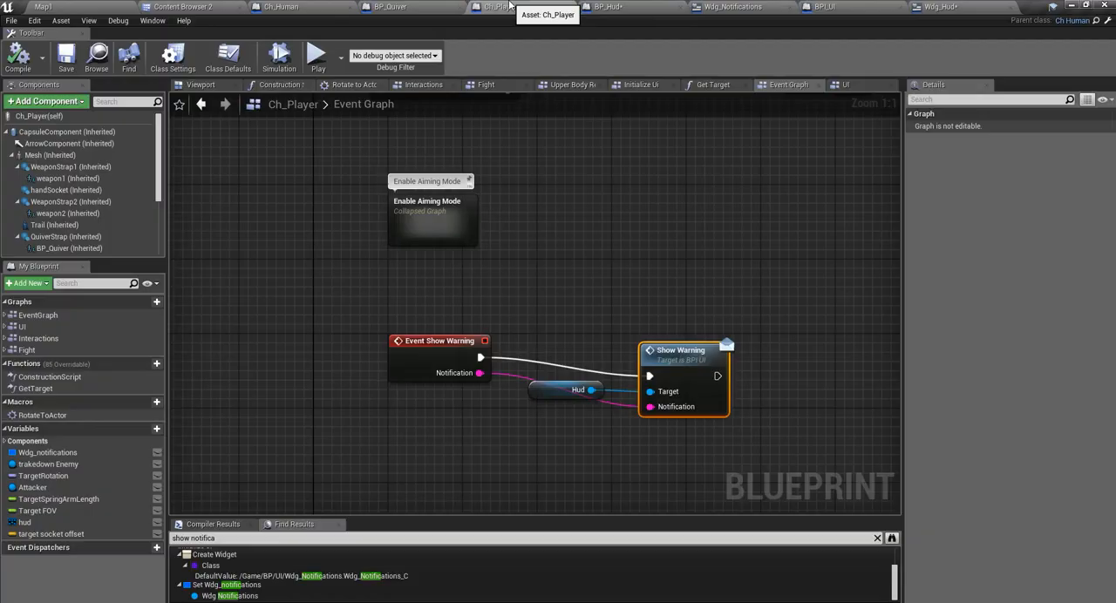
pyautogui.click(389, 7)
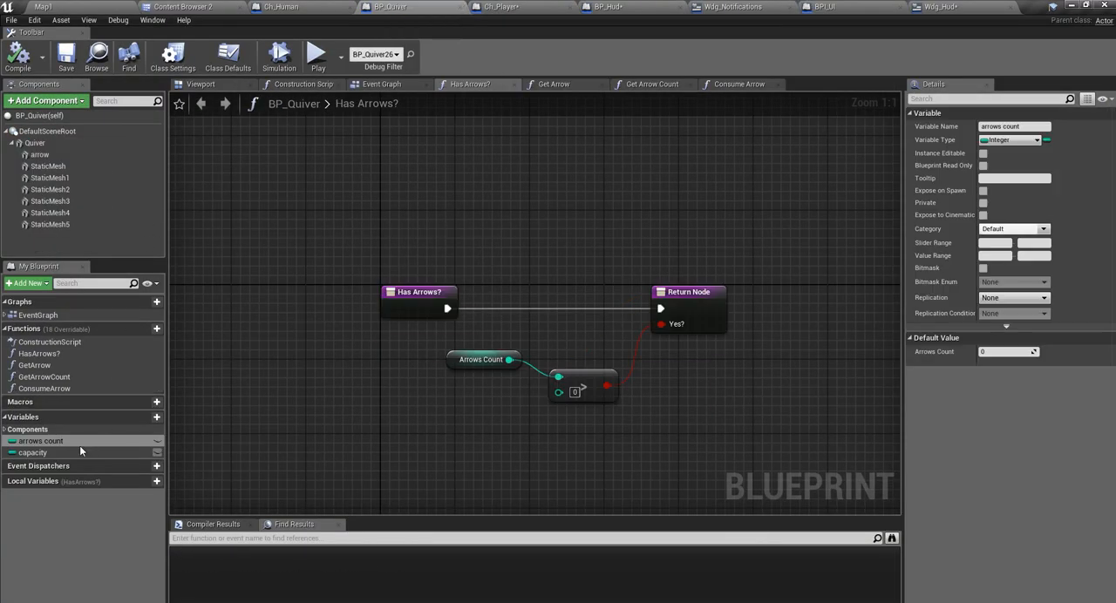
pyautogui.click(41, 439)
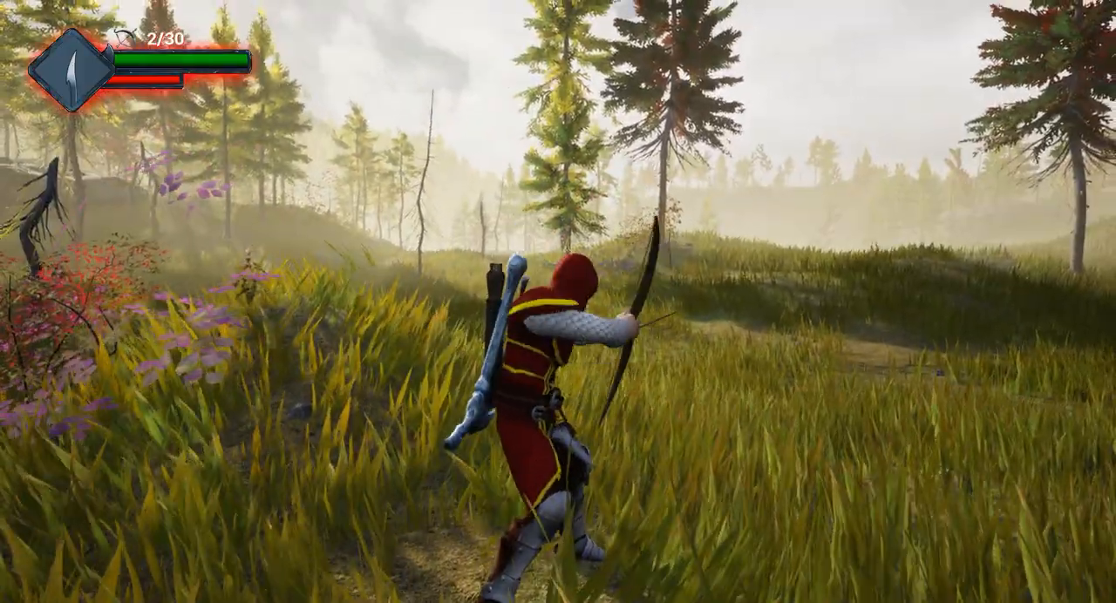
pyautogui.click(558, 302)
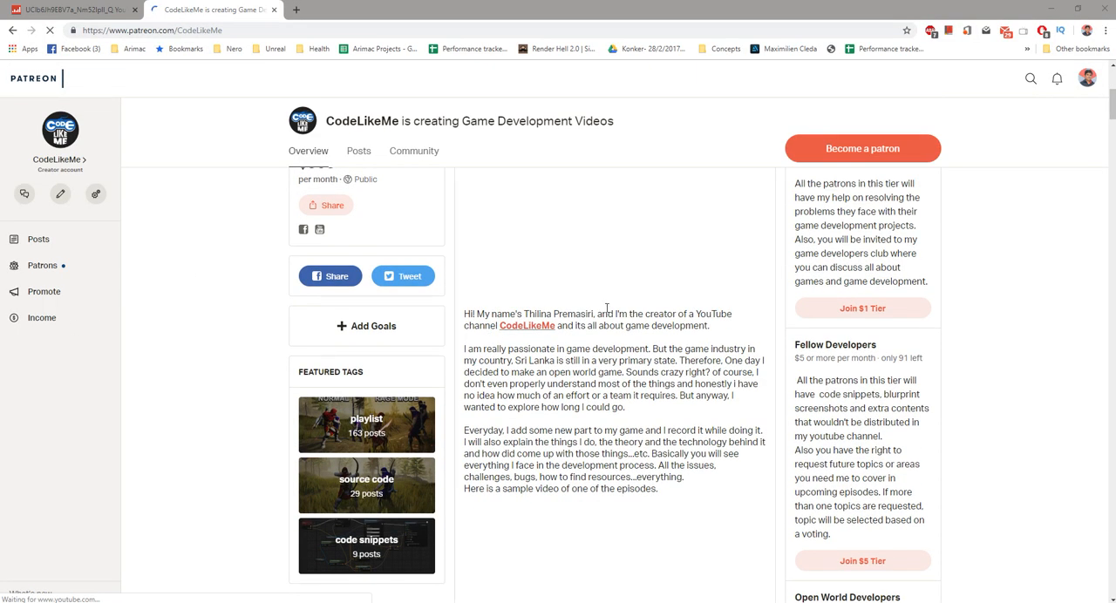
# Step: Scroll the CodeLikeMe Patreon page through its introduction, sample video and membership tiers
pyautogui.scroll(-3)
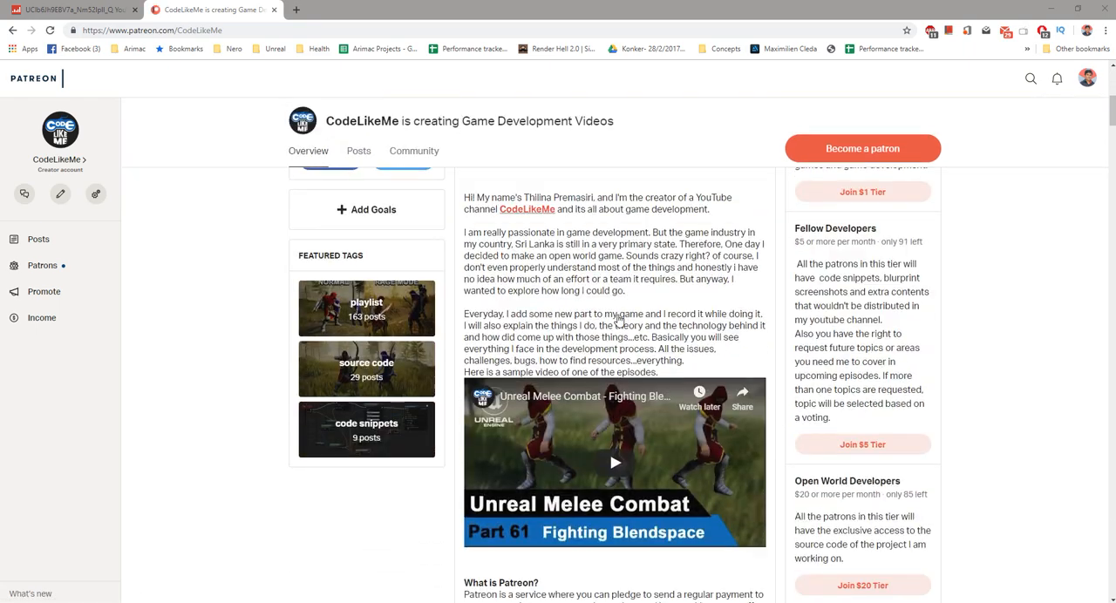
pyautogui.scroll(-3)
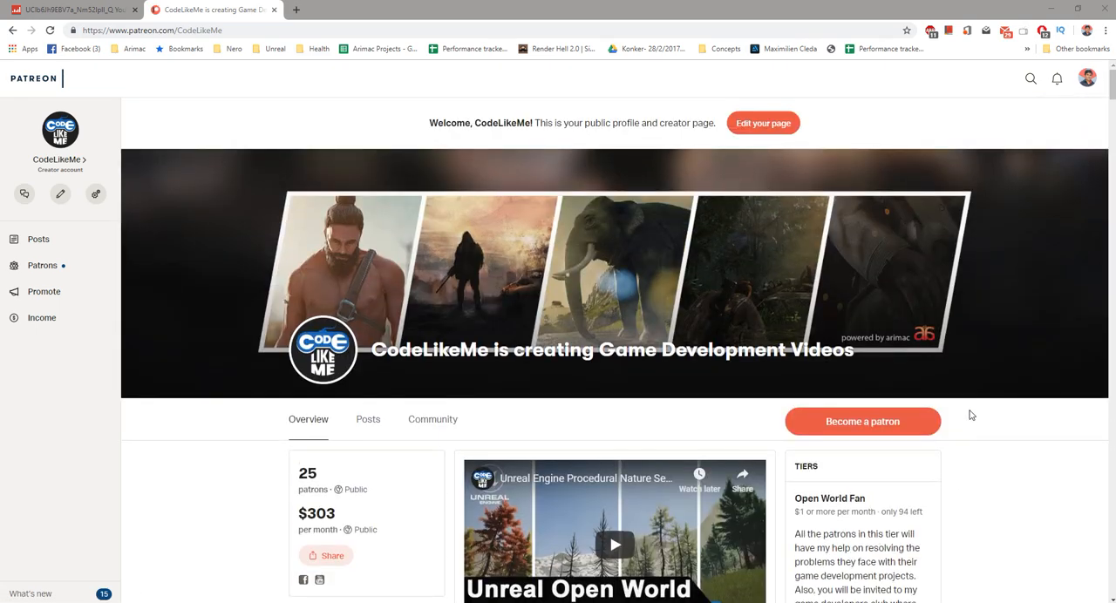
pyautogui.scroll(-3)
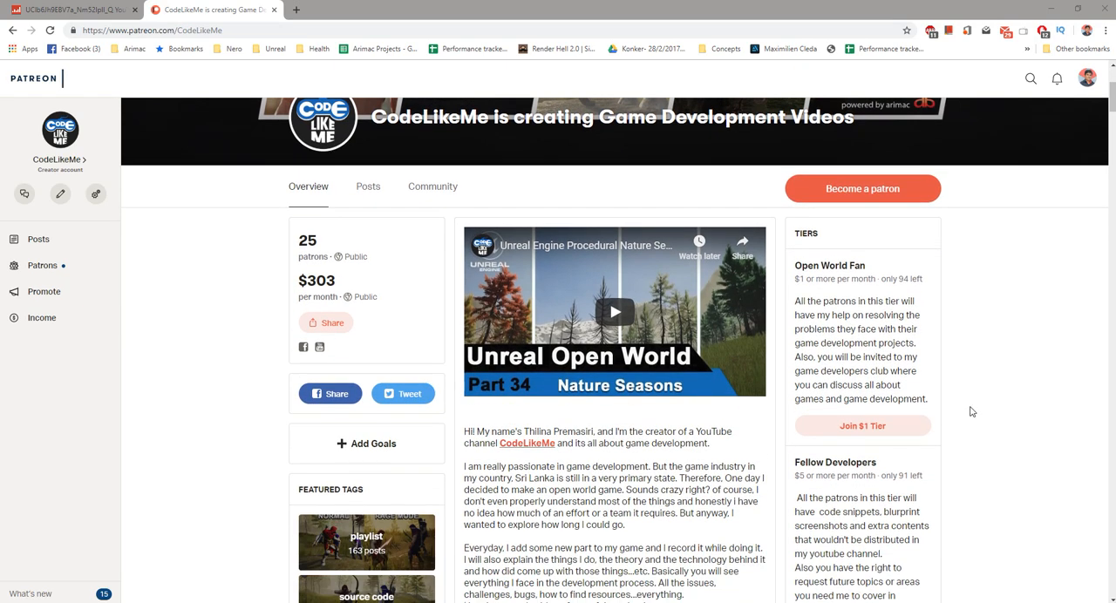
pyautogui.moveTo(1008, 358)
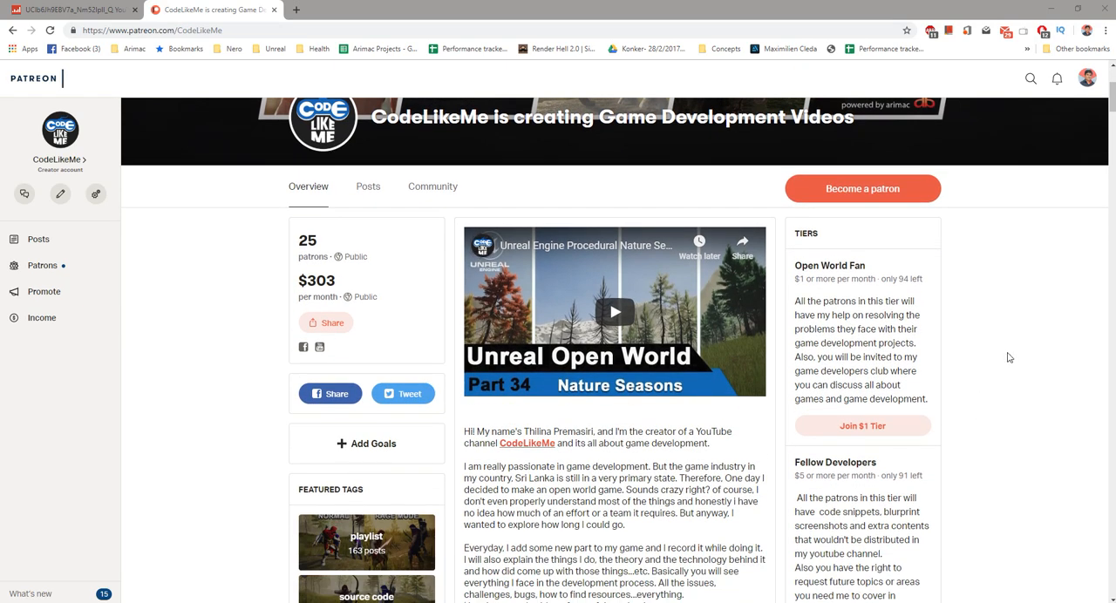